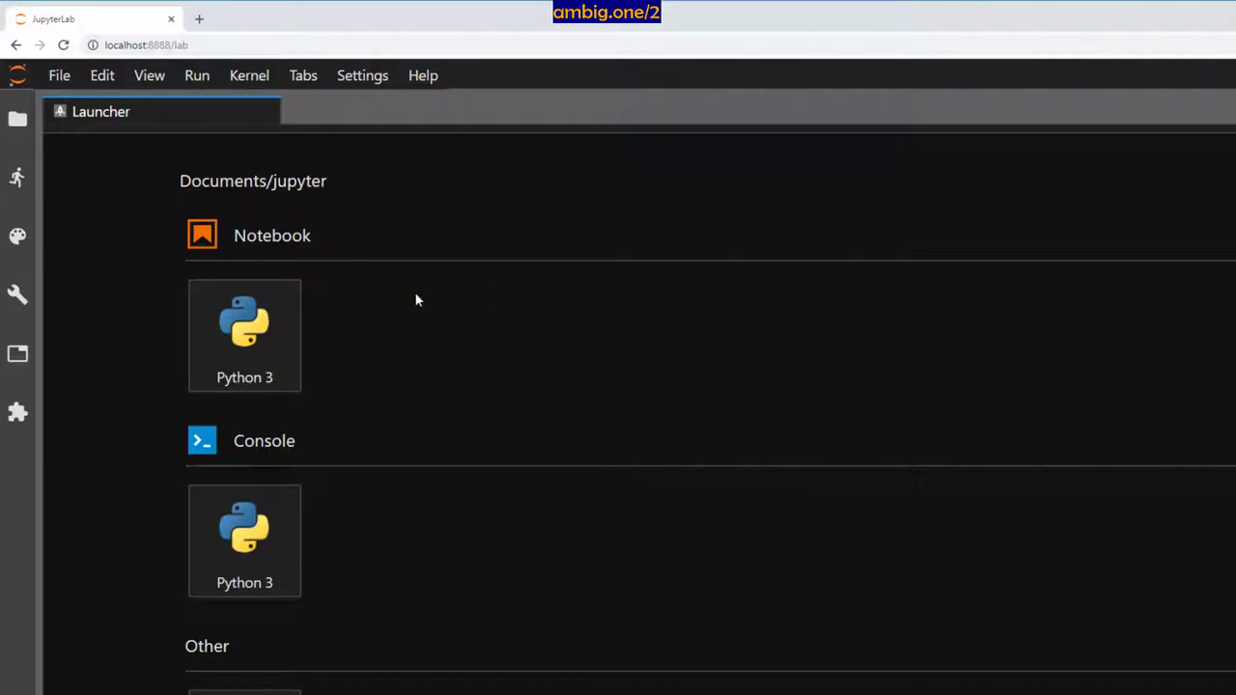
- Create a new Python 3 notebook and confirm its 'Python - flow control (break…' name
{"action": "left_click", "coordinate": [244, 336]}
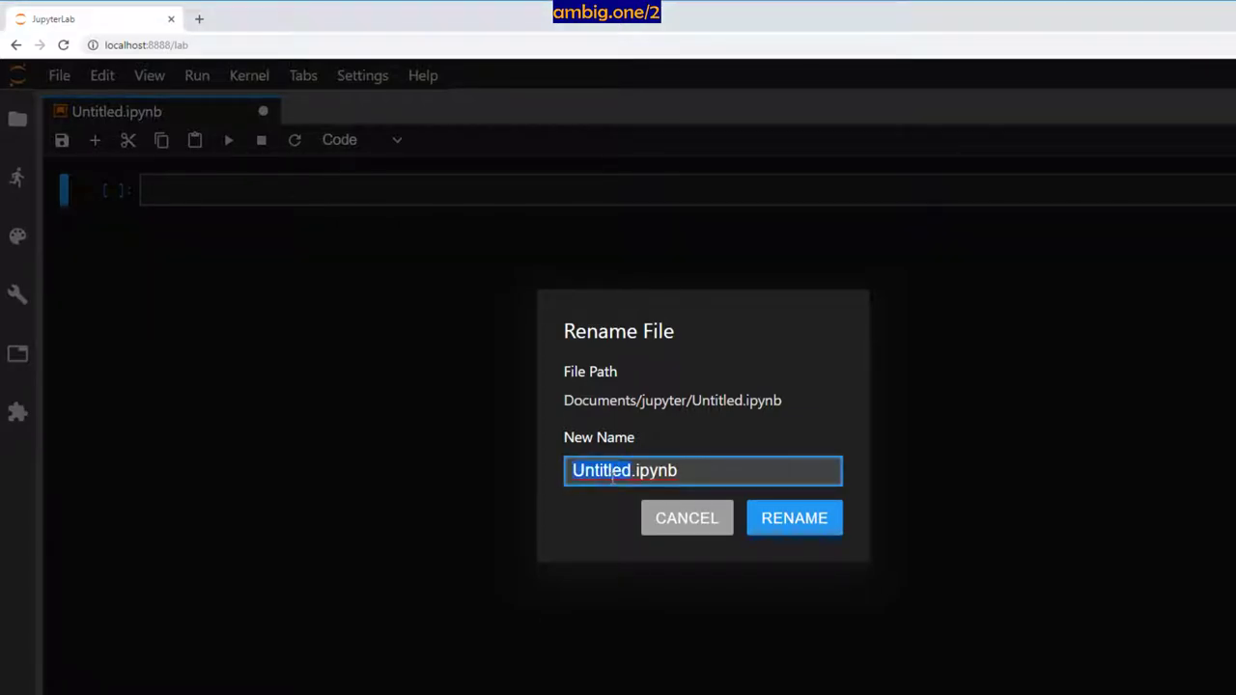
{"action": "left_click", "coordinate": [794, 518]}
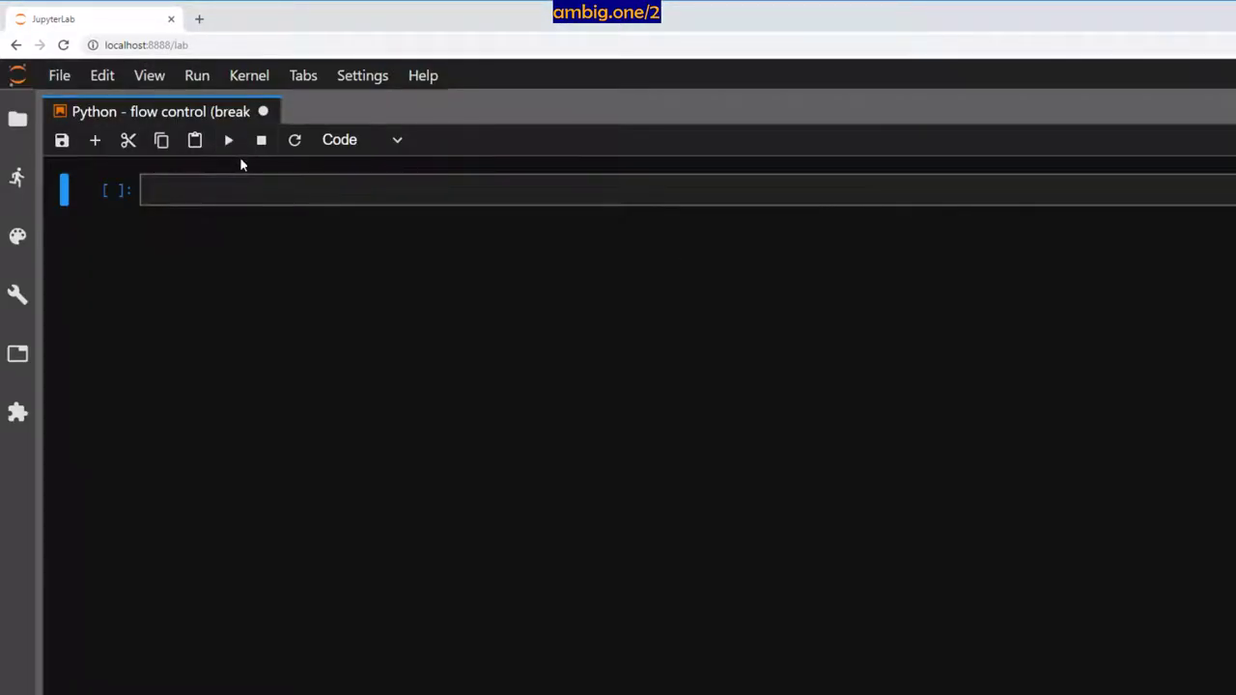
- Add the Markdown heading '# Python - flow control (break, continue, pass)' and render it
{"action": "type", "text": "# Python - flow control (break, continue, pass)"}
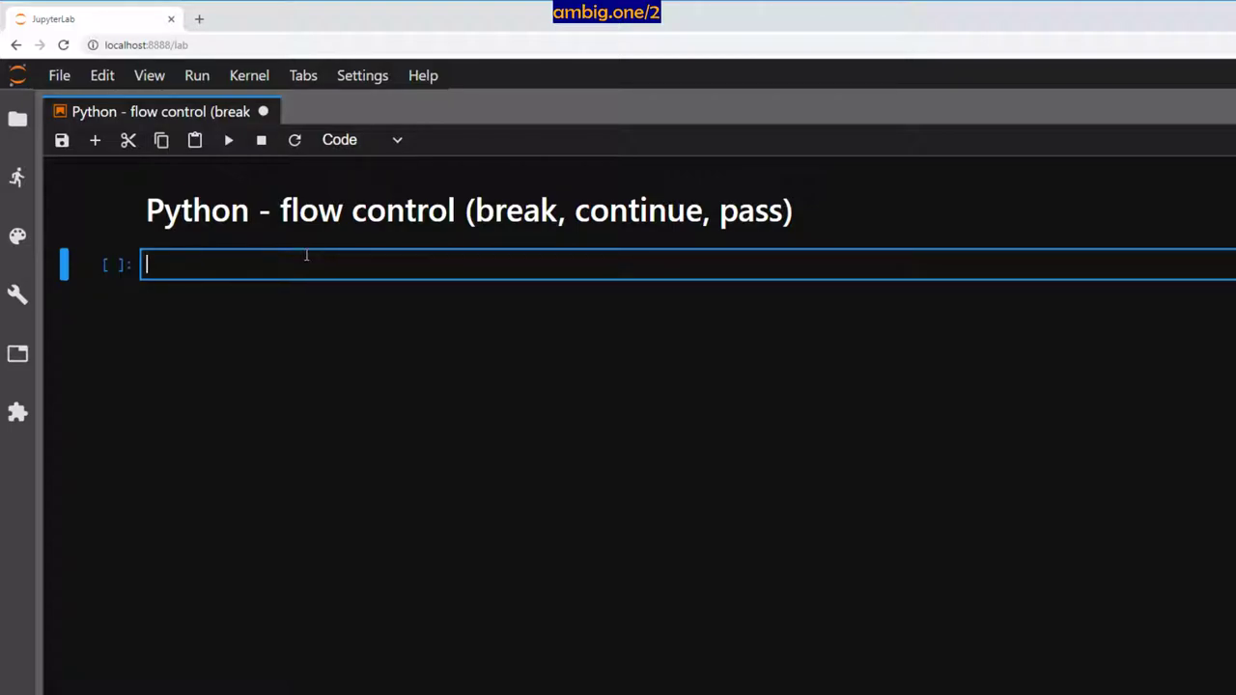
{"action": "mouse_move", "coordinate": [267, 321]}
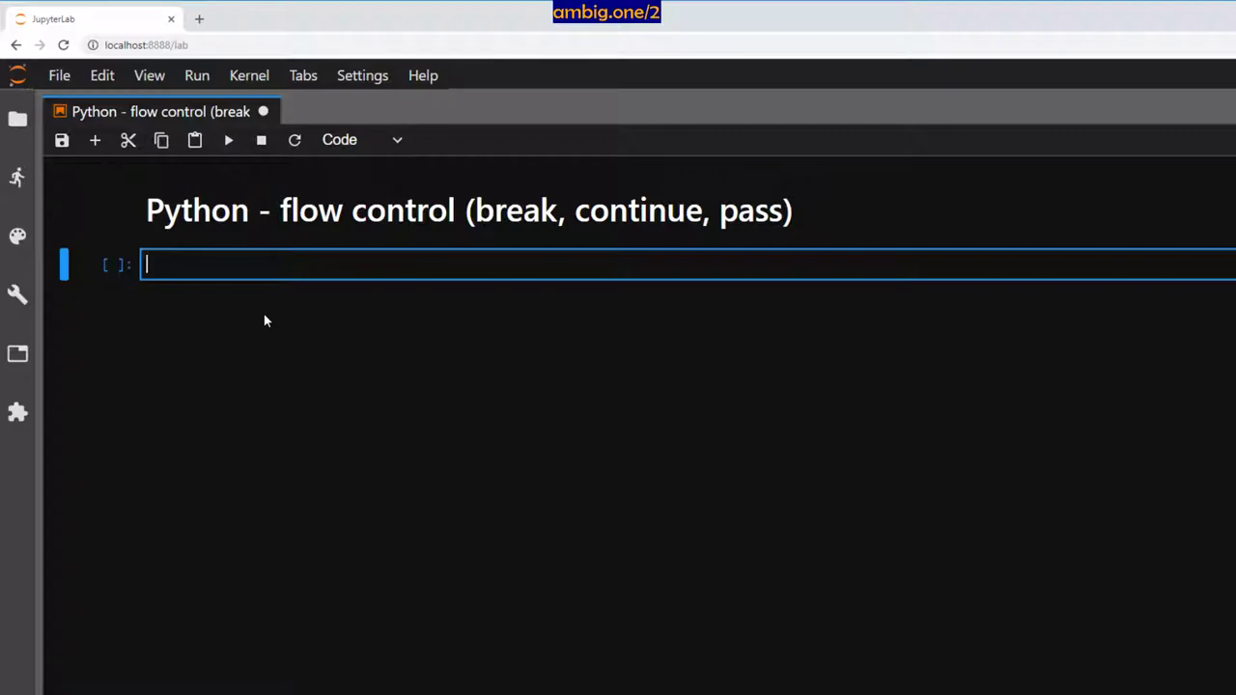
{"action": "mouse_move", "coordinate": [286, 304]}
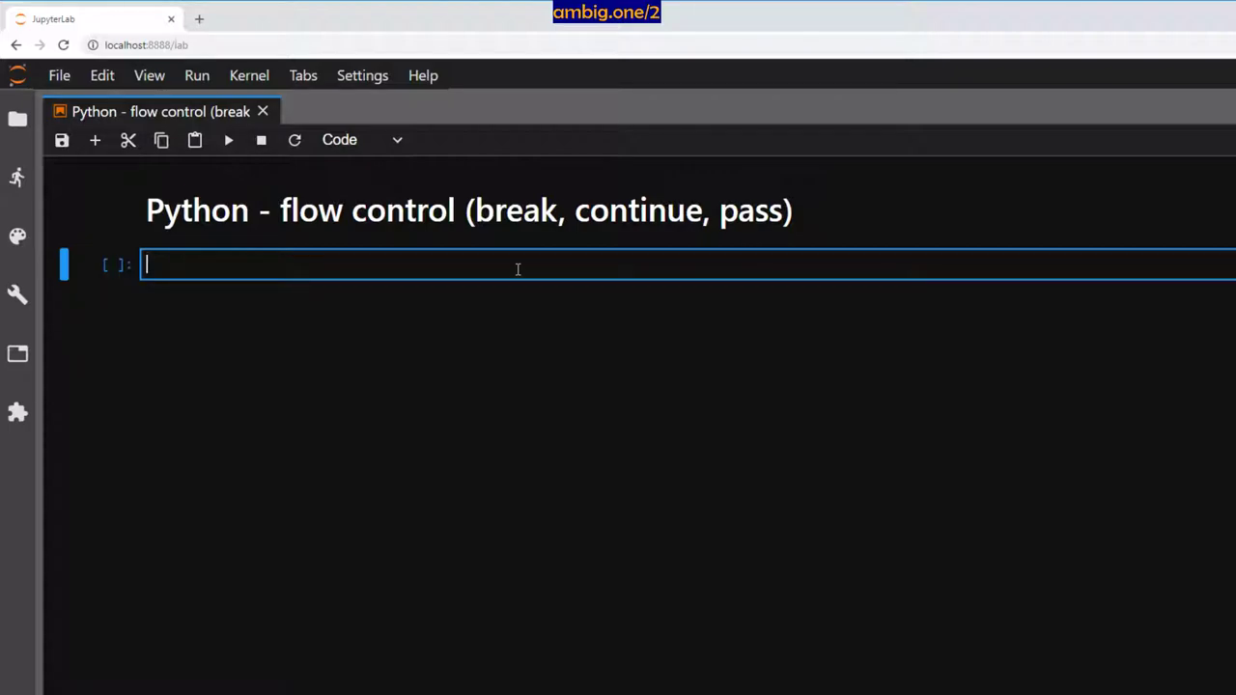
- Define r=range(0,22) and run 'for i in r' printing each value 0 to 21
{"action": "type", "text": "r=rang"}
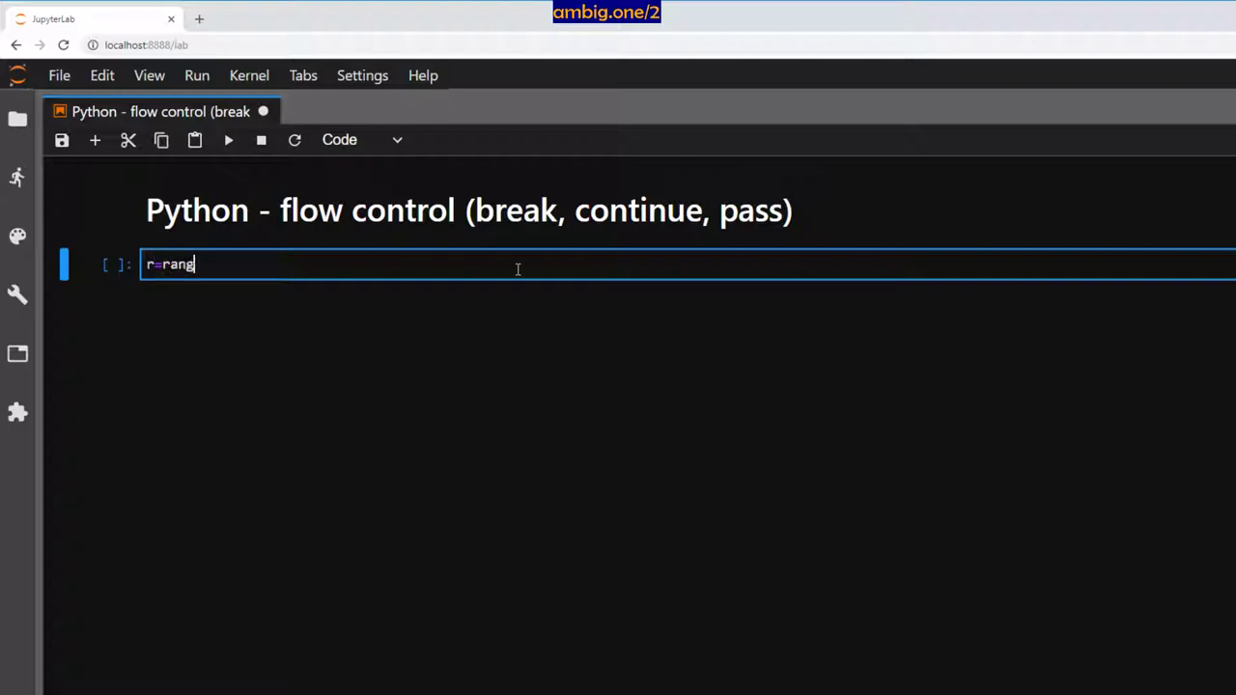
{"action": "type", "text": "e(0,22)"}
{"action": "type", "text": "r"}
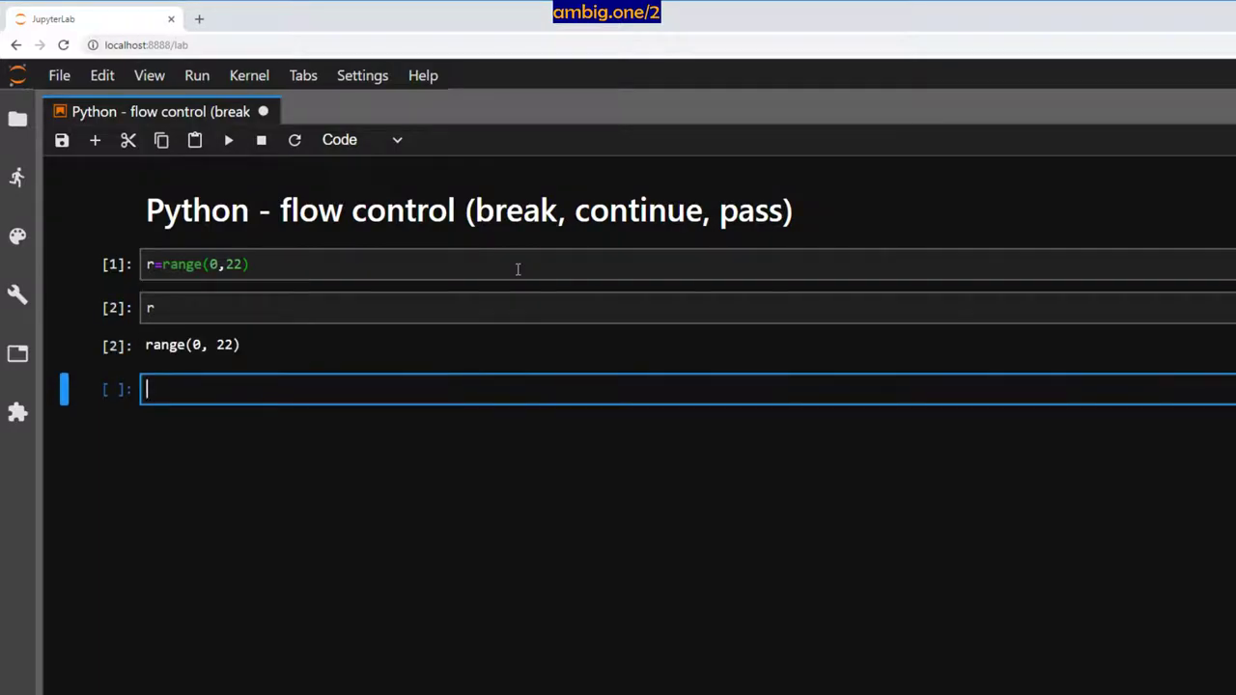
{"action": "type", "text": "for"}
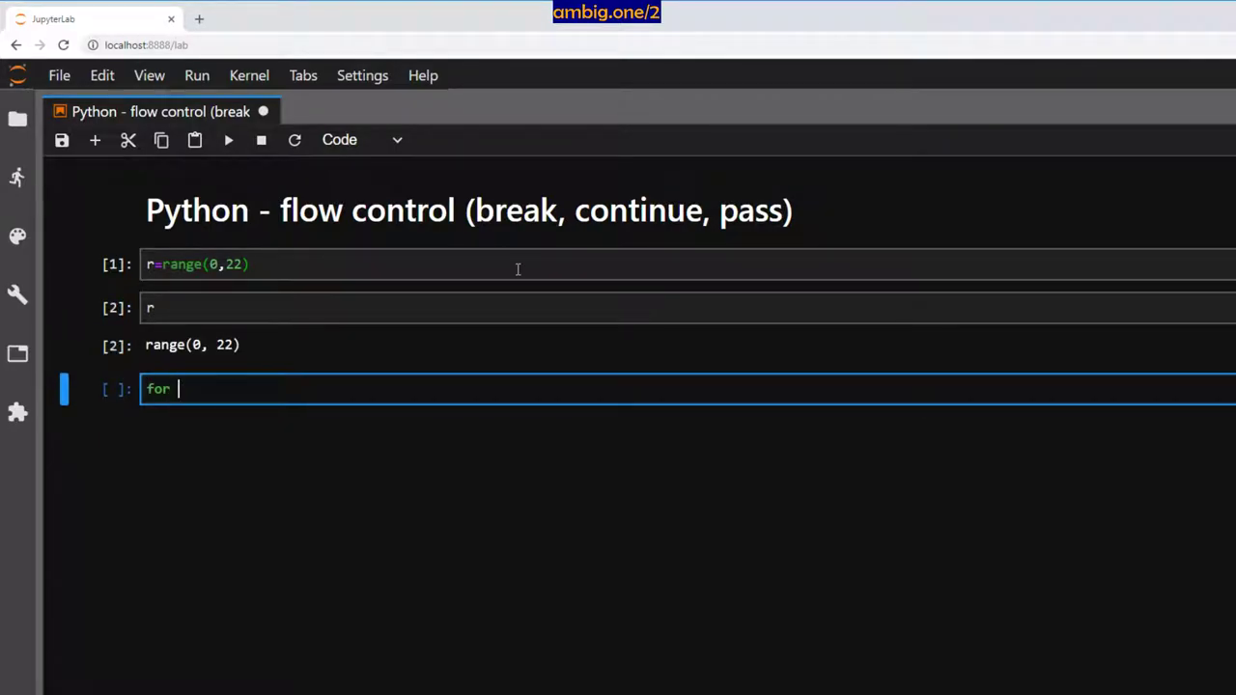
{"action": "type", "text": "i in r:"}
{"action": "type", "text": "print(i)"}
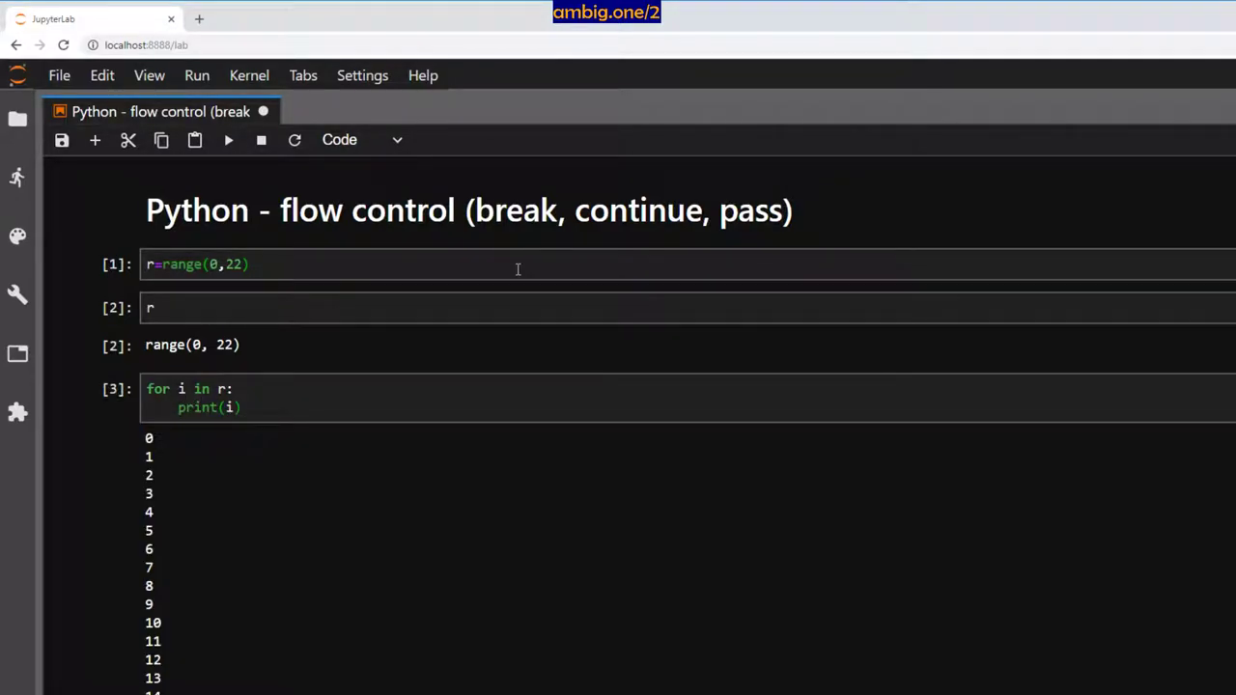
{"action": "scroll", "scroll_direction": "down", "scroll_amount": 3}
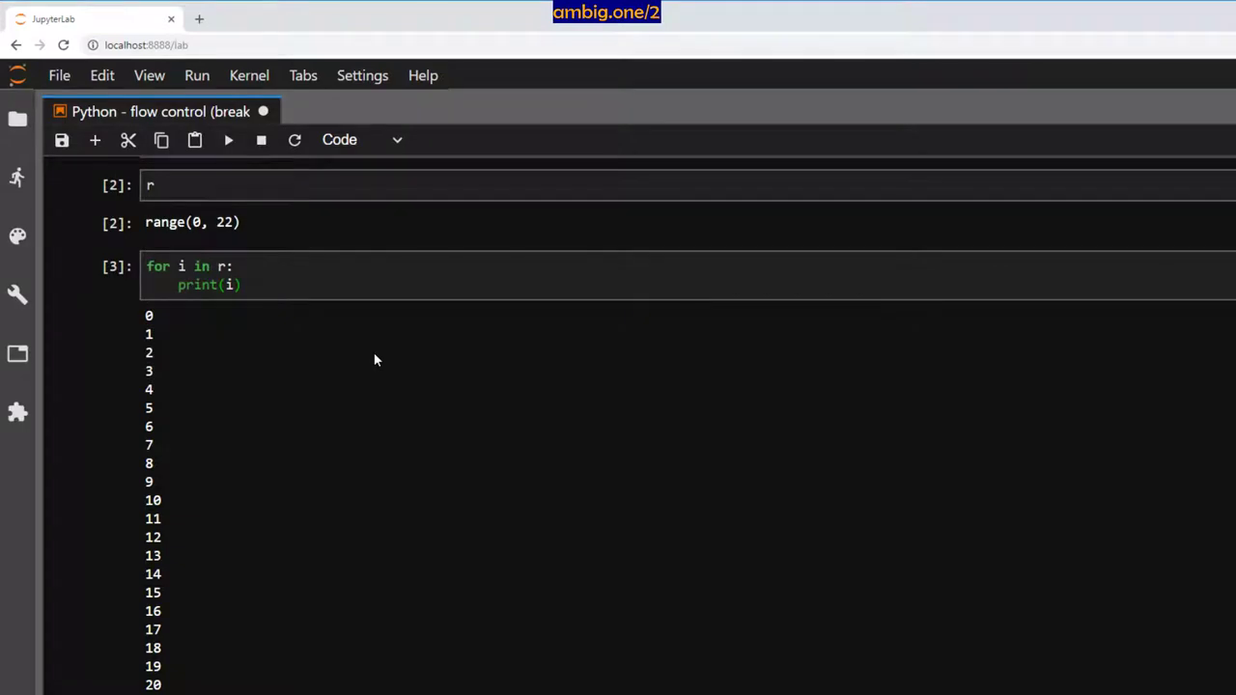
{"action": "mouse_move", "coordinate": [313, 355]}
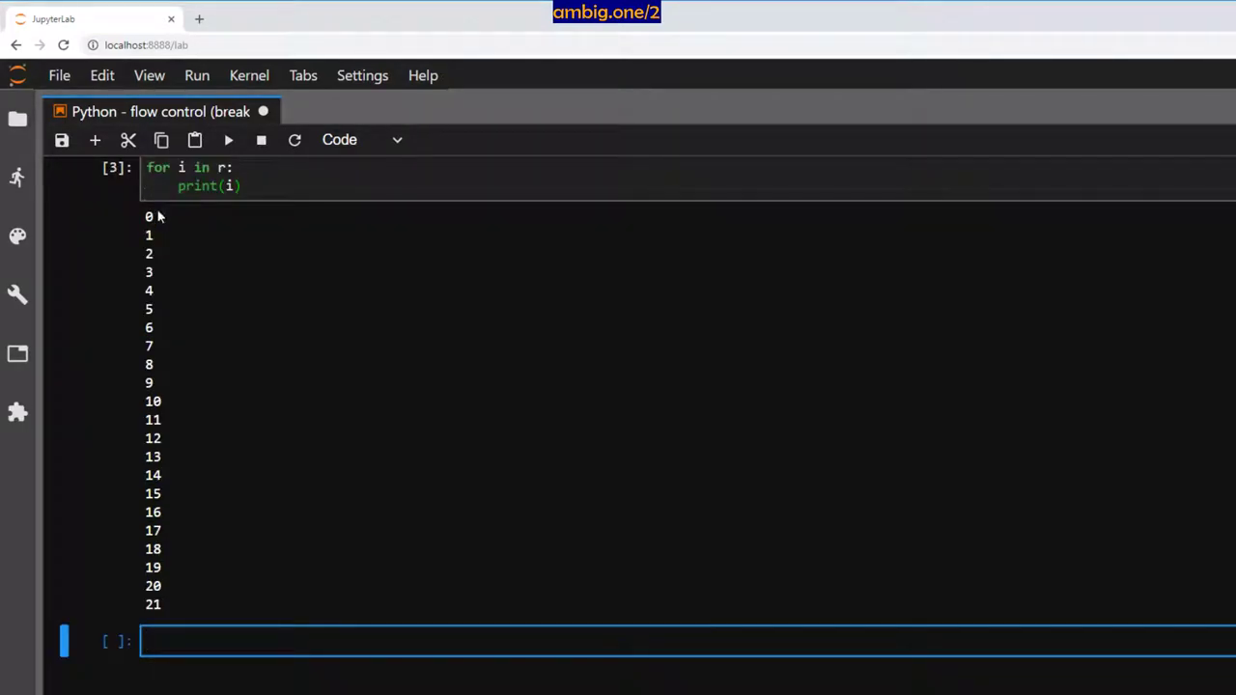
{"action": "scroll", "scroll_direction": "up", "scroll_amount": 3}
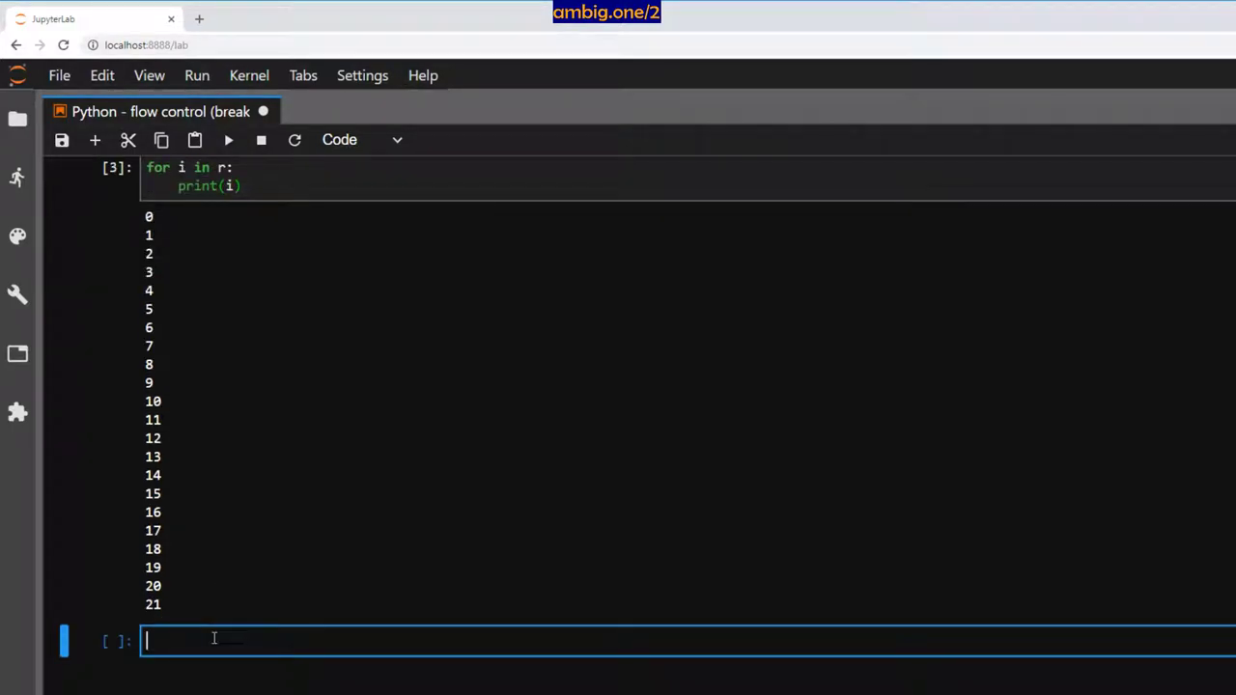
- Run a loop over r with 'if i%2==0: break' before print(i)
{"action": "type", "text": "for i in r:"}
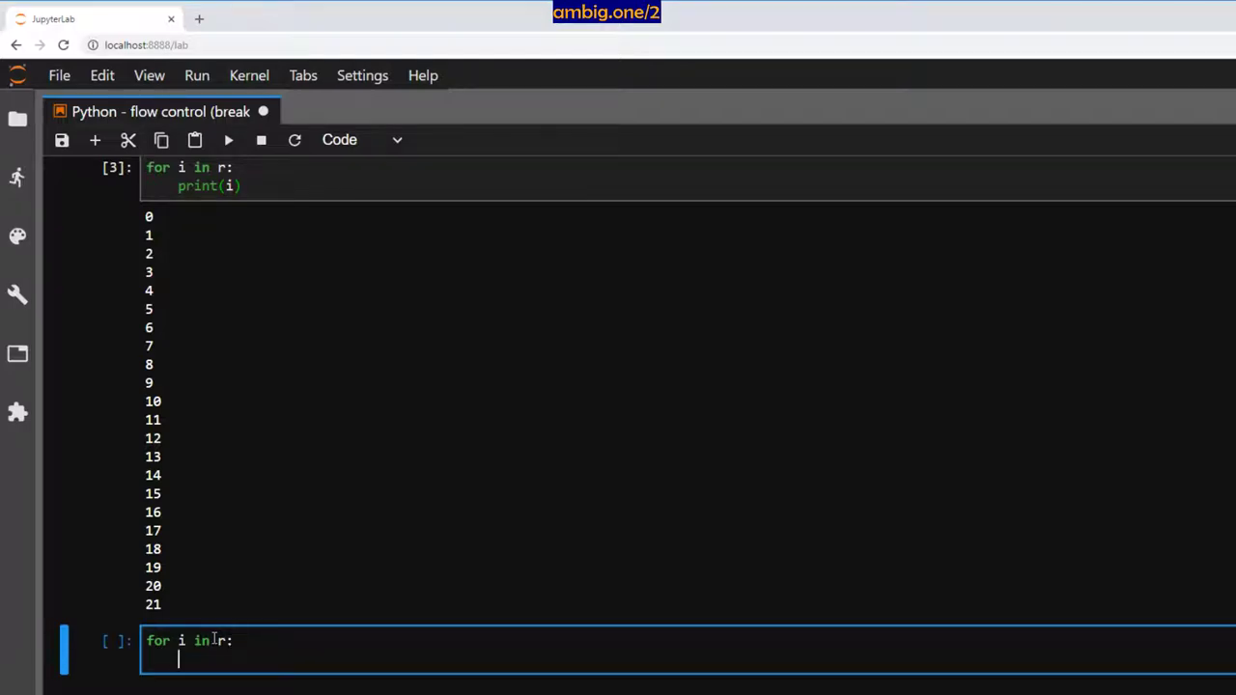
{"action": "type", "text": "if i"}
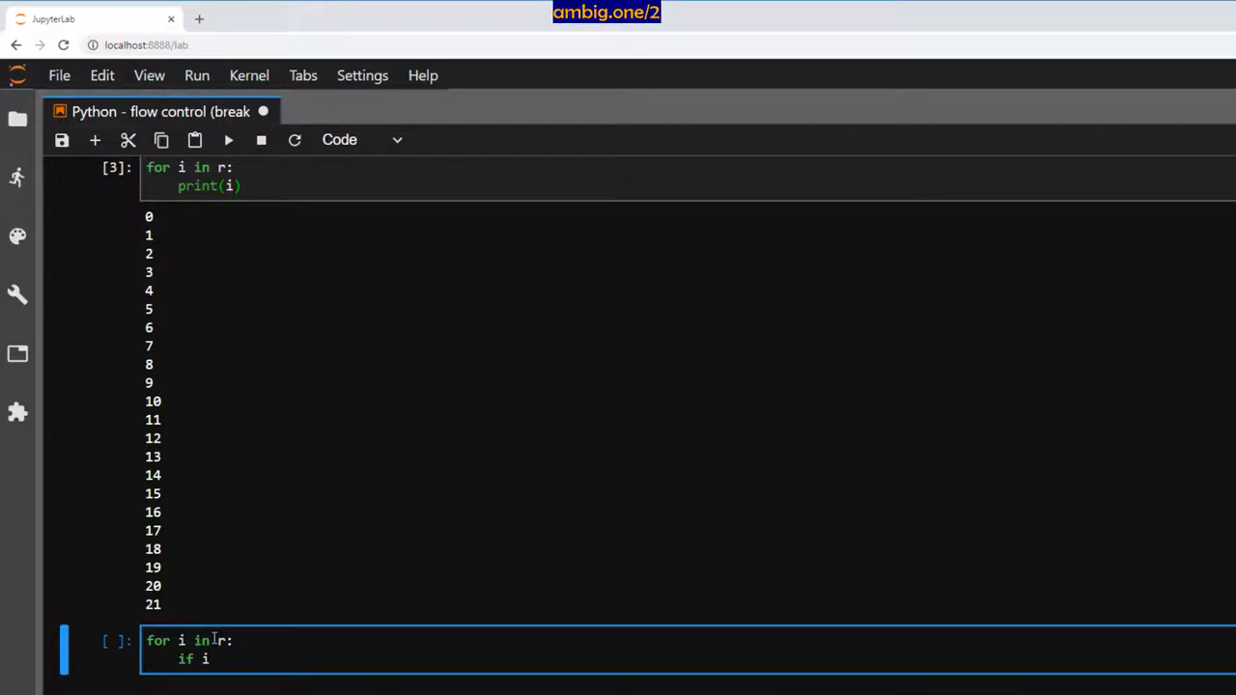
{"action": "type", "text": "%2"}
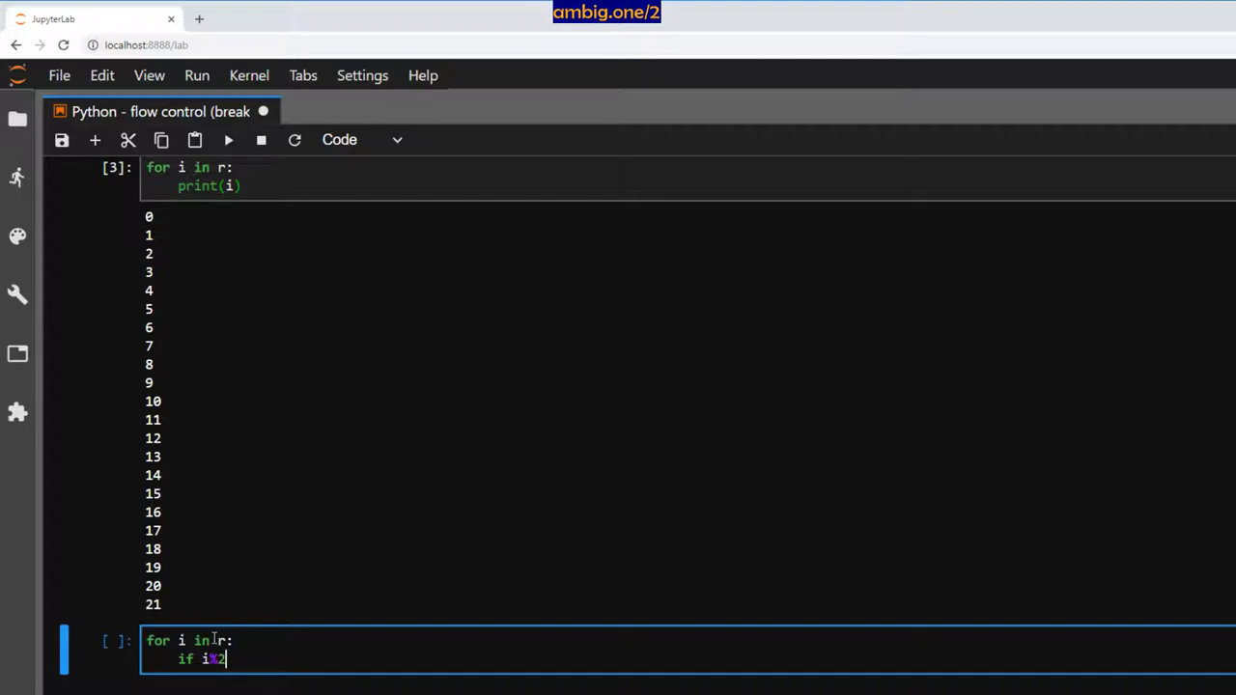
{"action": "type", "text": "==0:"}
{"action": "type", "text": "b"}
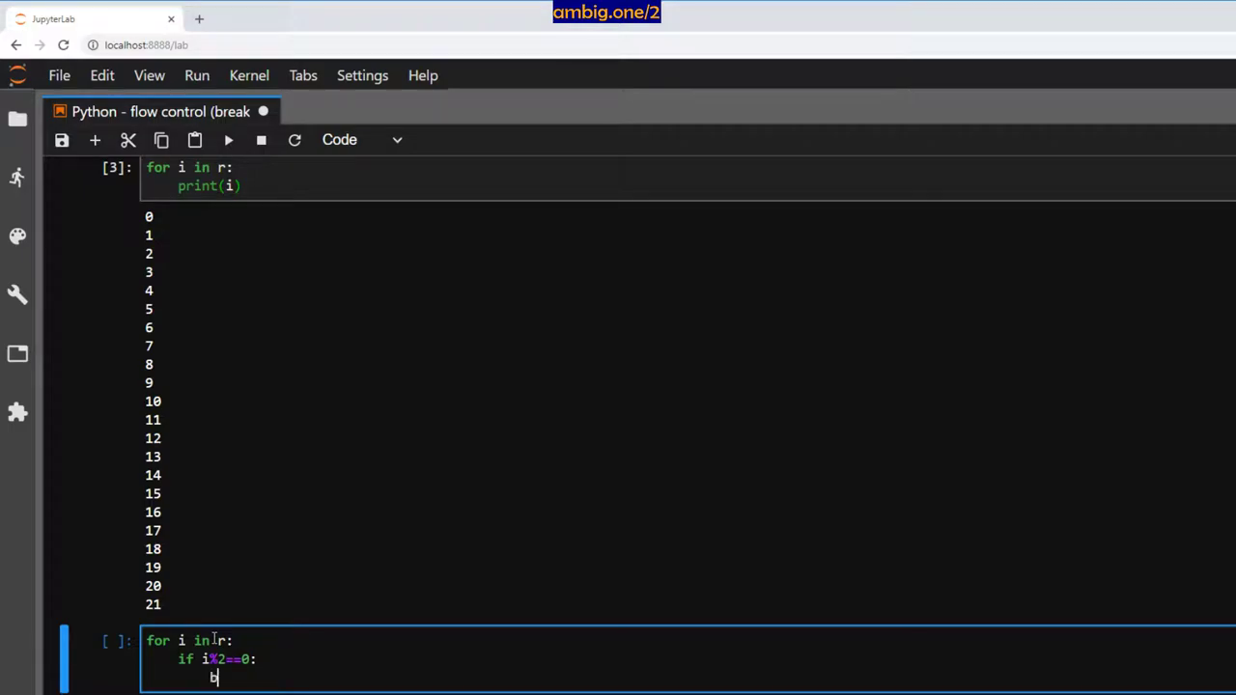
{"action": "type", "text": "reak"}
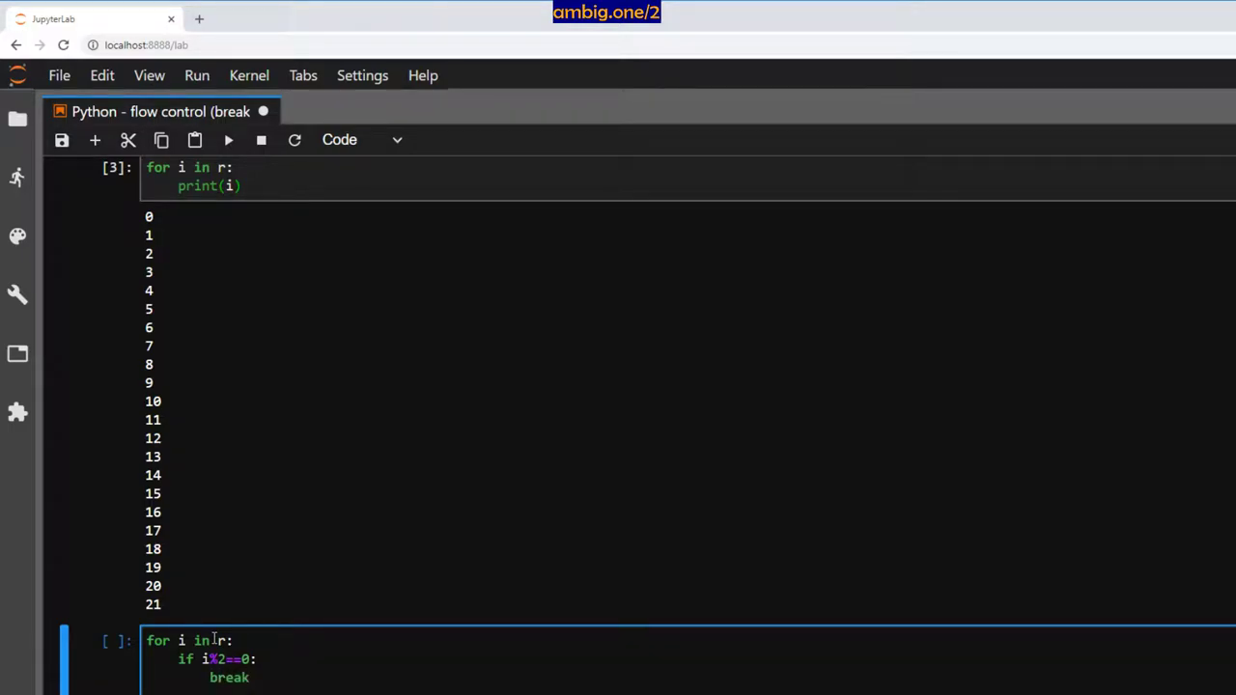
{"action": "type", "text": "print(i"}
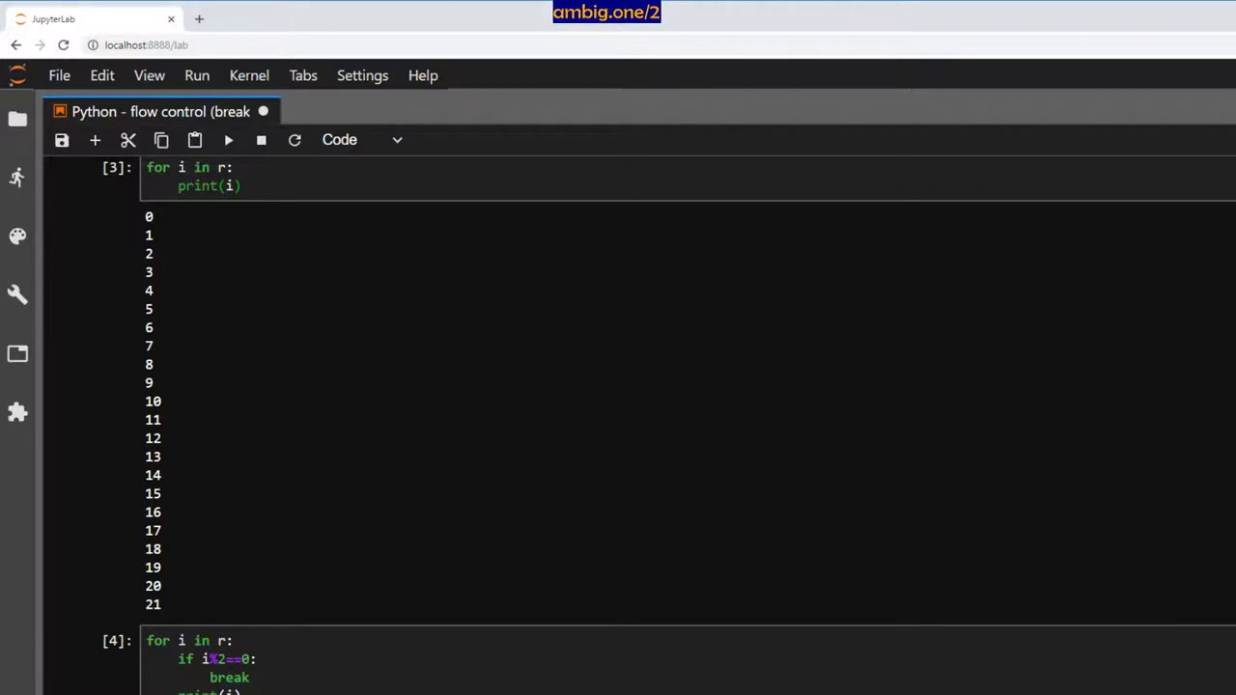
- Add the comment '# break the flow if is equal to 5' to the loop cell
{"action": "left_click", "coordinate": [386, 656]}
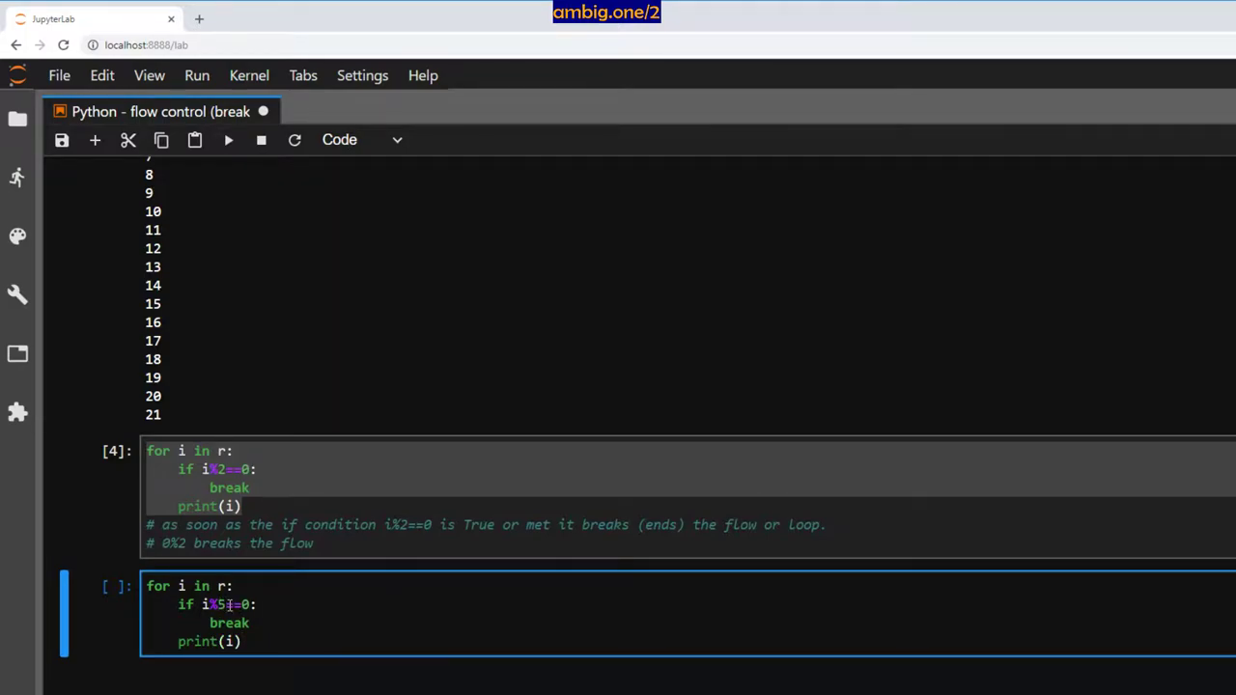
{"action": "key", "text": "Enter"}
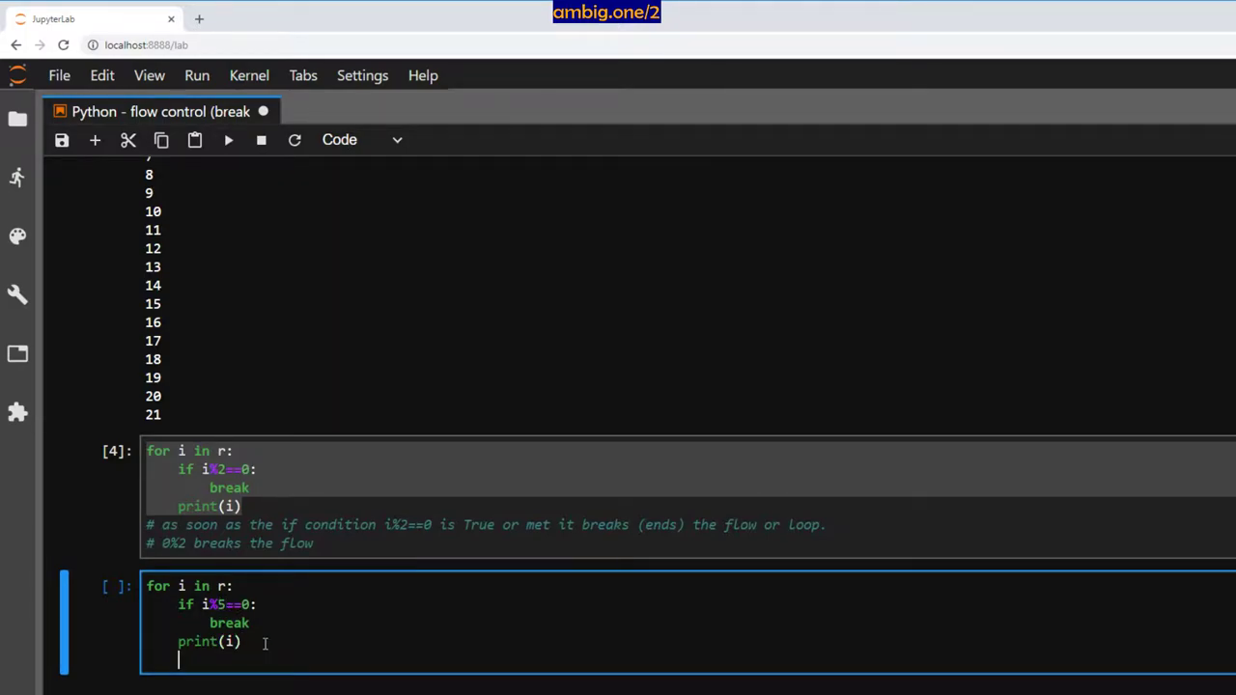
{"action": "type", "text": "# break the f"}
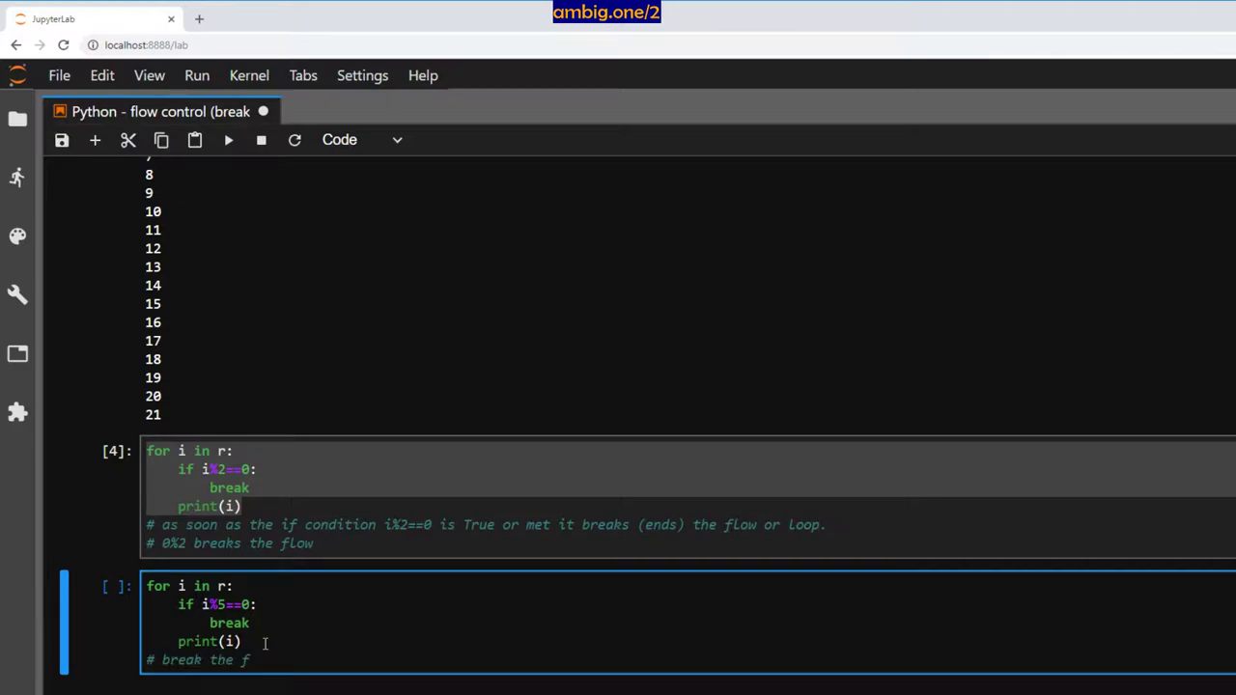
{"action": "type", "text": "low"}
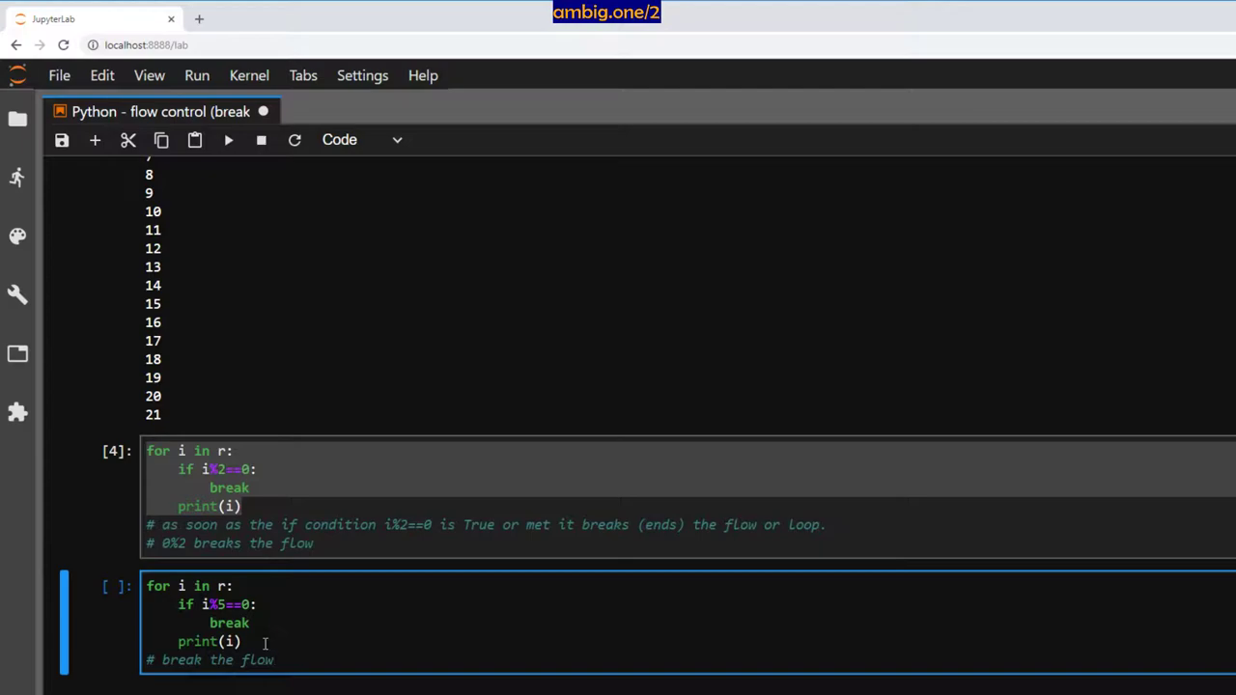
{"action": "type", "text": "if is"}
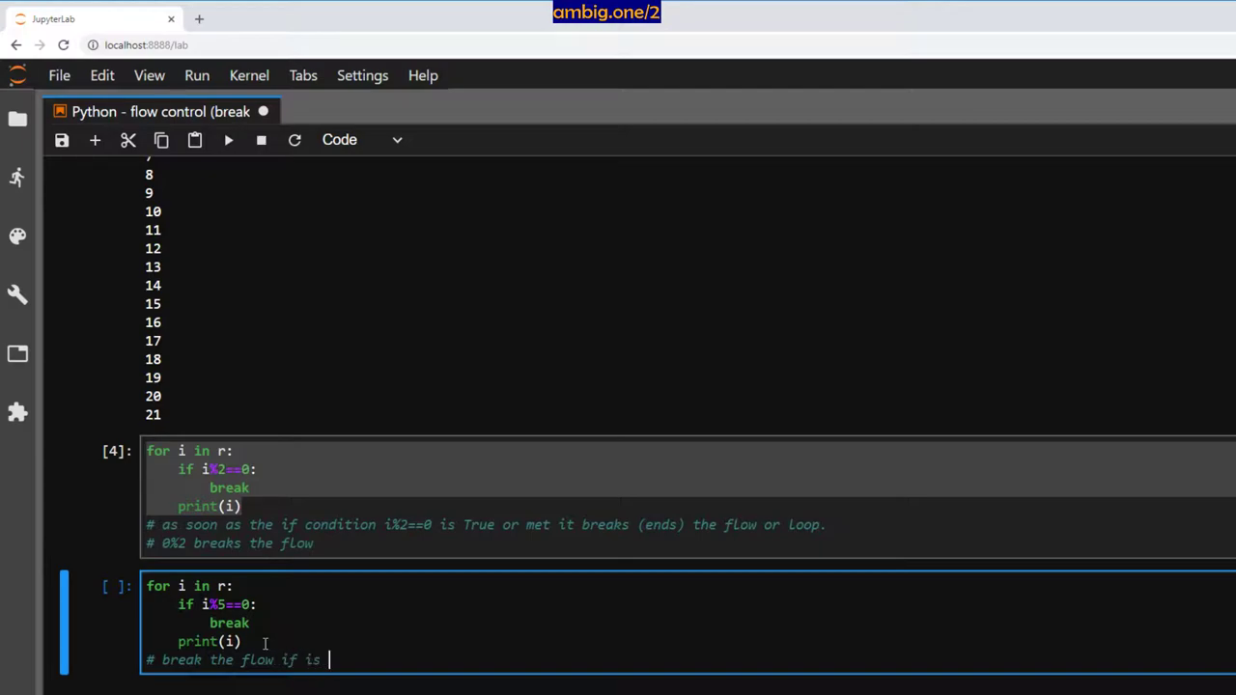
{"action": "type", "text": "is"}
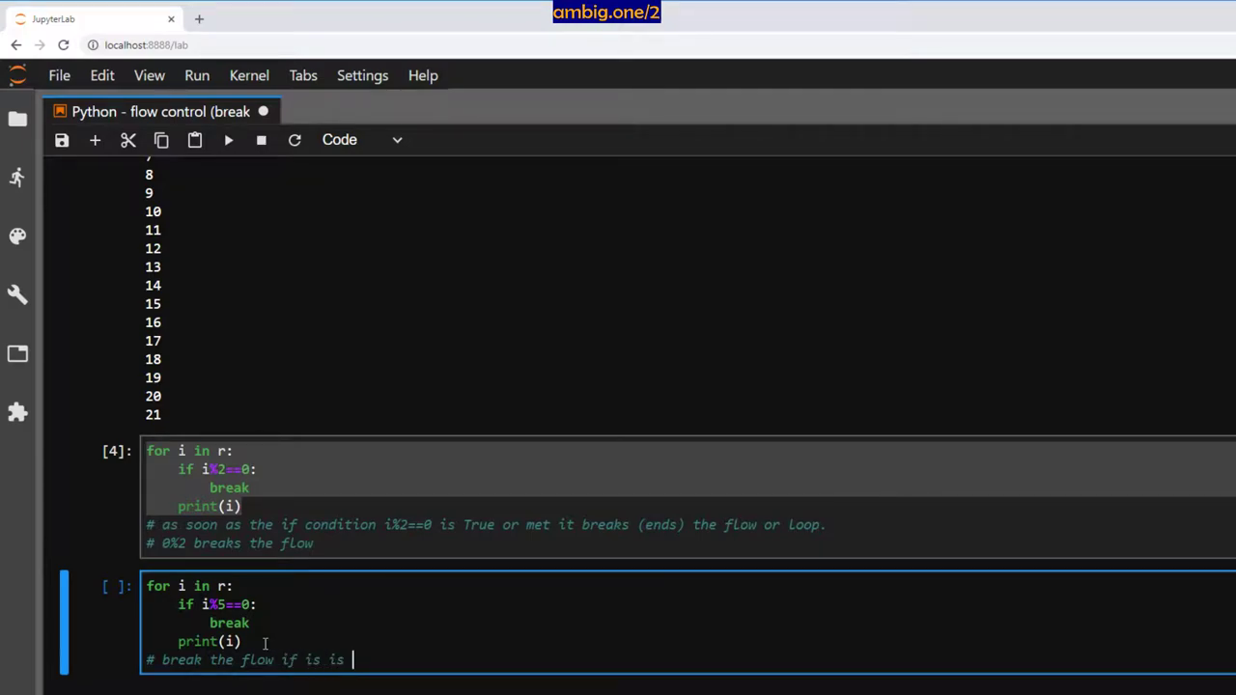
{"action": "key", "text": "Backspace"}
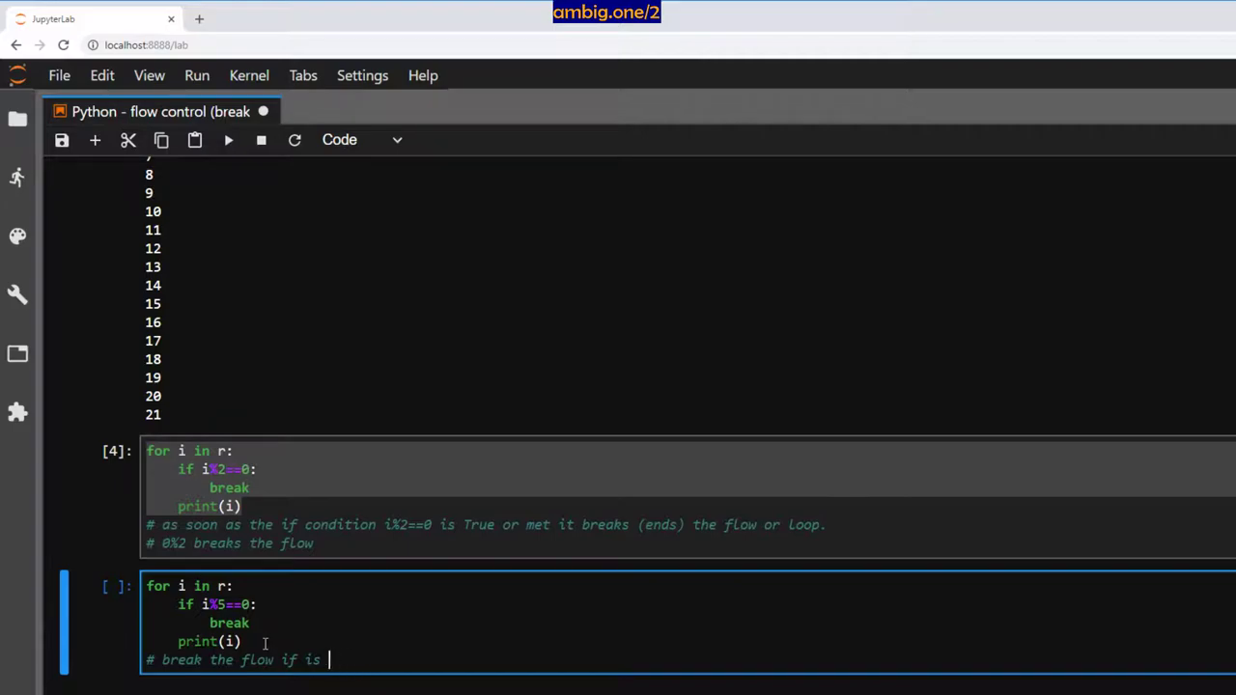
{"action": "type", "text": "i"}
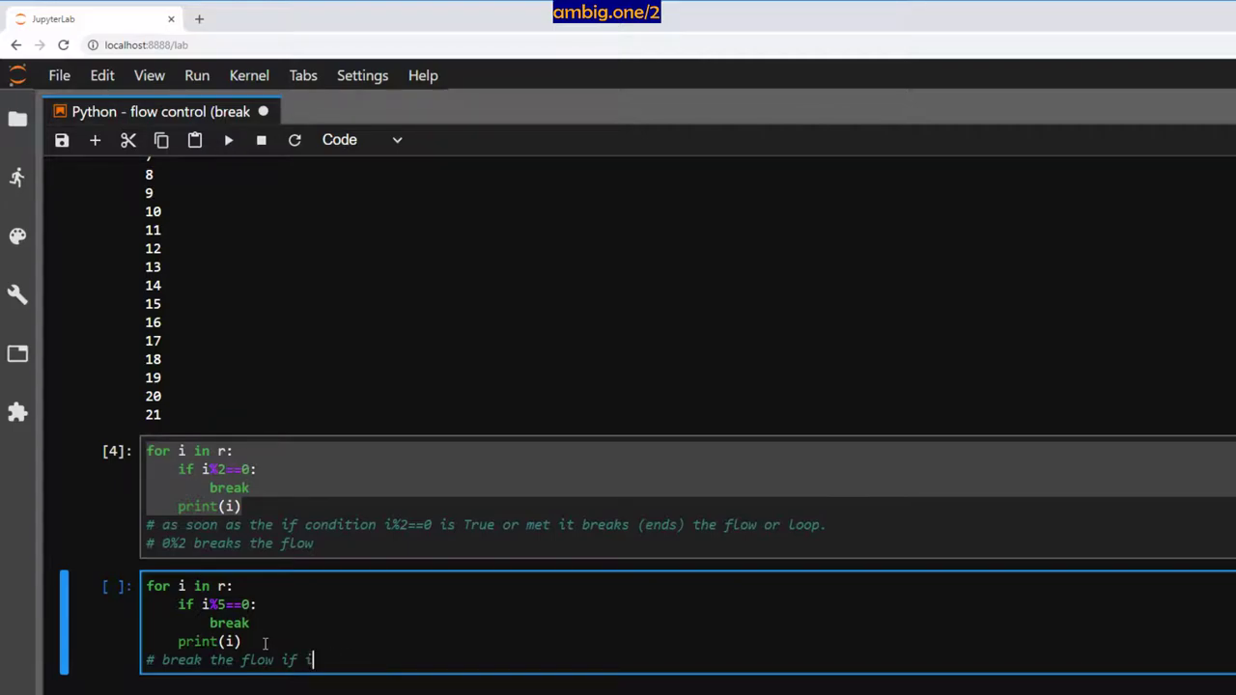
- Change the break condition to i==5 and run it so it prints 0 through 4
{"action": "type", "text": "%"}
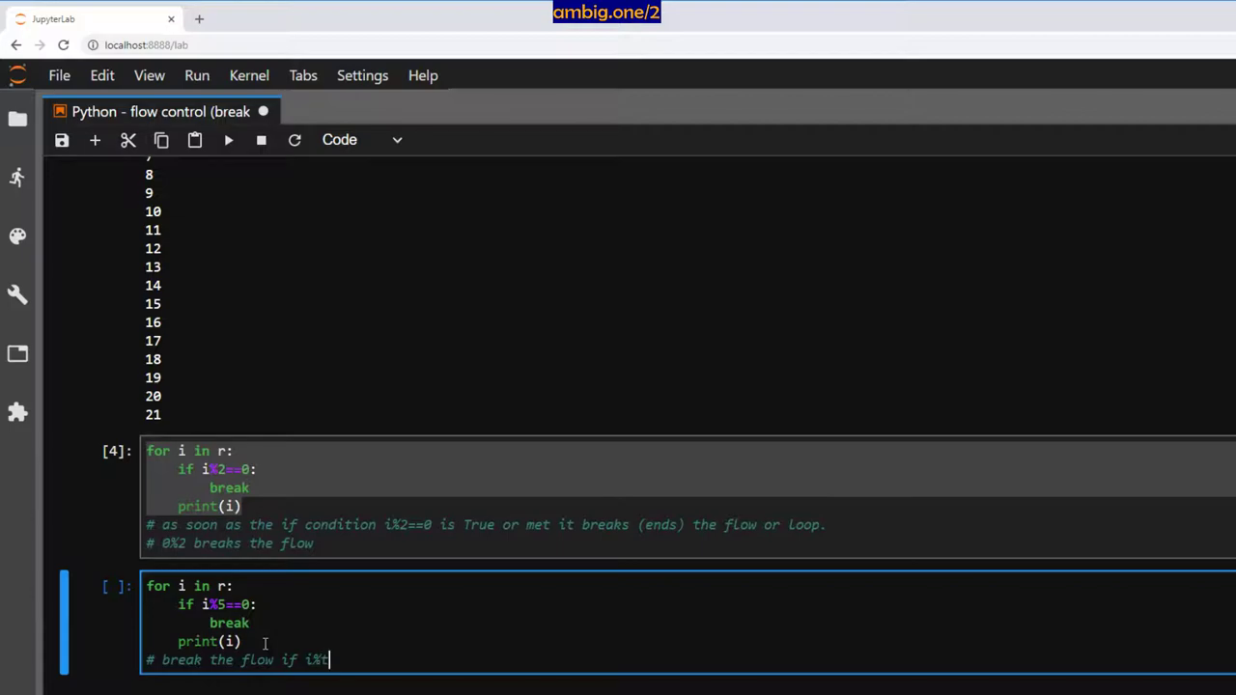
{"action": "type", "text": "5"}
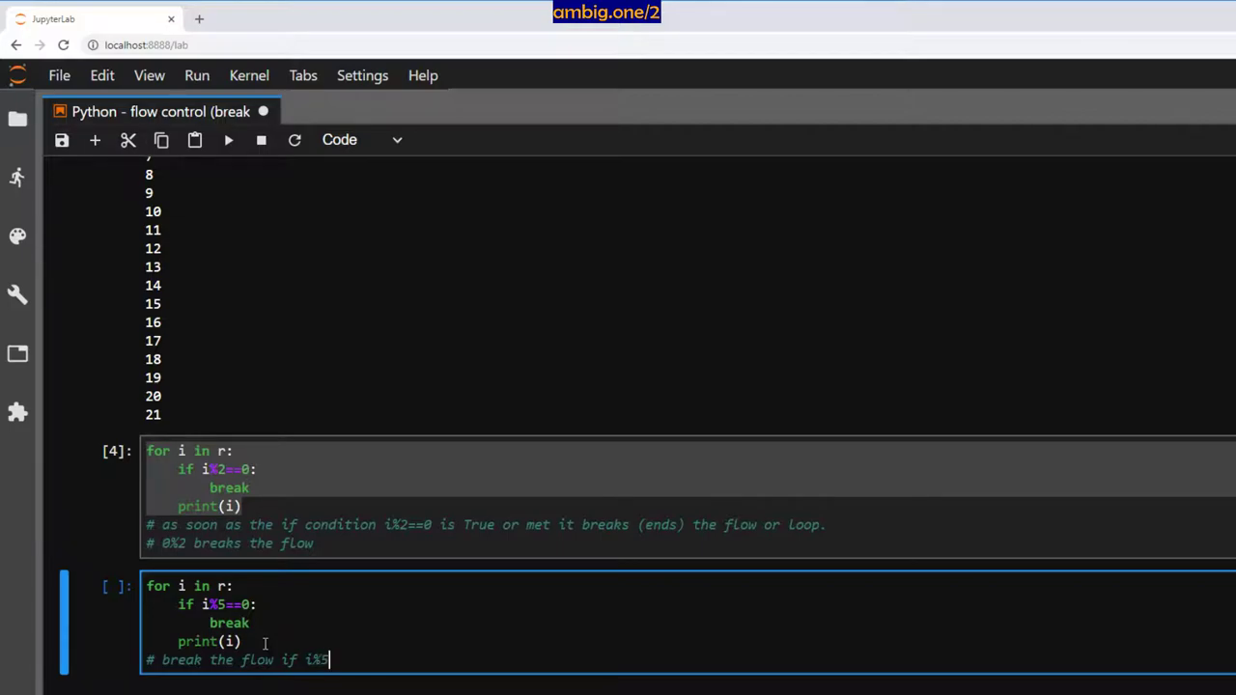
{"action": "type", "text": "==0 is"}
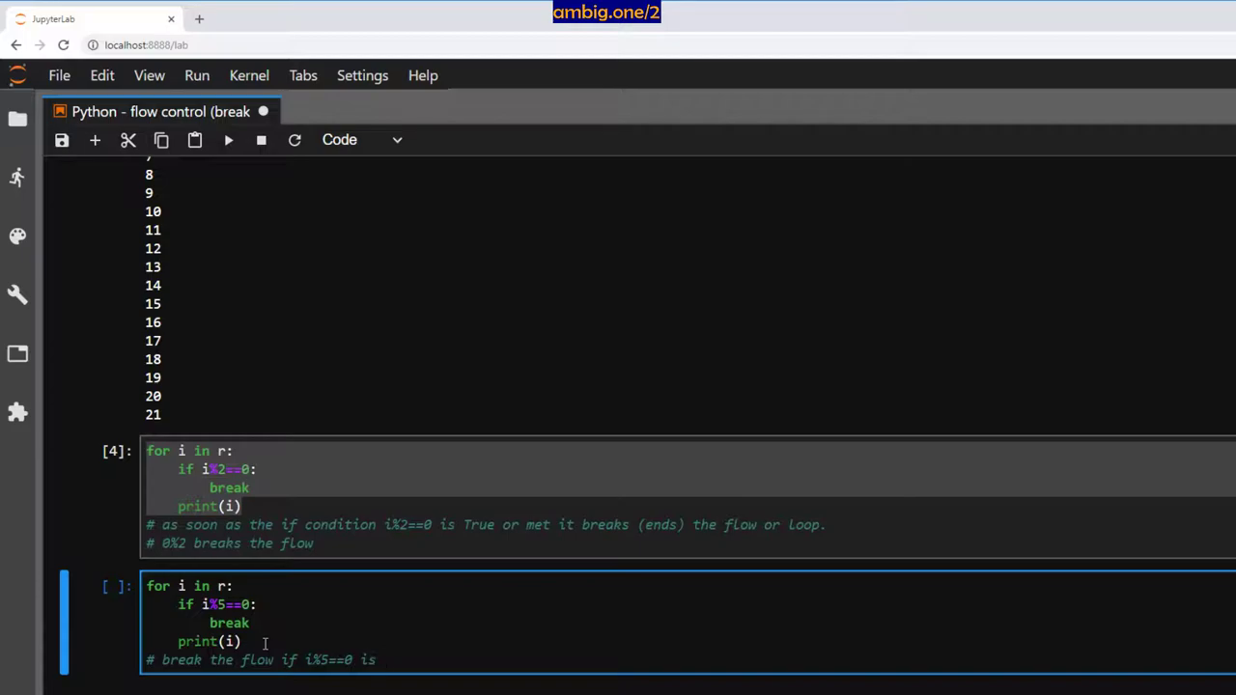
{"action": "type", "text": "0"}
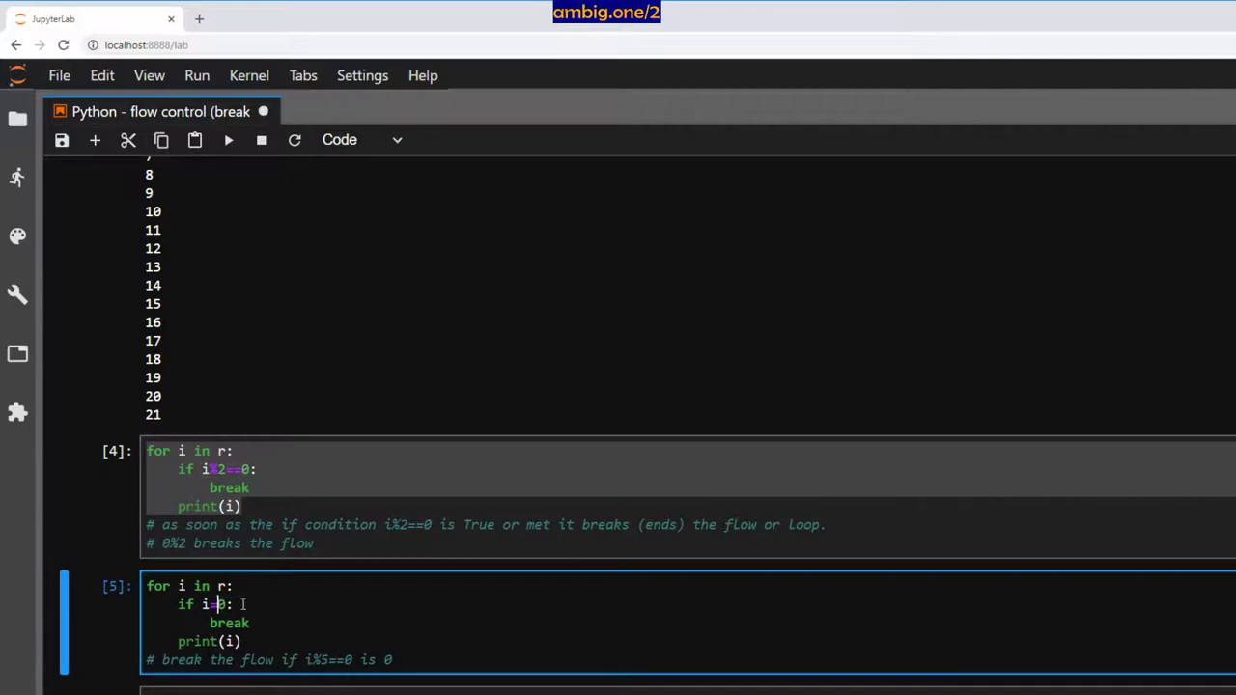
{"action": "type", "text": "==5"}
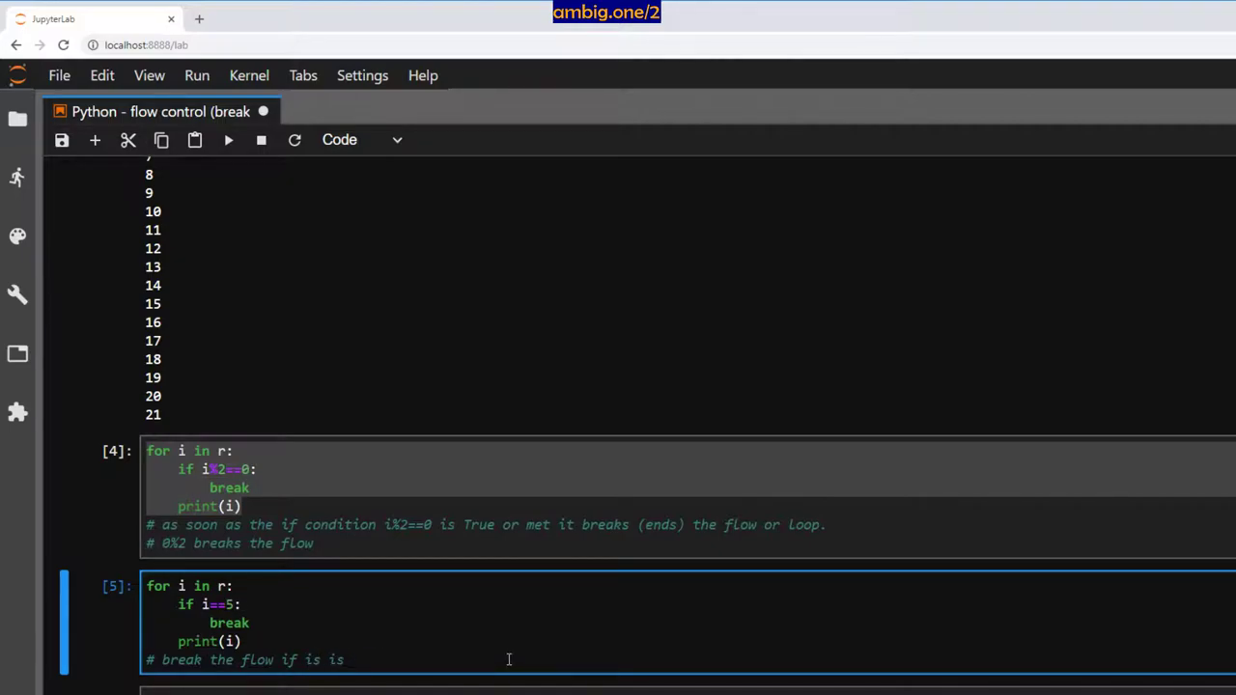
{"action": "type", "text": "equal to 5"}
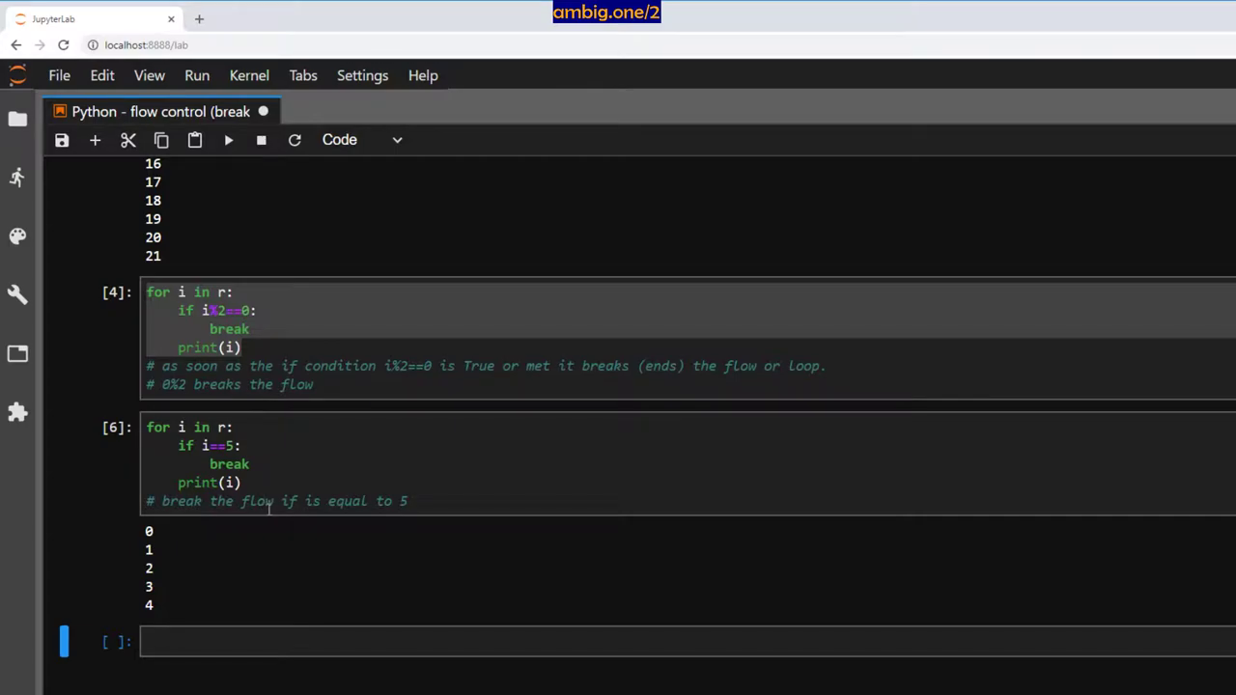
- Write a loop with 'if i==10: break' printing 0 through 9, then select the i==5 cell
{"action": "left_click", "coordinate": [265, 444]}
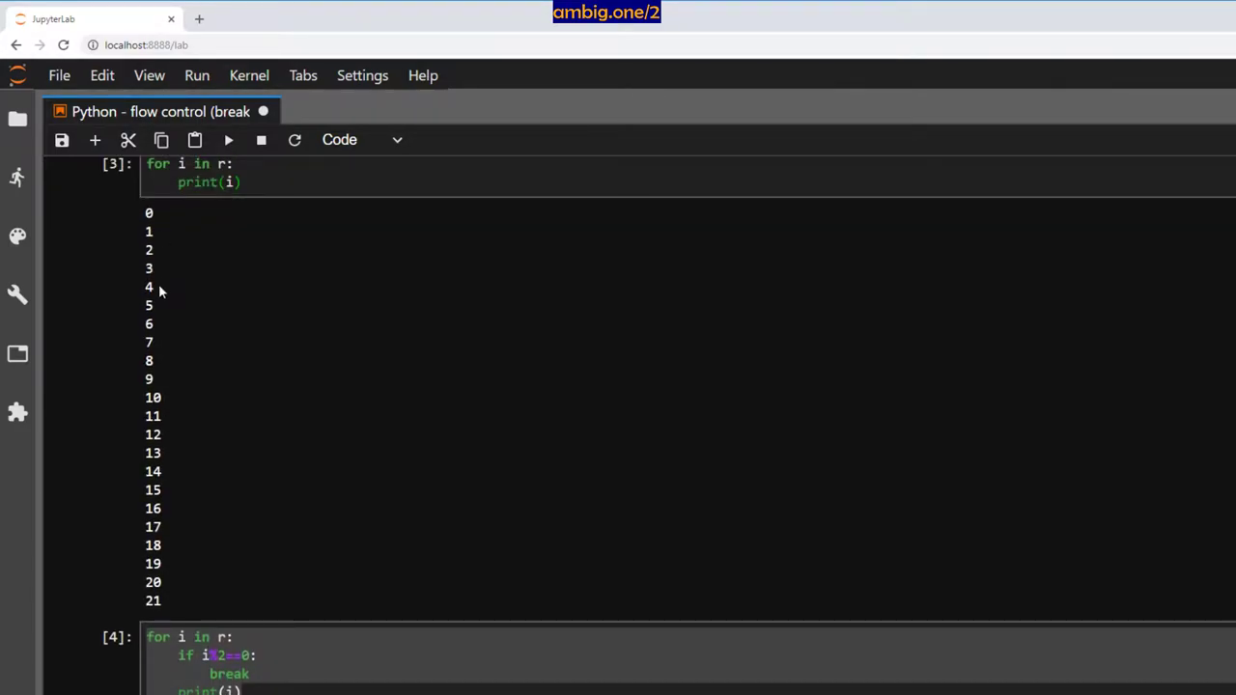
{"action": "mouse_move", "coordinate": [159, 308]}
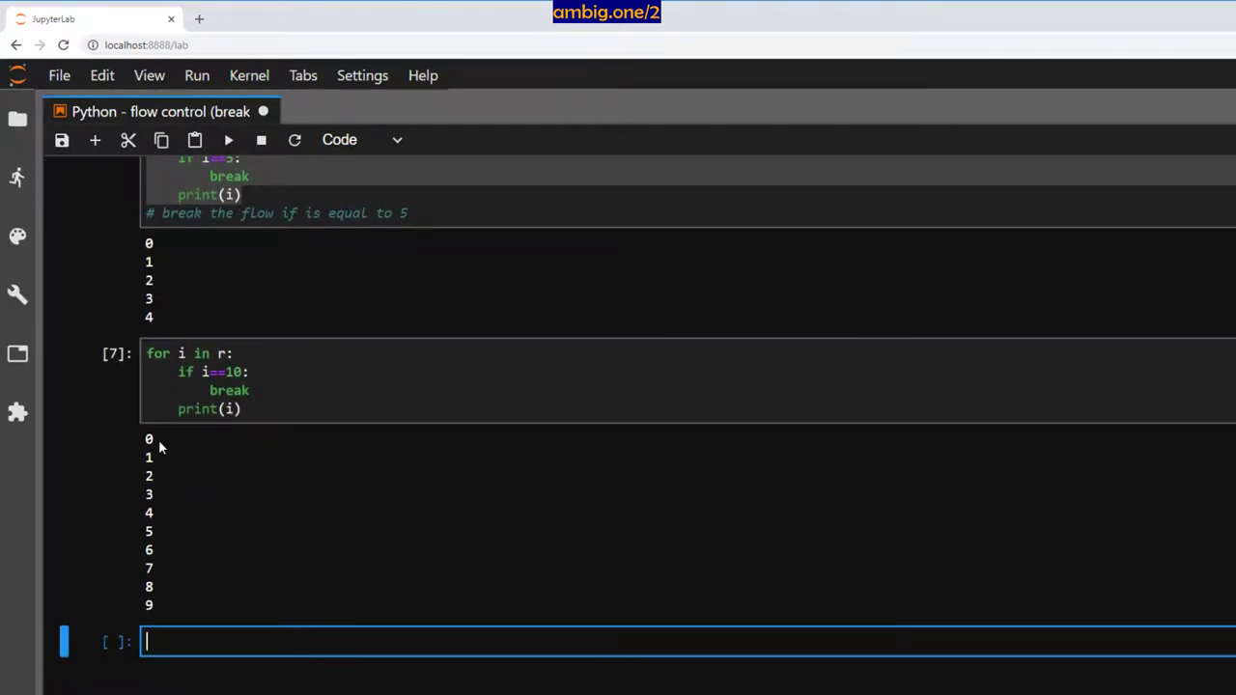
{"action": "mouse_move", "coordinate": [158, 619]}
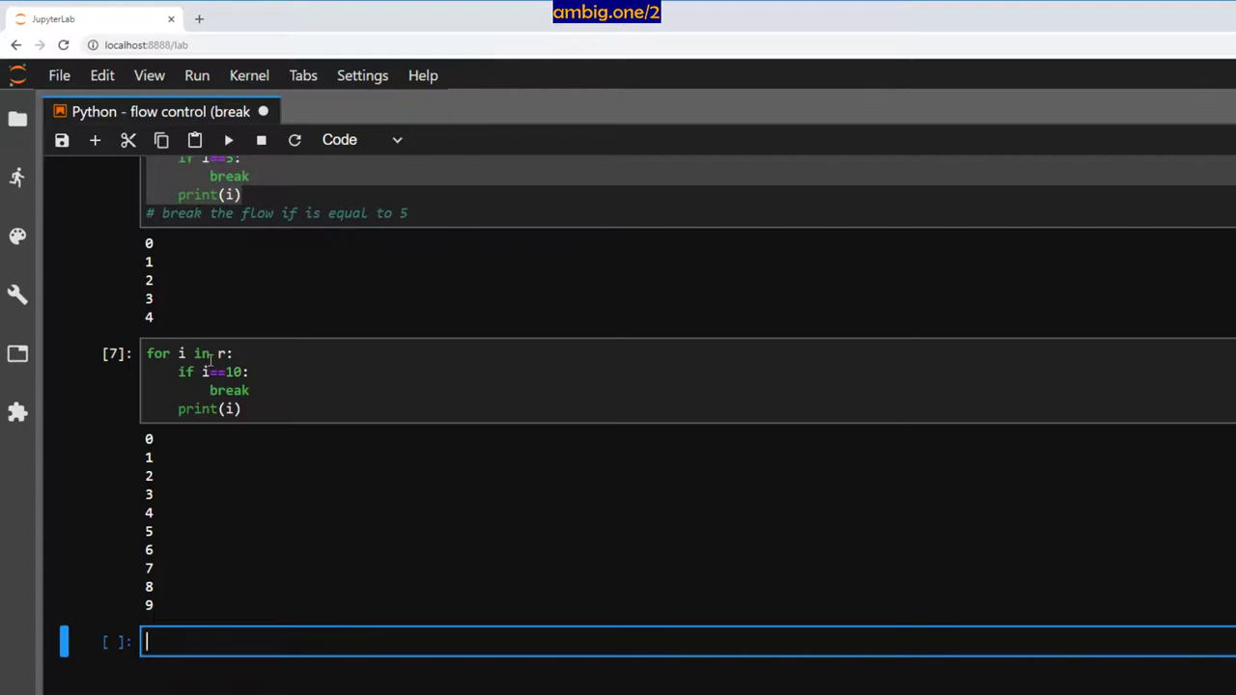
{"action": "left_click", "coordinate": [242, 377]}
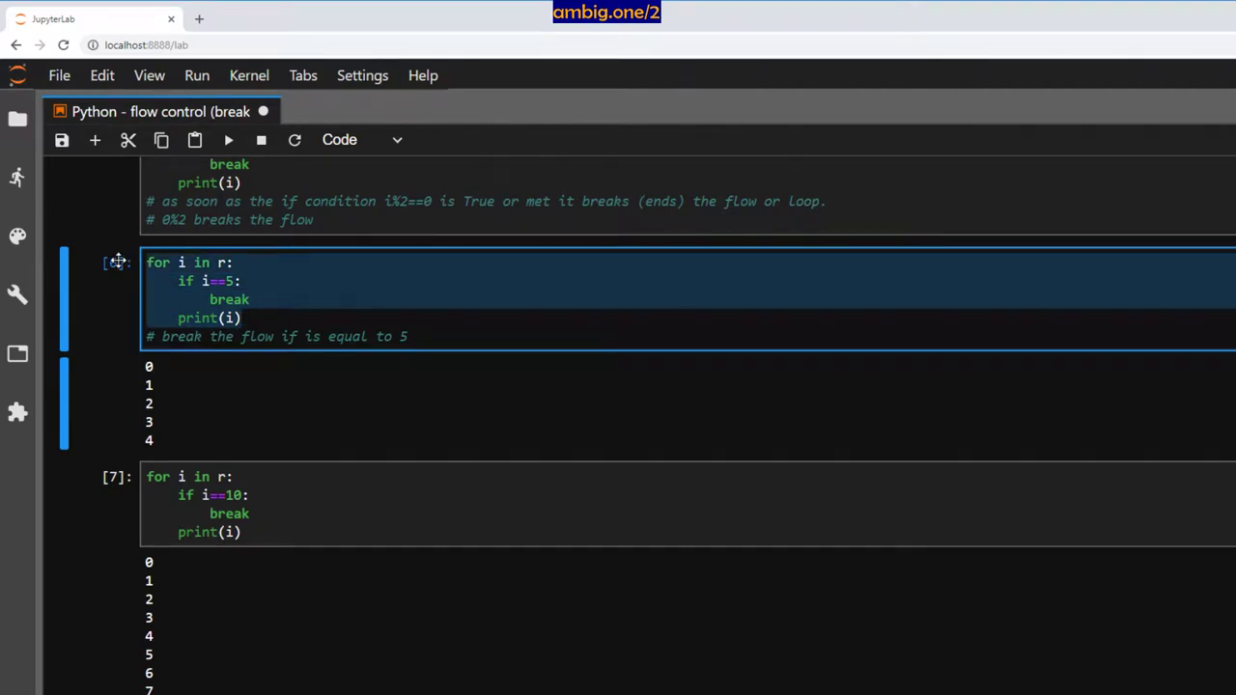
- Paste the i==5 cell with break replaced by continue and run it, skipping 5
{"action": "scroll", "scroll_direction": "down", "scroll_amount": 3}
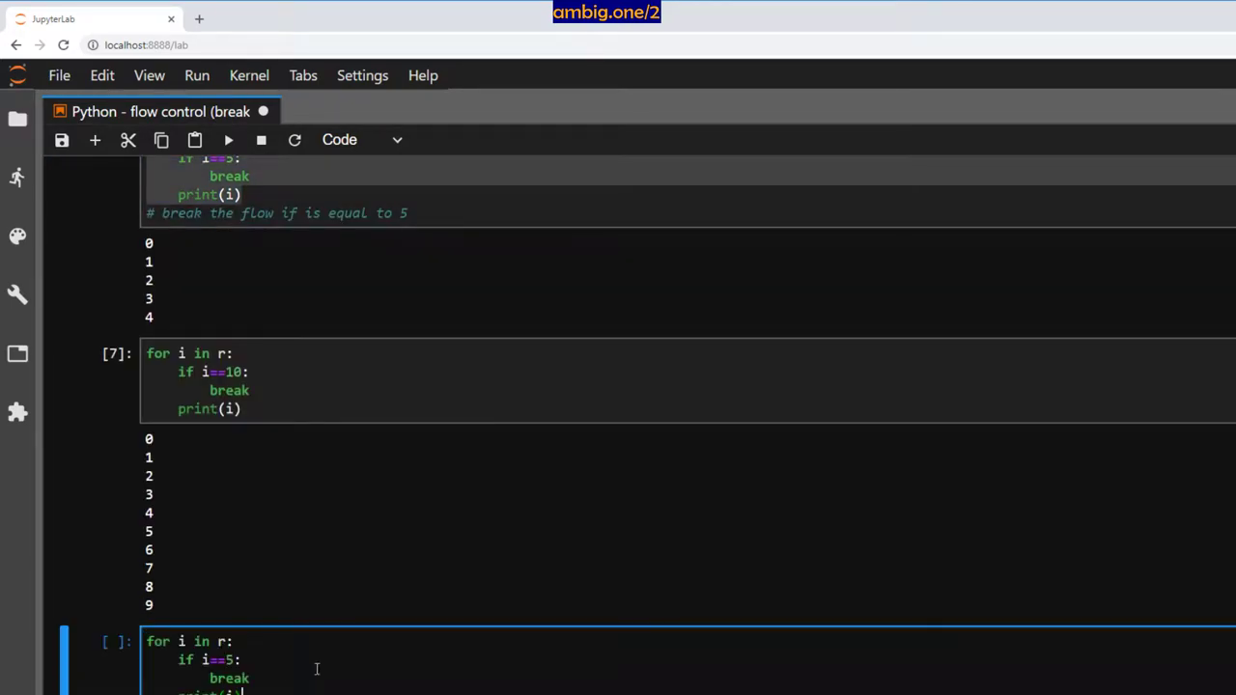
{"action": "type", "text": "co"}
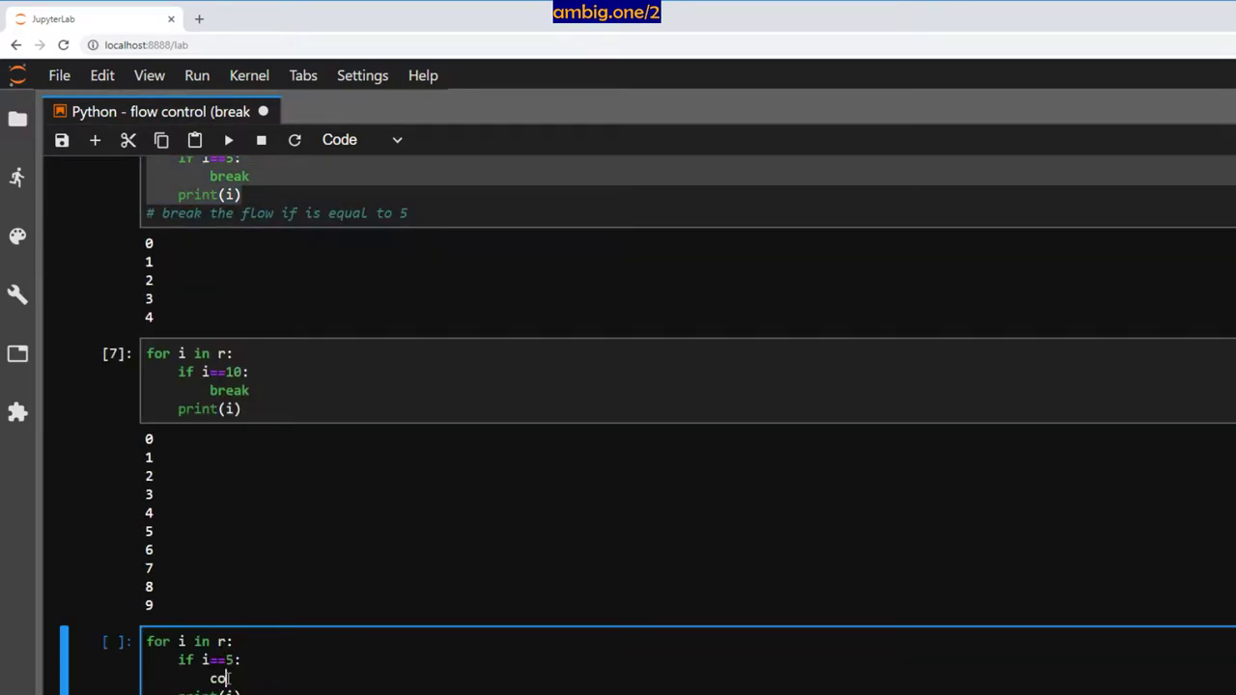
{"action": "type", "text": "ntinue"}
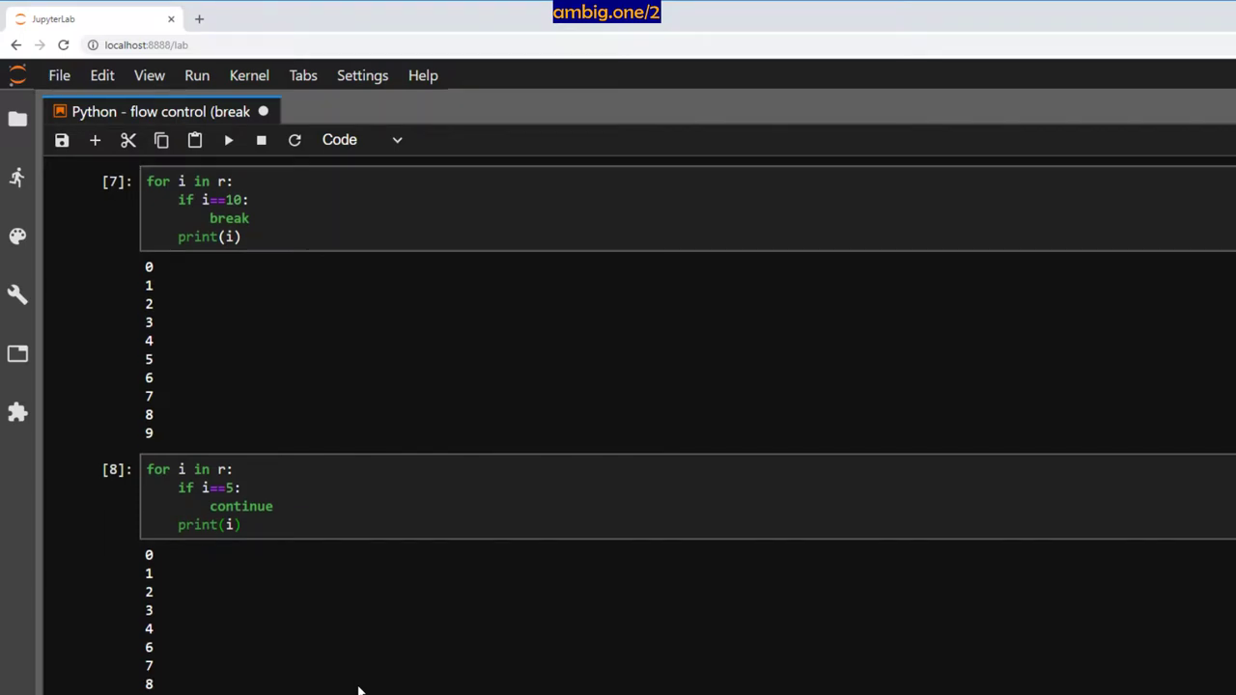
{"action": "scroll", "scroll_direction": "down", "scroll_amount": 3}
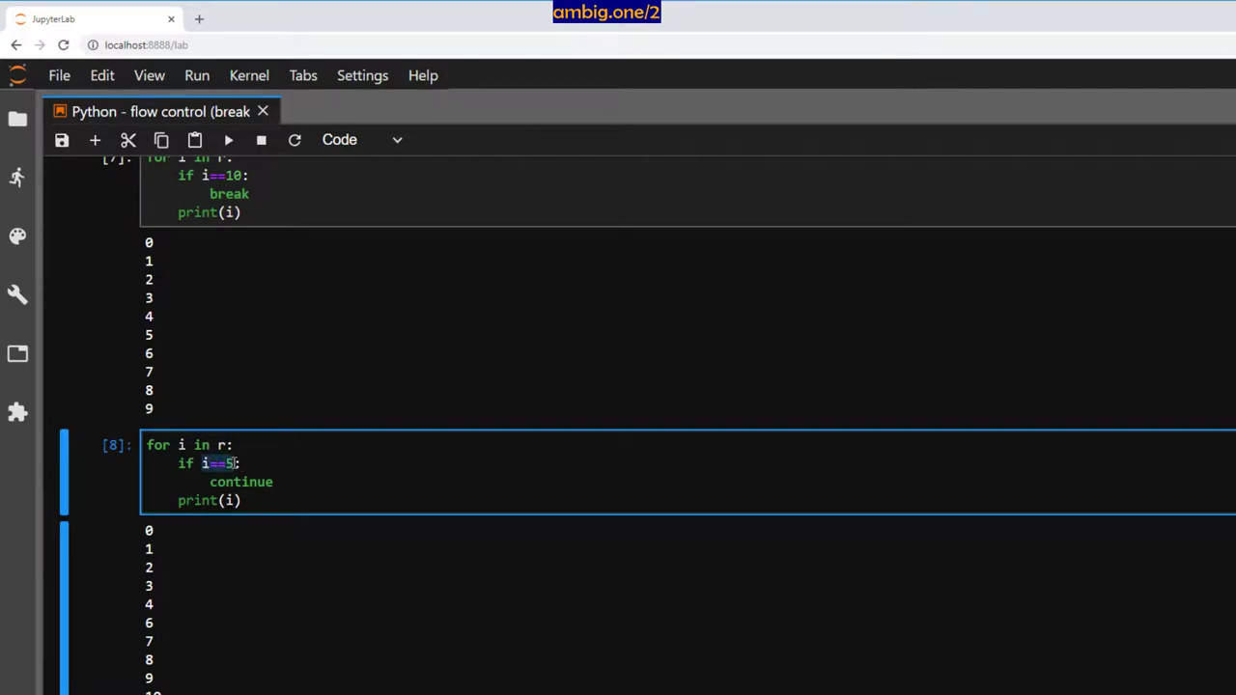
{"action": "mouse_move", "coordinate": [259, 582]}
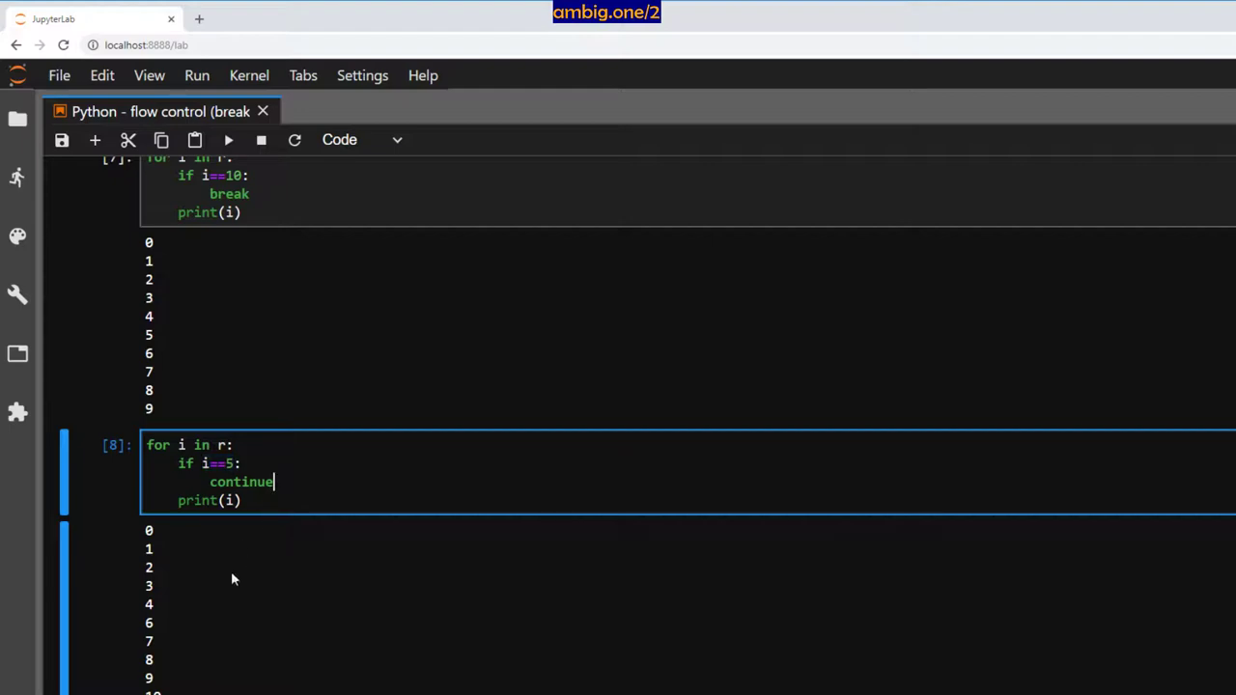
{"action": "mouse_move", "coordinate": [155, 609]}
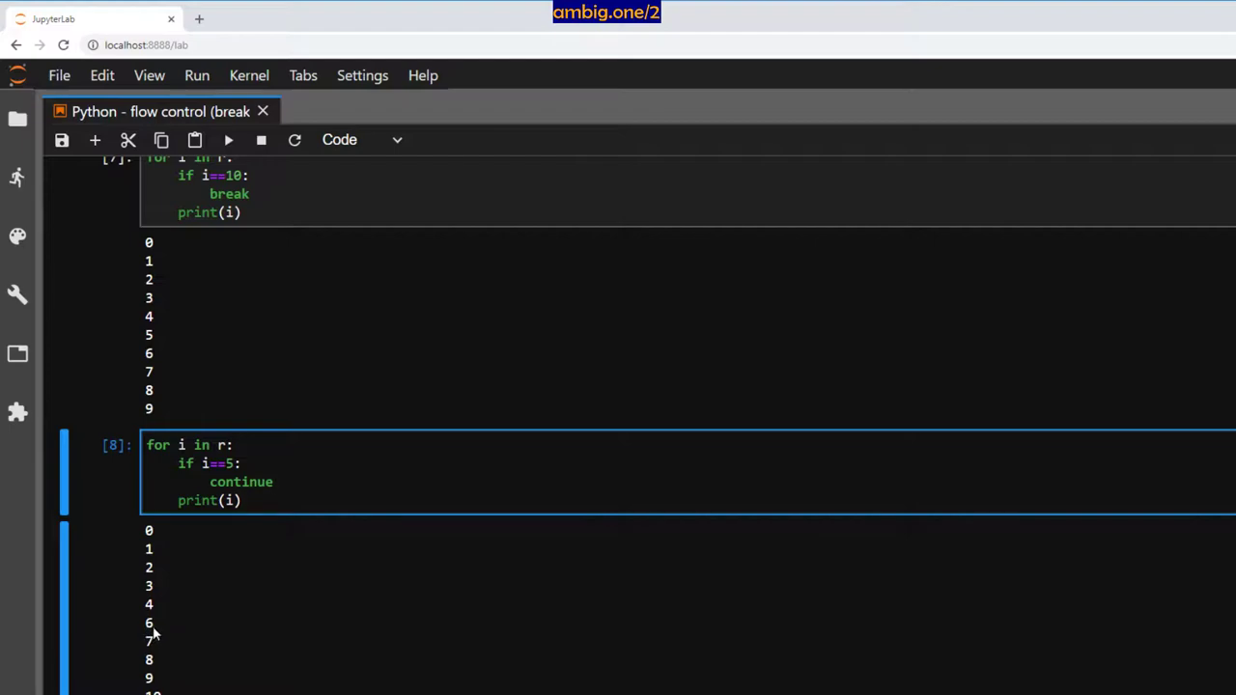
{"action": "scroll", "scroll_direction": "down", "scroll_amount": 3}
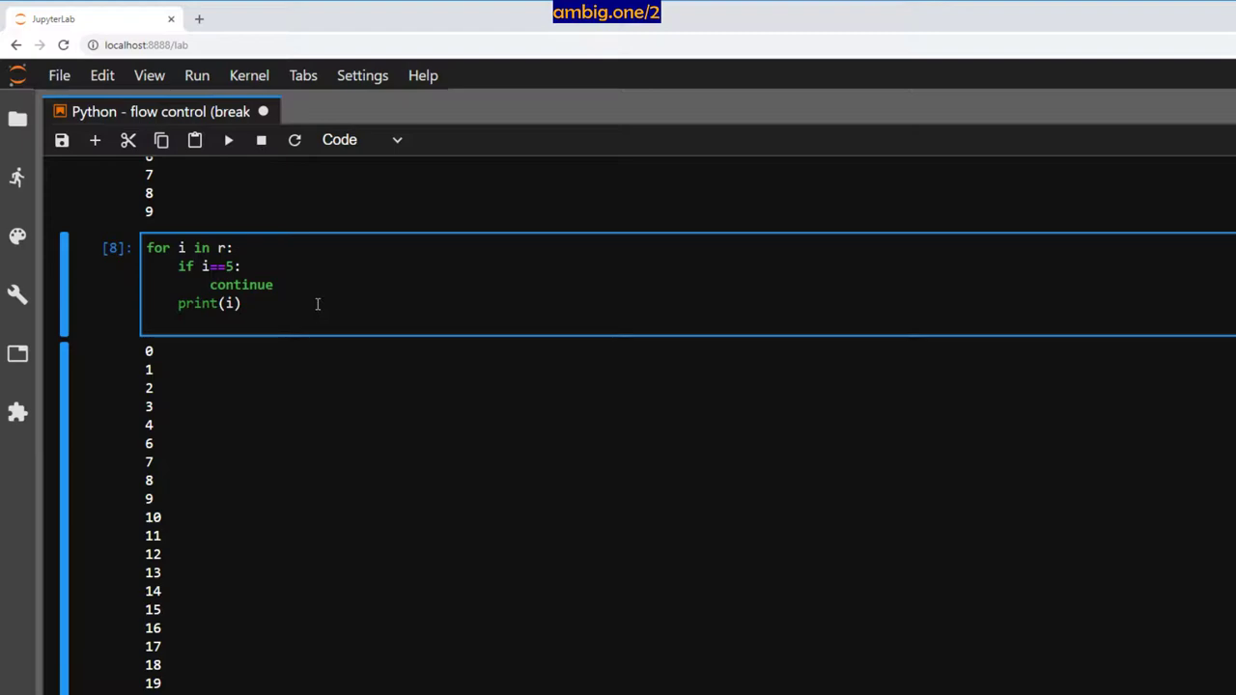
- Add the two-line comment that continue skips the element which made the condition True
{"action": "type", "text": "# continue does the opposite of break."}
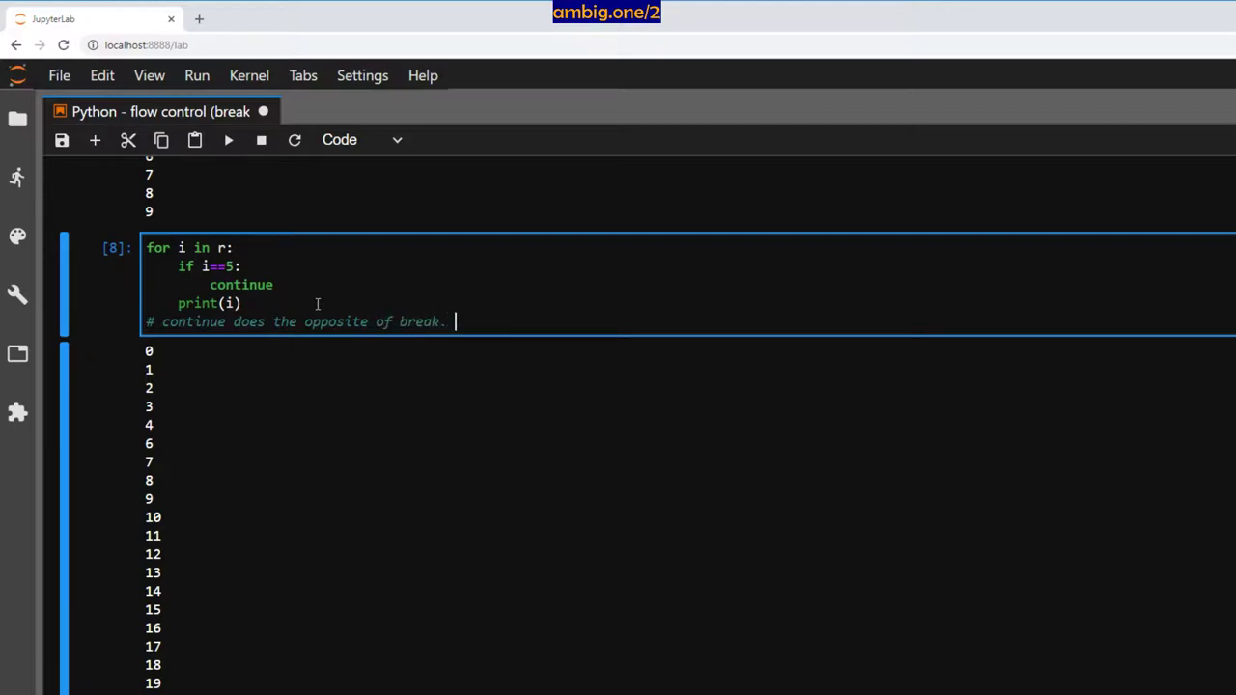
{"action": "type", "text": "It continues"}
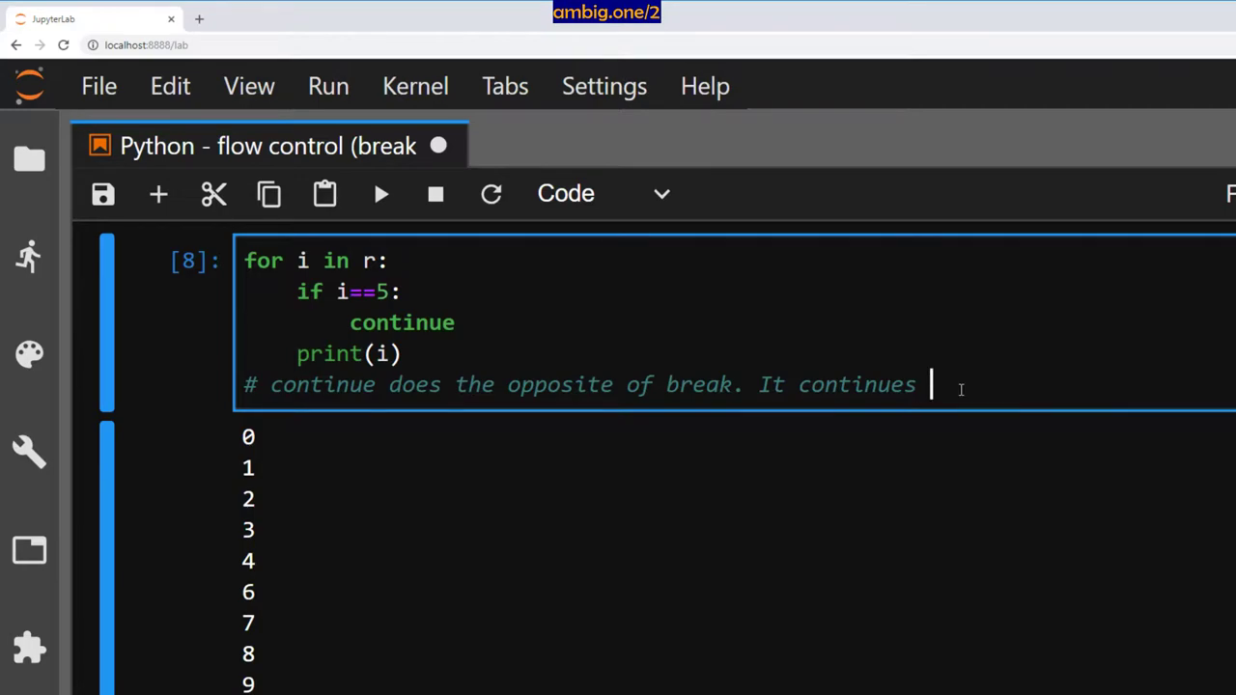
{"action": "type", "text": "the flow when the condi"}
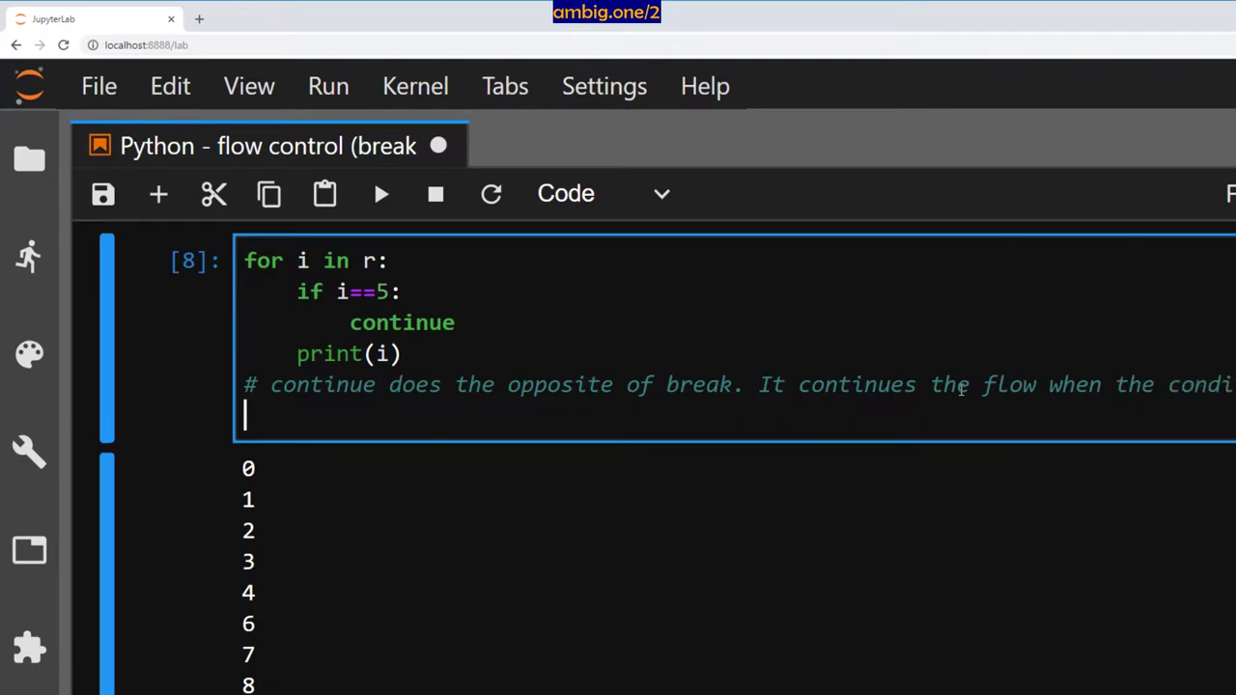
{"action": "type", "text": "# is met b"}
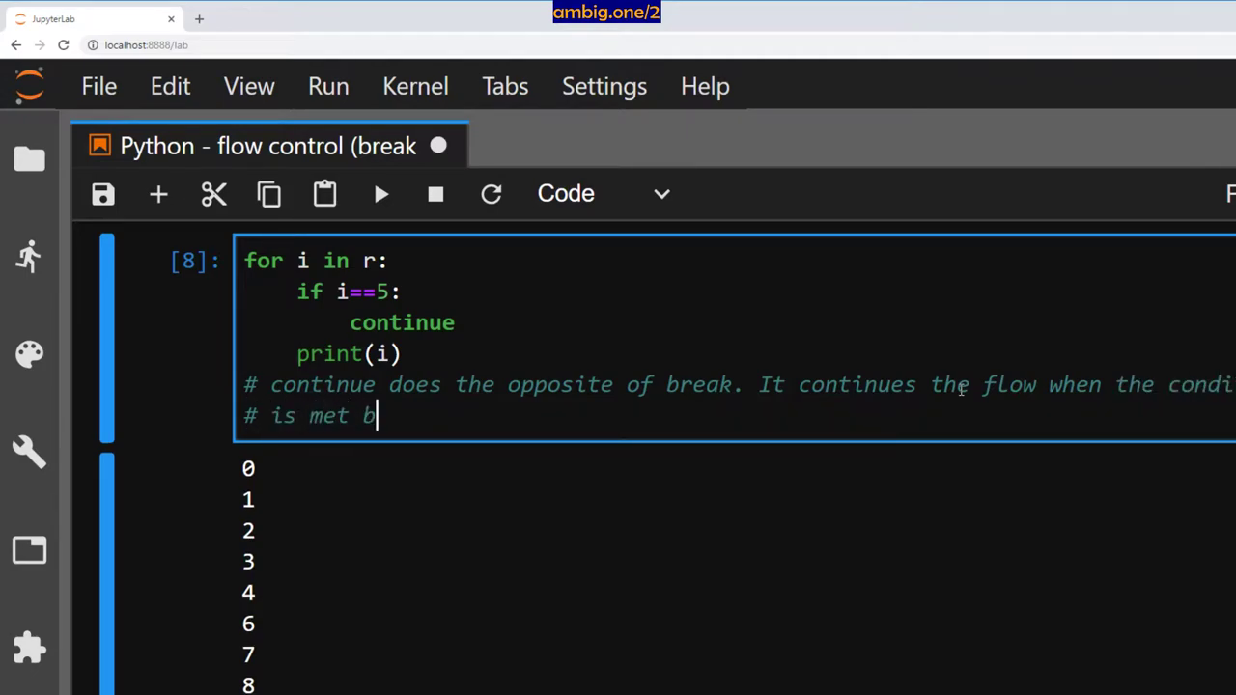
{"action": "type", "text": "ut ti s"}
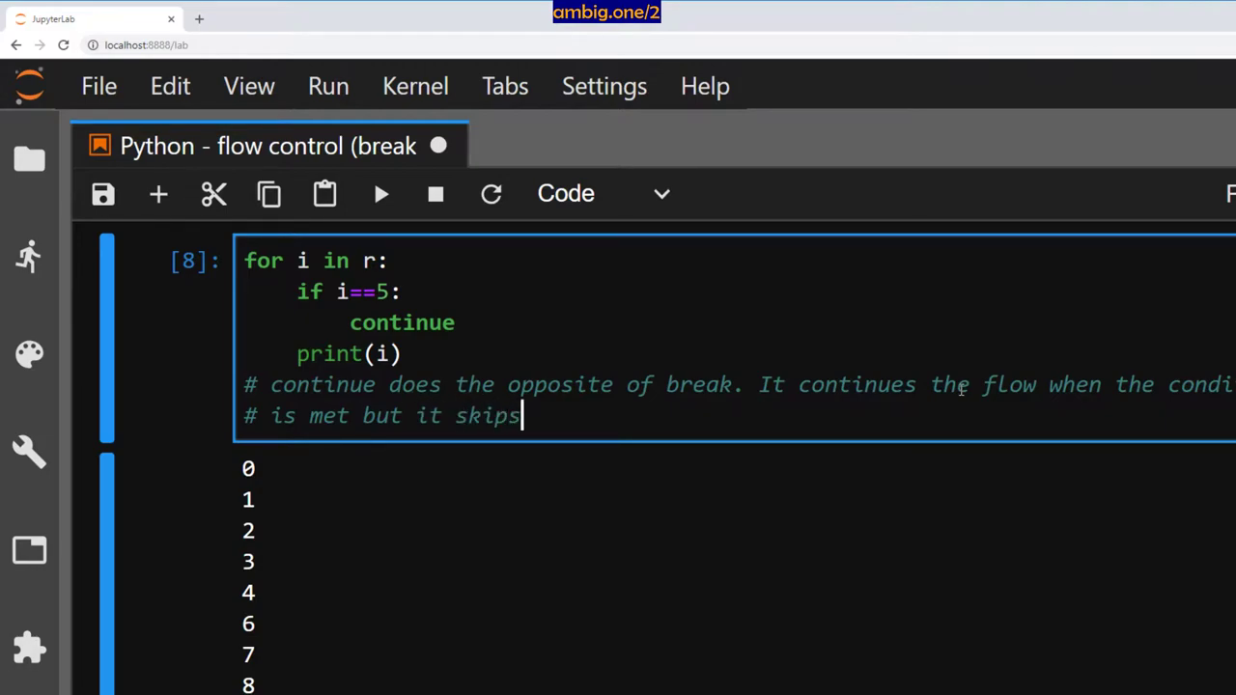
{"action": "type", "text": "the element"}
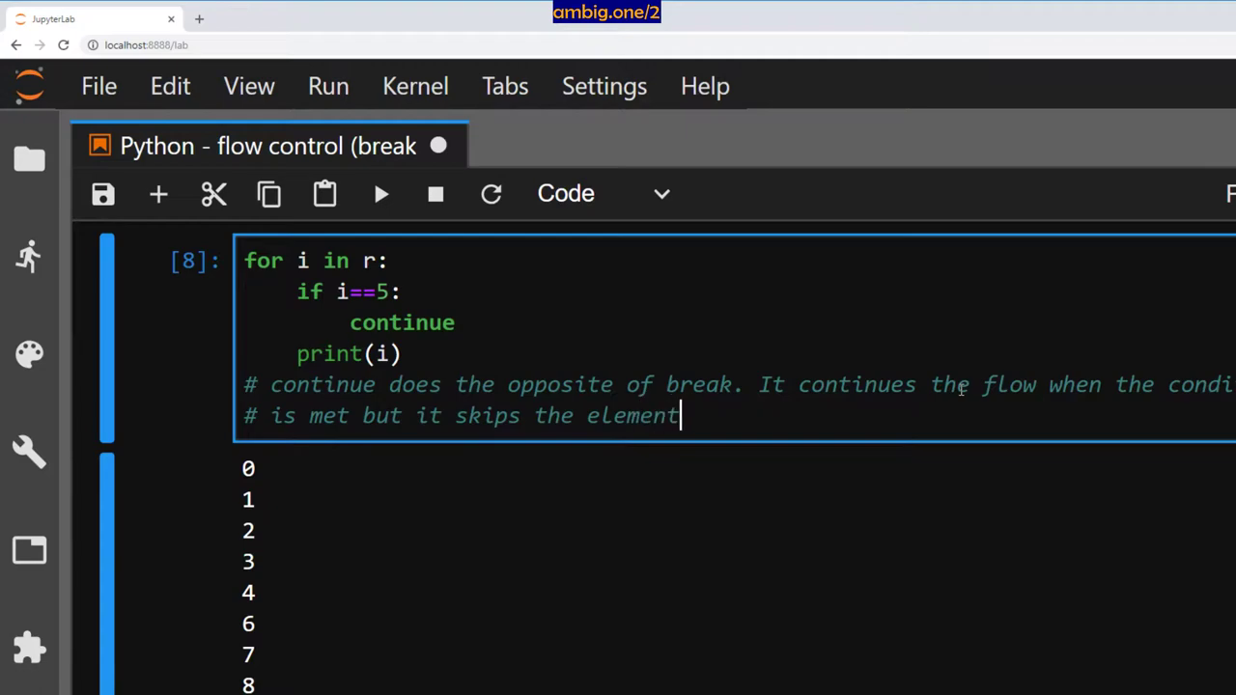
{"action": "type", "text": "which made the"}
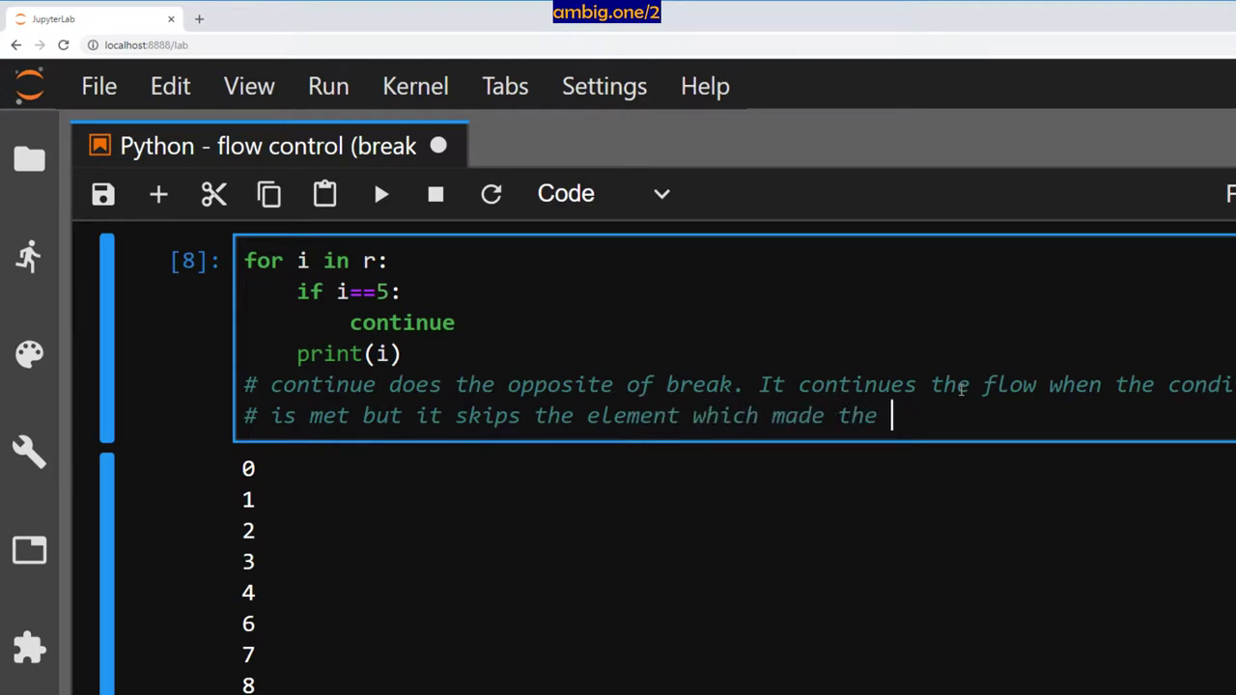
{"action": "type", "text": "condition True"}
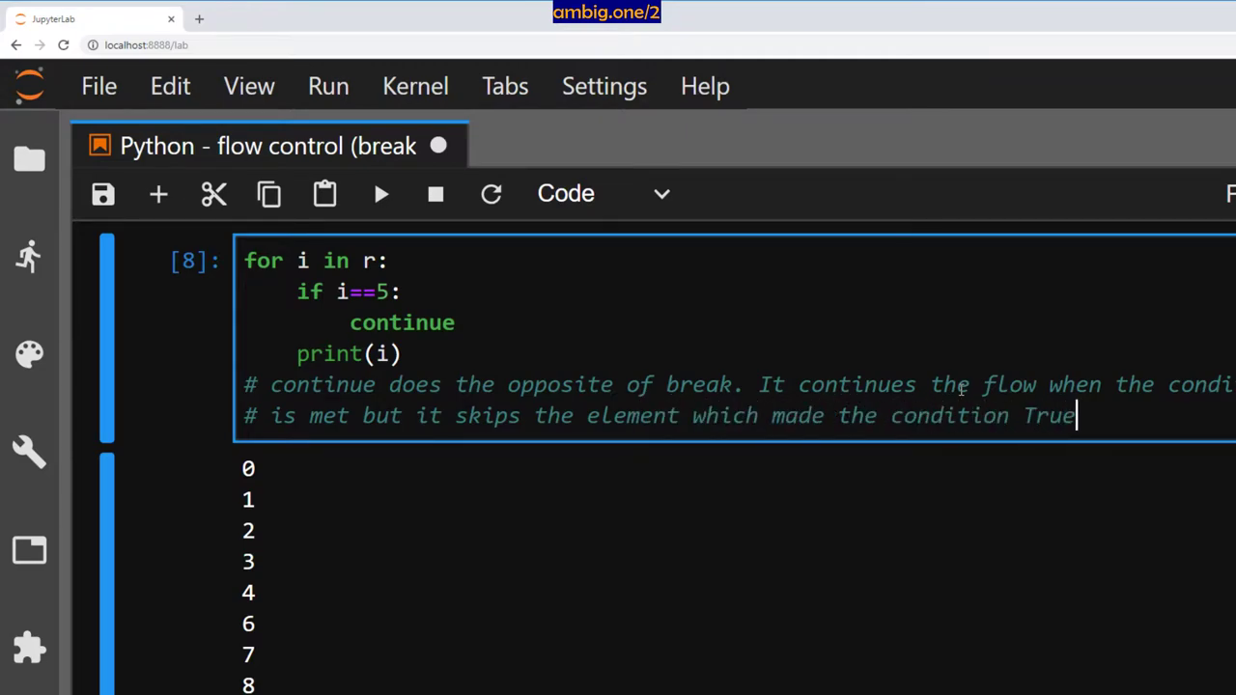
- Run a loop with 'if i%2==0: continue' so only the odd numbers 1, 3, 5… print
{"action": "scroll", "scroll_direction": "down", "scroll_amount": 3}
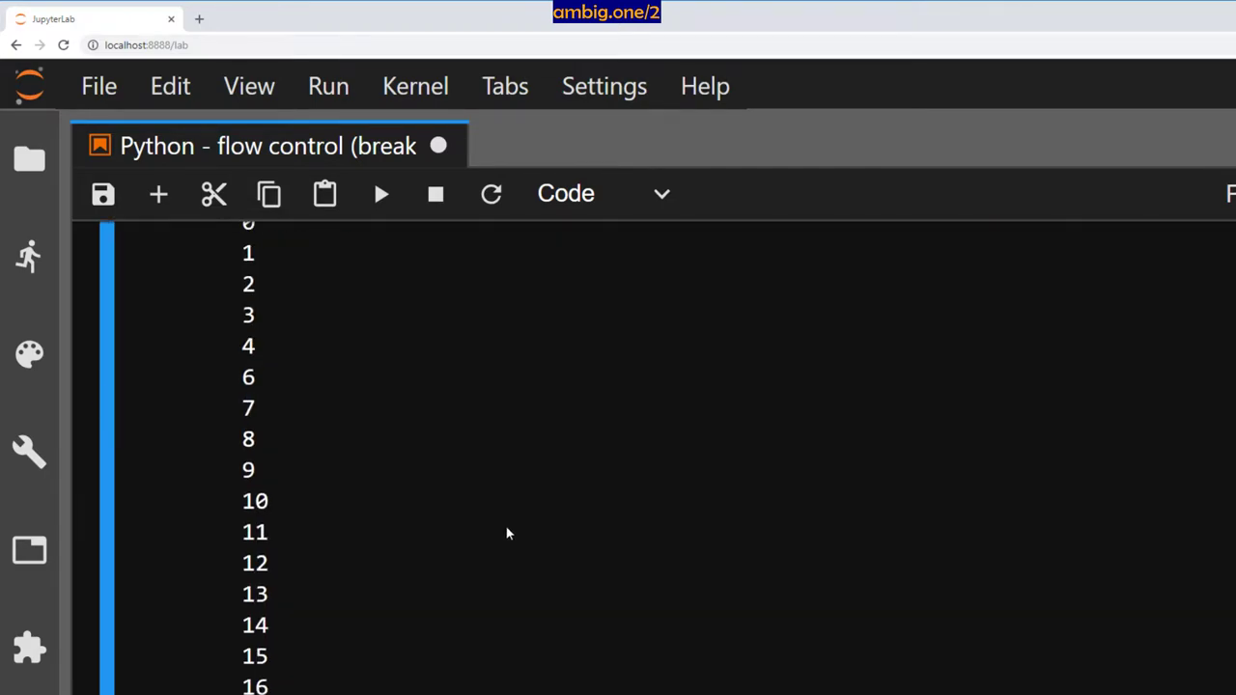
{"action": "scroll", "scroll_direction": "down", "scroll_amount": 3}
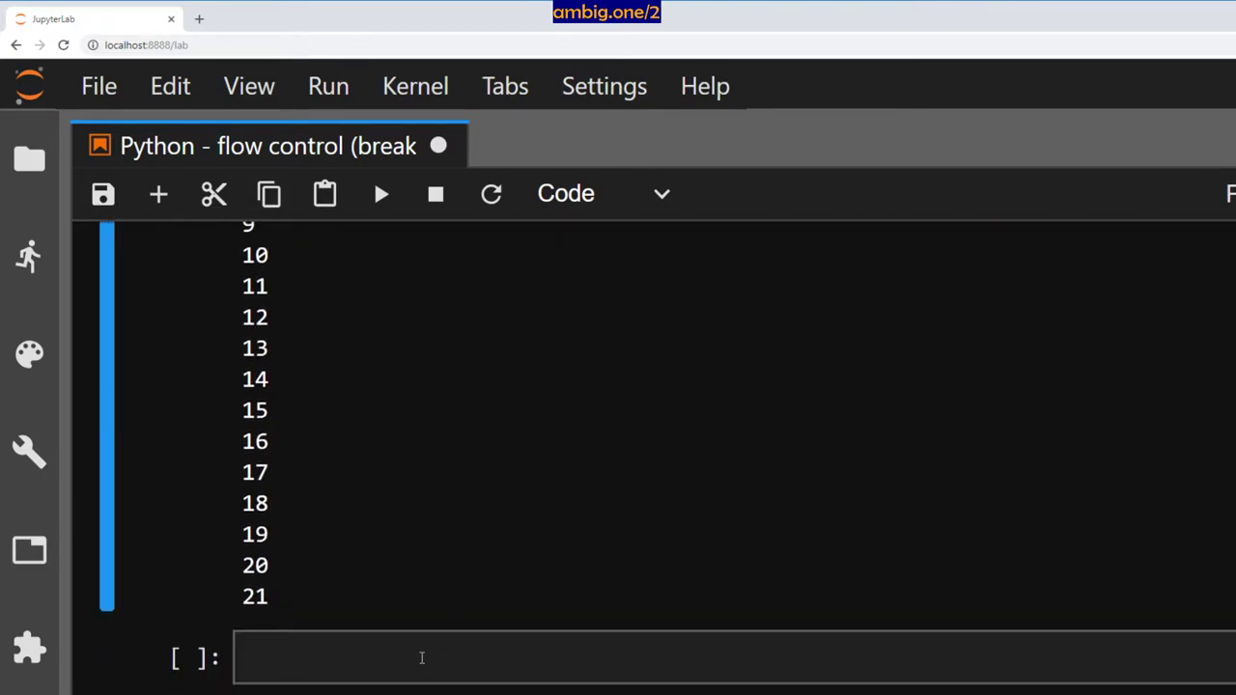
{"action": "left_click", "coordinate": [422, 657]}
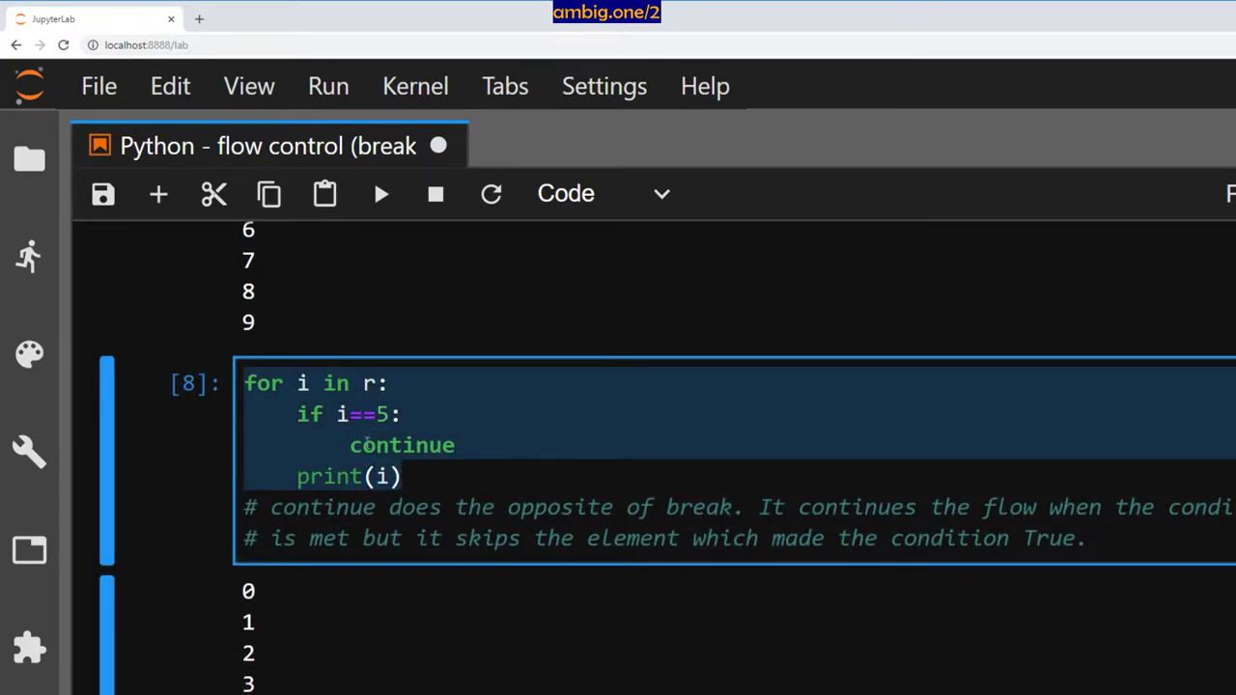
{"action": "scroll", "scroll_direction": "down", "scroll_amount": 3}
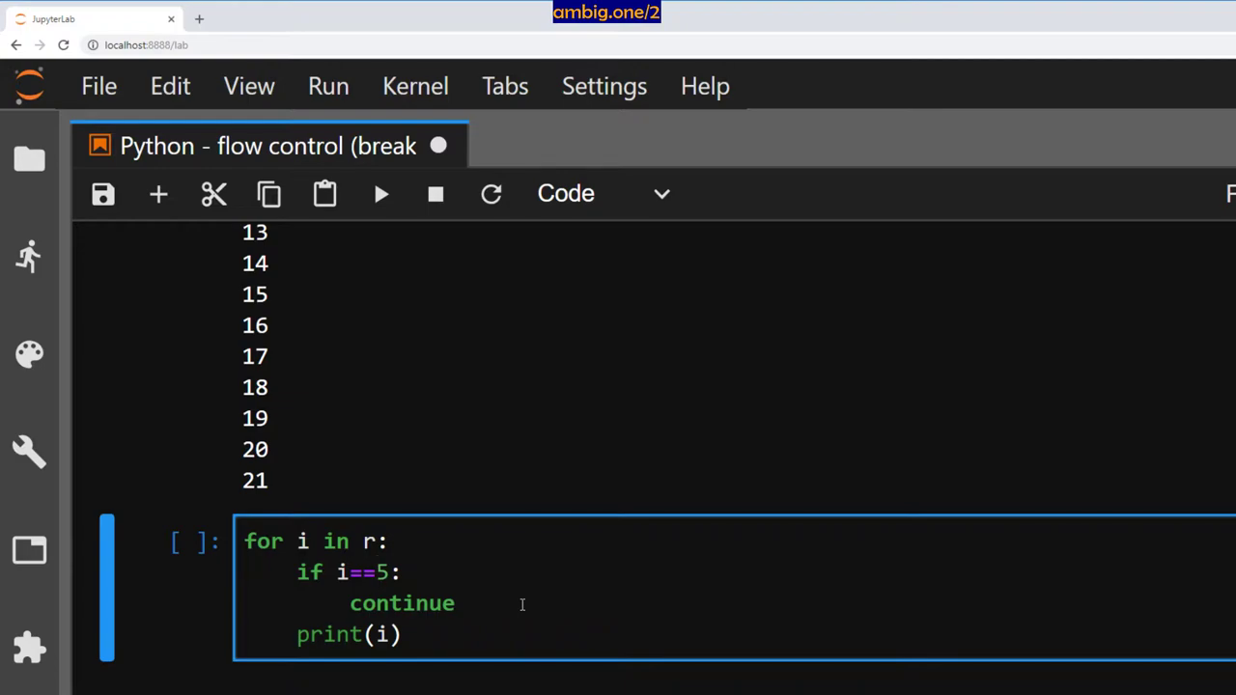
{"action": "type", "text": "%"}
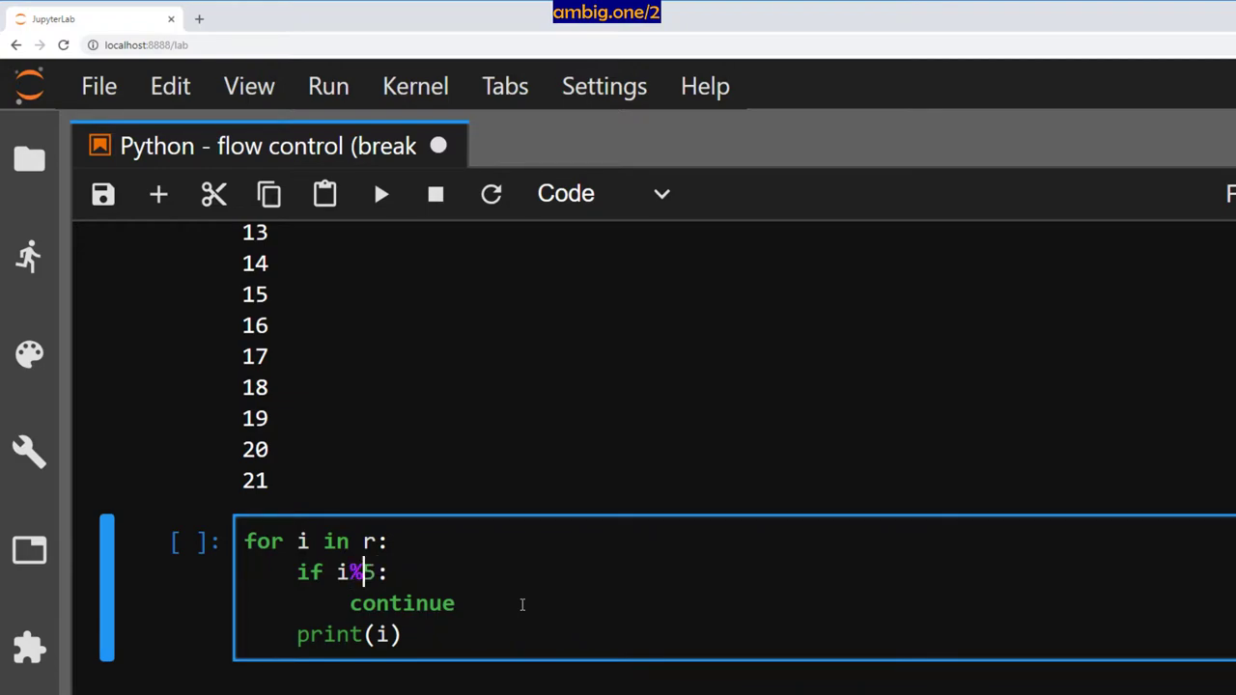
{"action": "type", "text": "2"}
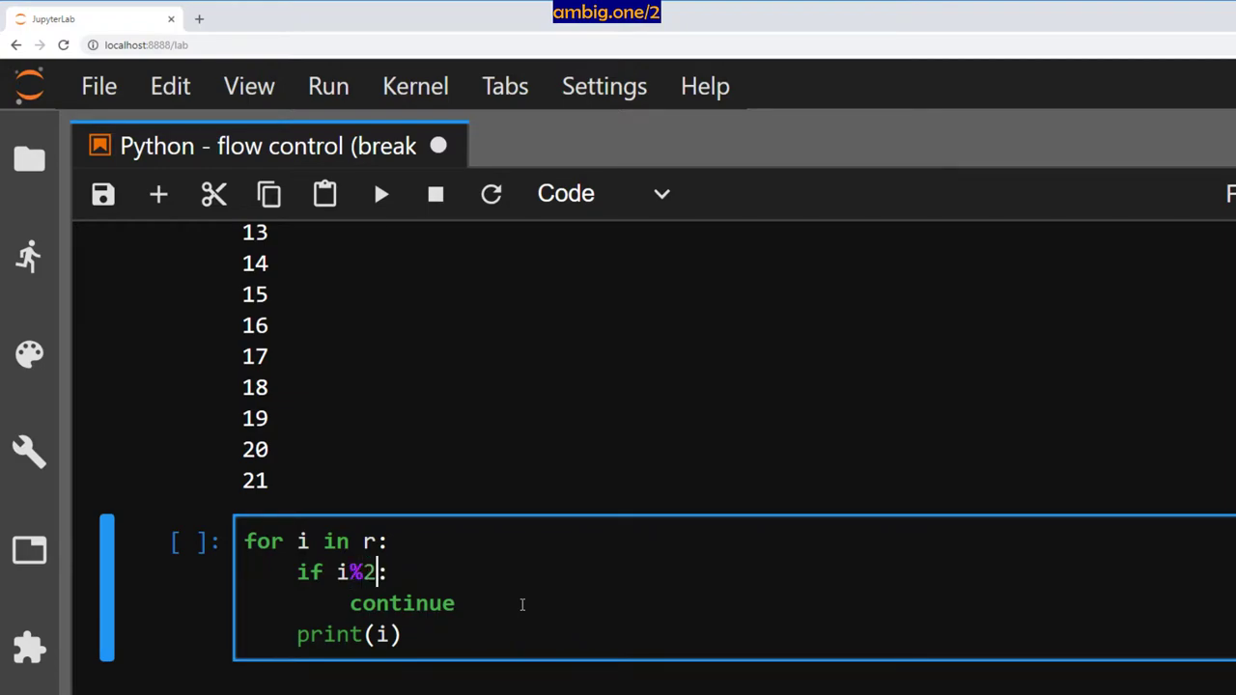
{"action": "type", "text": "==0"}
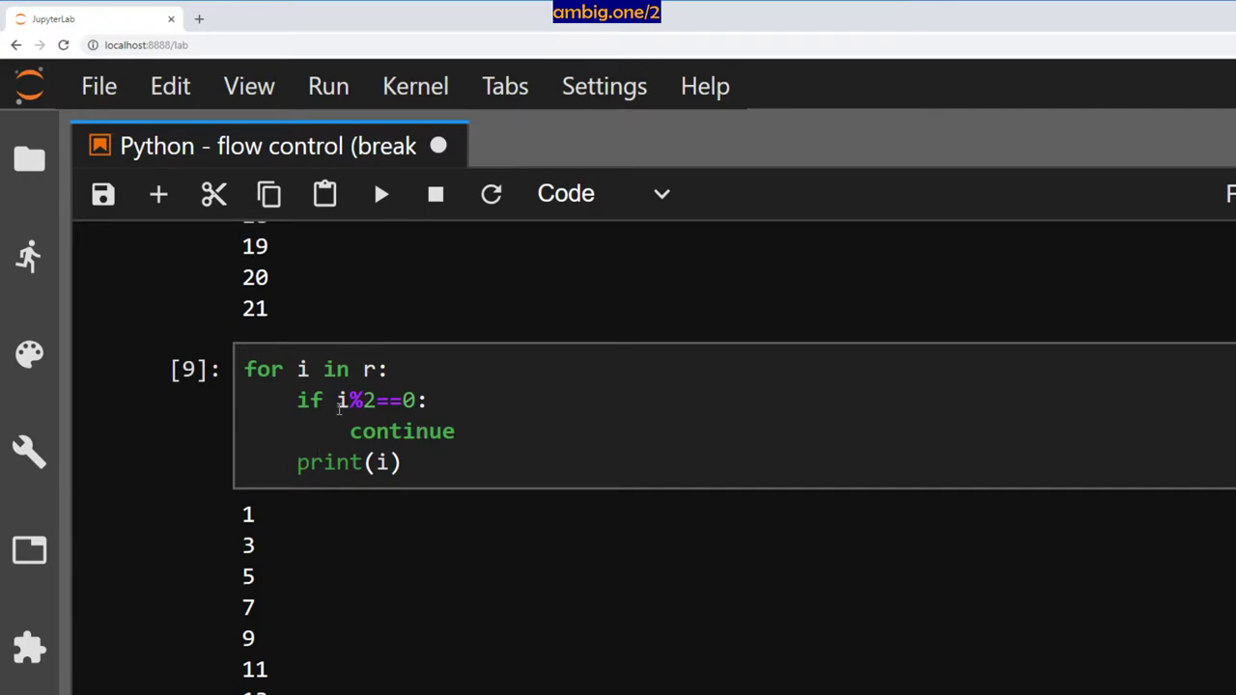
{"action": "left_click", "coordinate": [376, 400]}
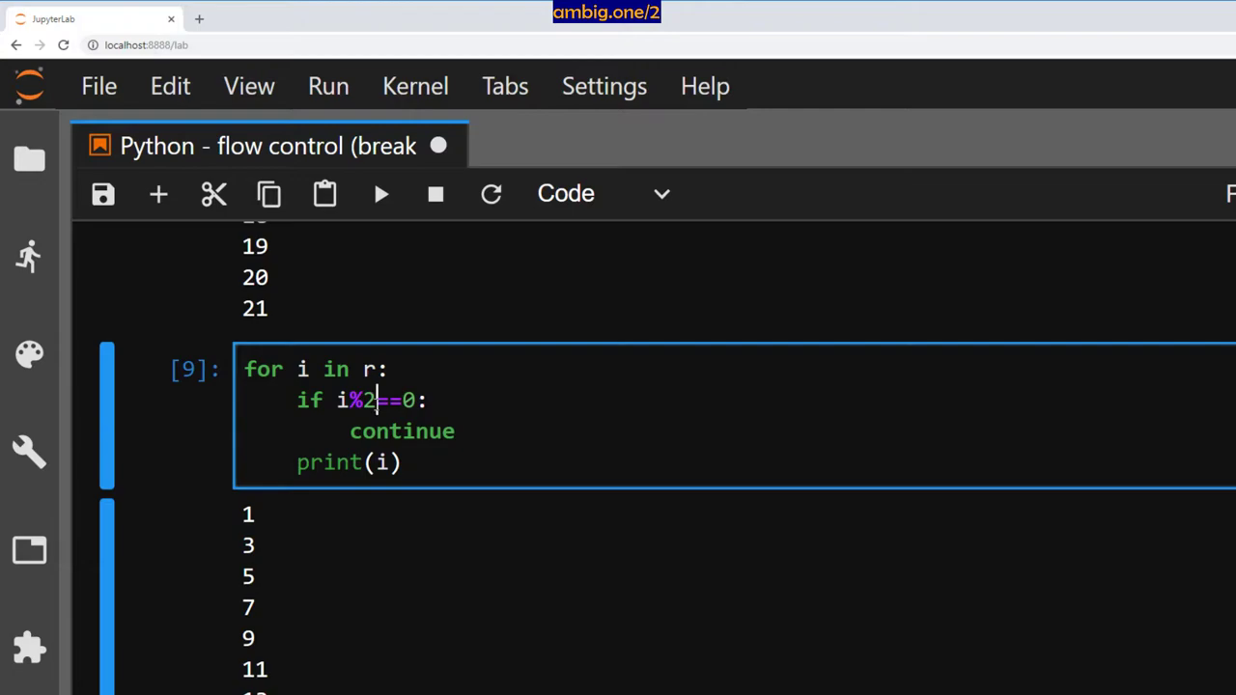
{"action": "mouse_move", "coordinate": [375, 607]}
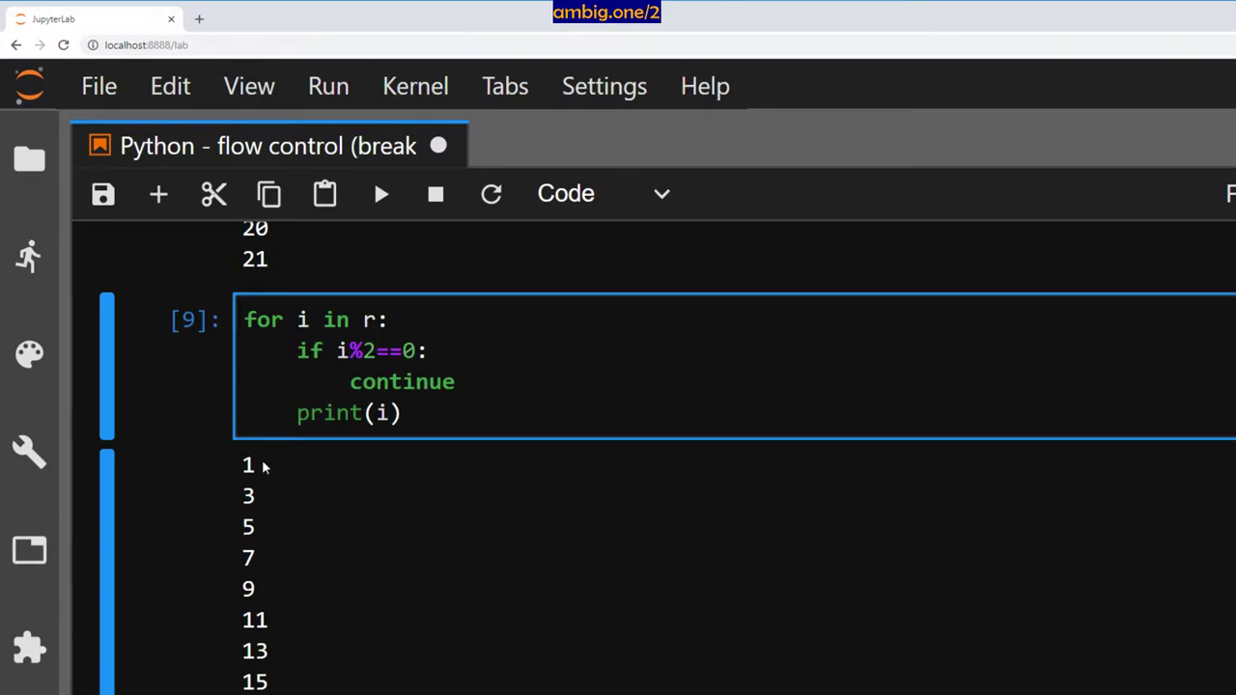
{"action": "mouse_move", "coordinate": [448, 417]}
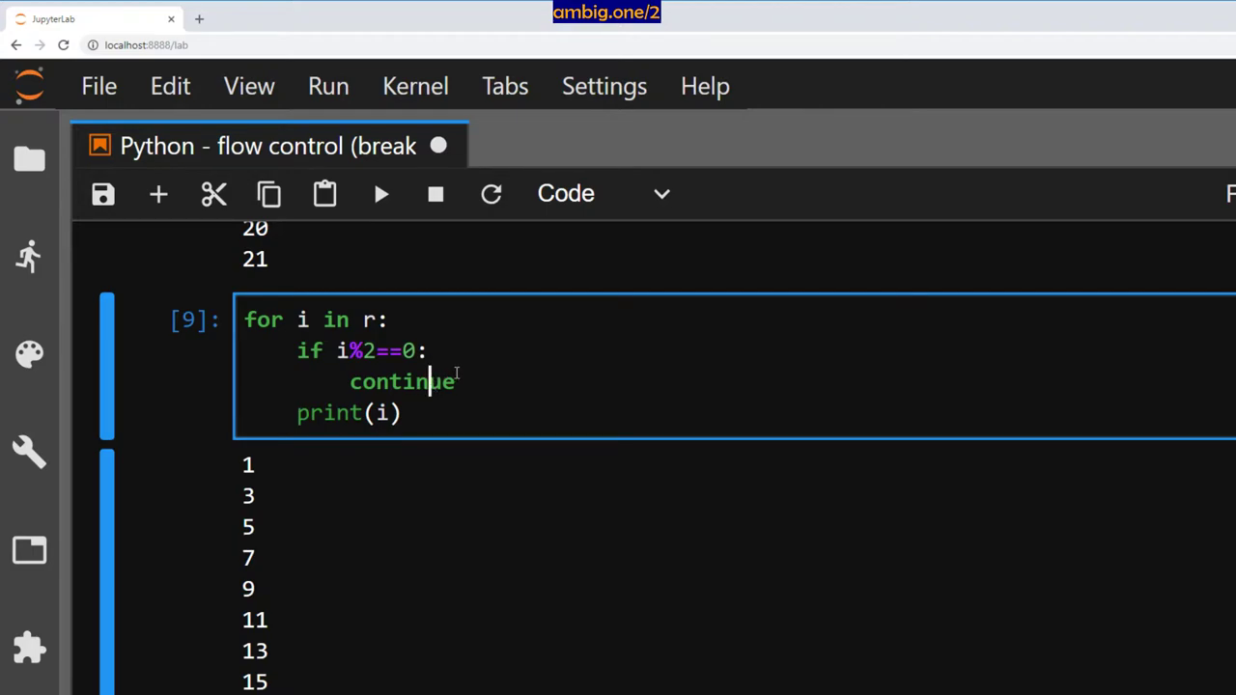
- Run a copied loop with condition i%2!=0 so only even numbers 0 to 20 print
{"action": "scroll", "scroll_direction": "down", "scroll_amount": 3}
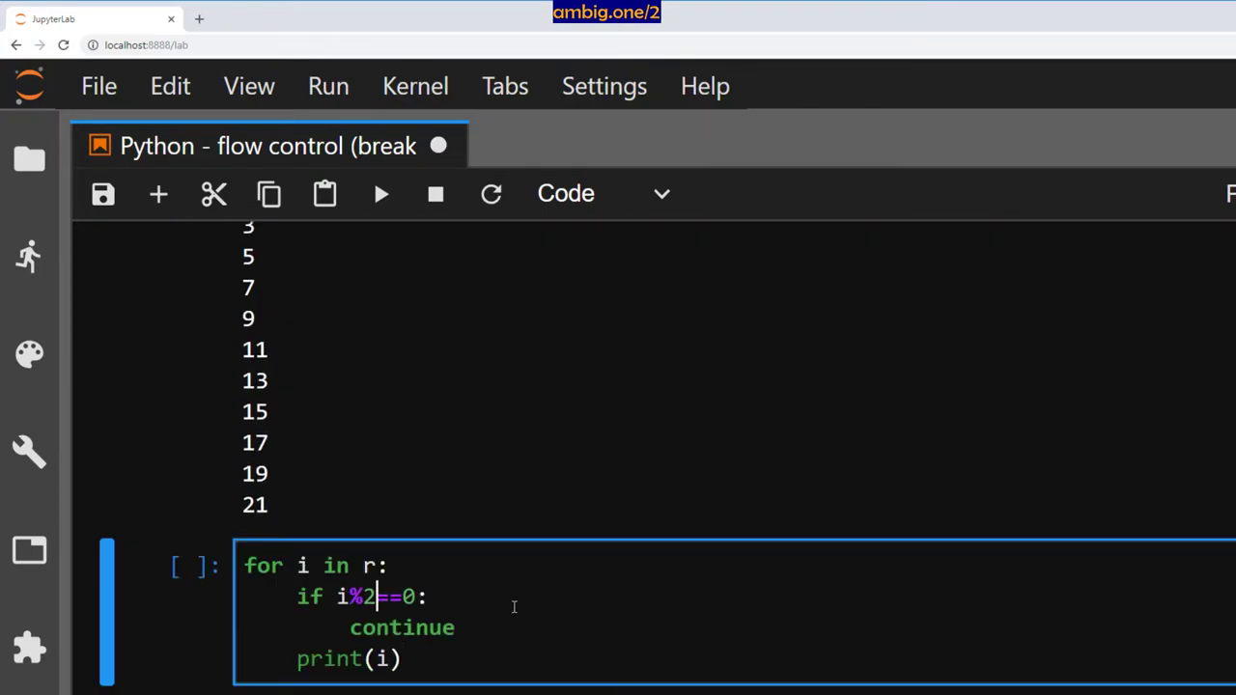
{"action": "type", "text": "!"}
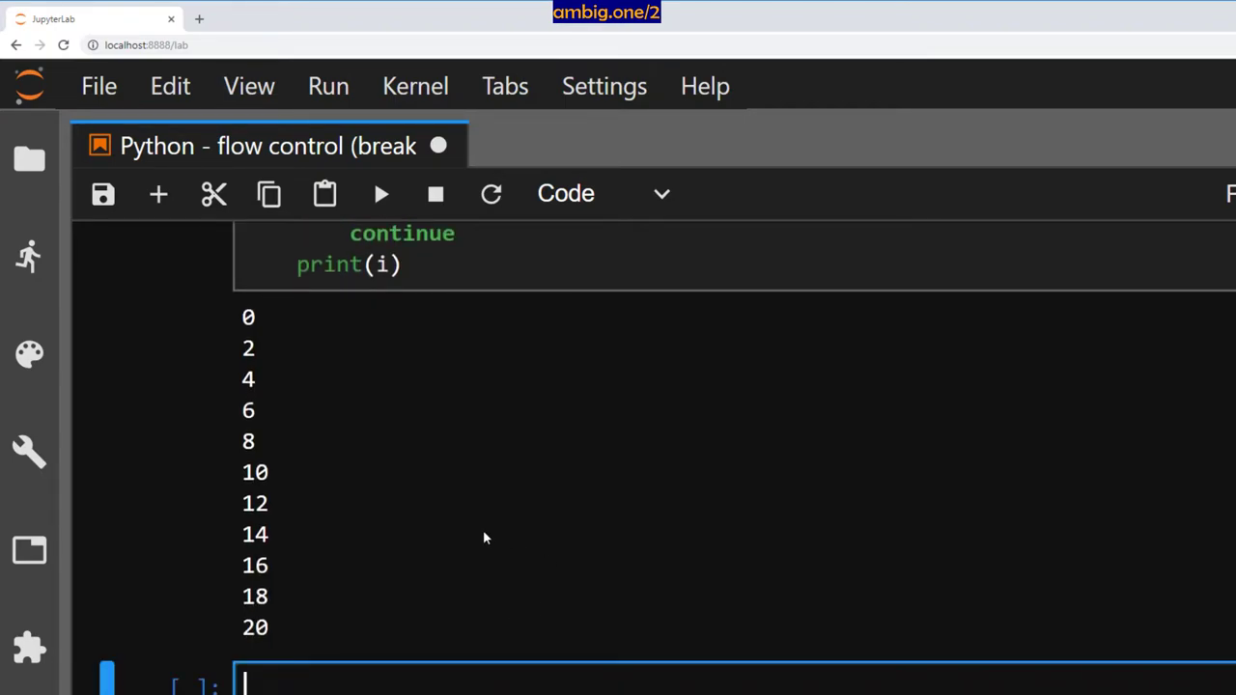
{"action": "mouse_move", "coordinate": [438, 145]}
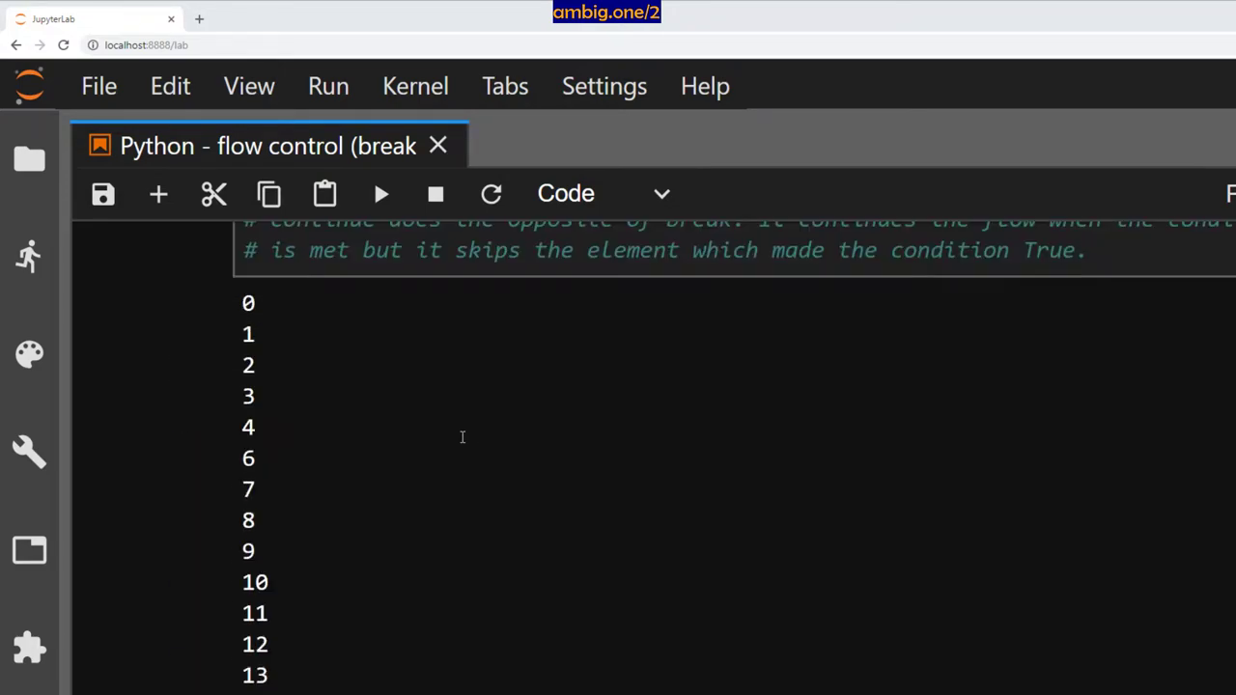
{"action": "scroll", "scroll_direction": "down", "scroll_amount": 3}
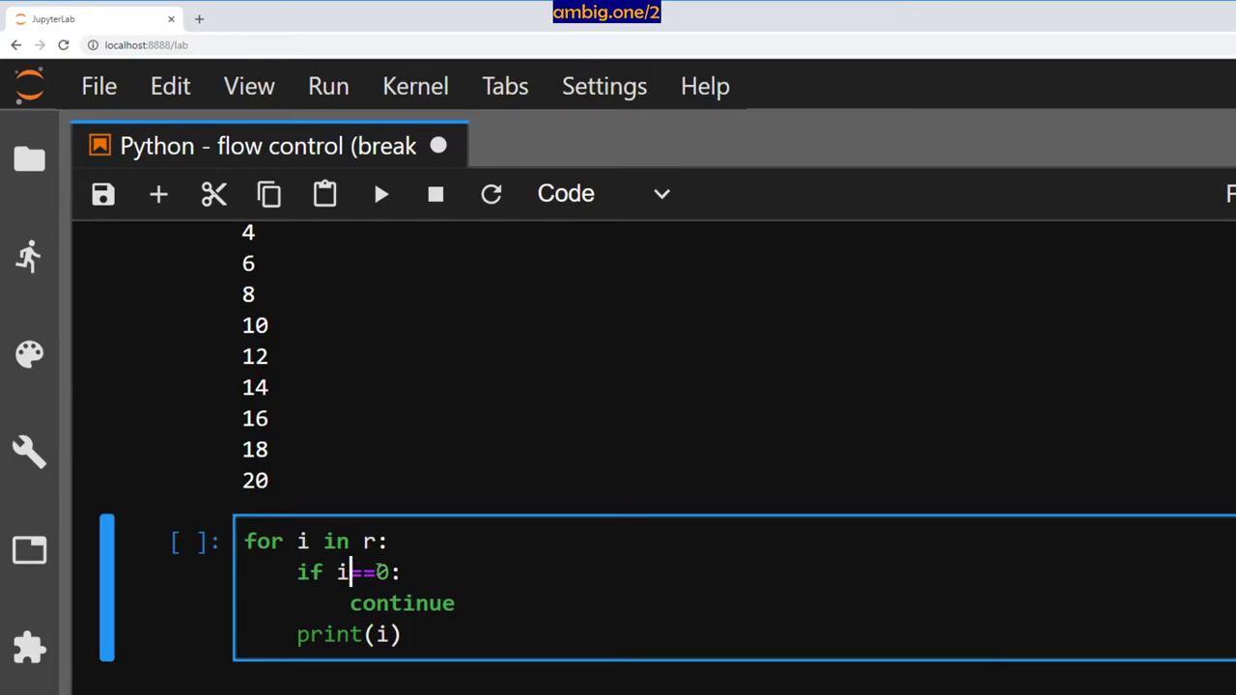
- Make the loop use pass when i==5 with the comment 'pass is neutral. It does nothing.'
{"action": "type", "text": "5"}
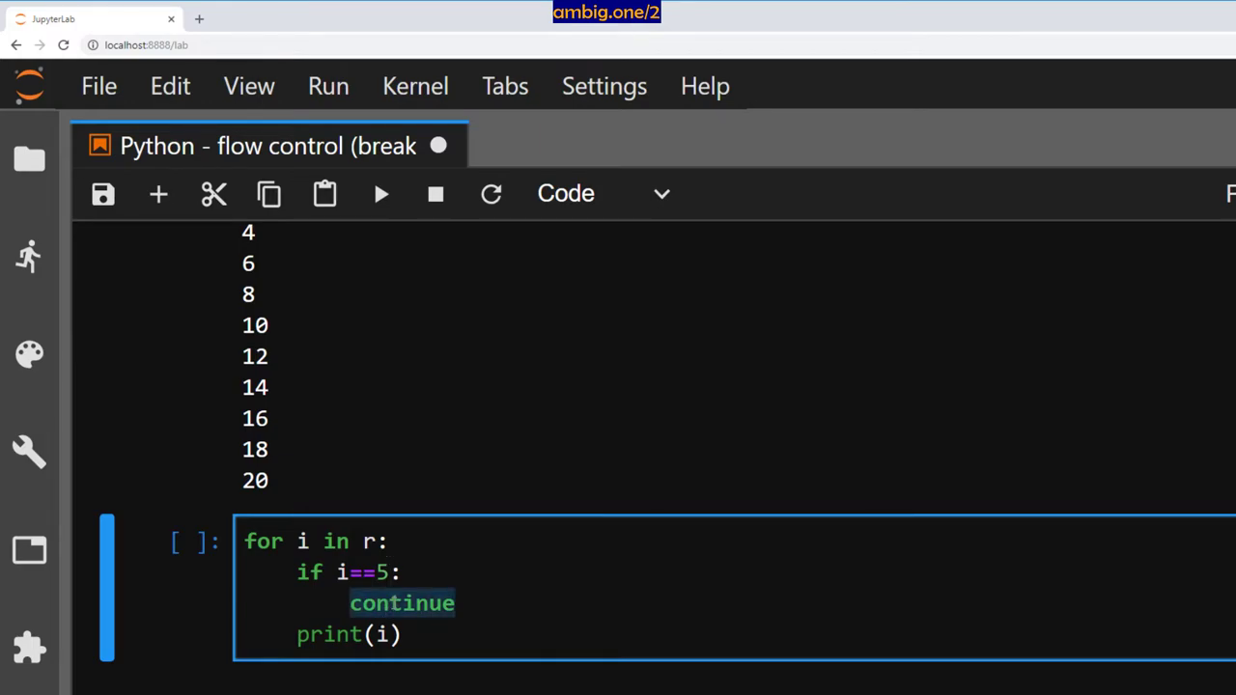
{"action": "mouse_move", "coordinate": [421, 564]}
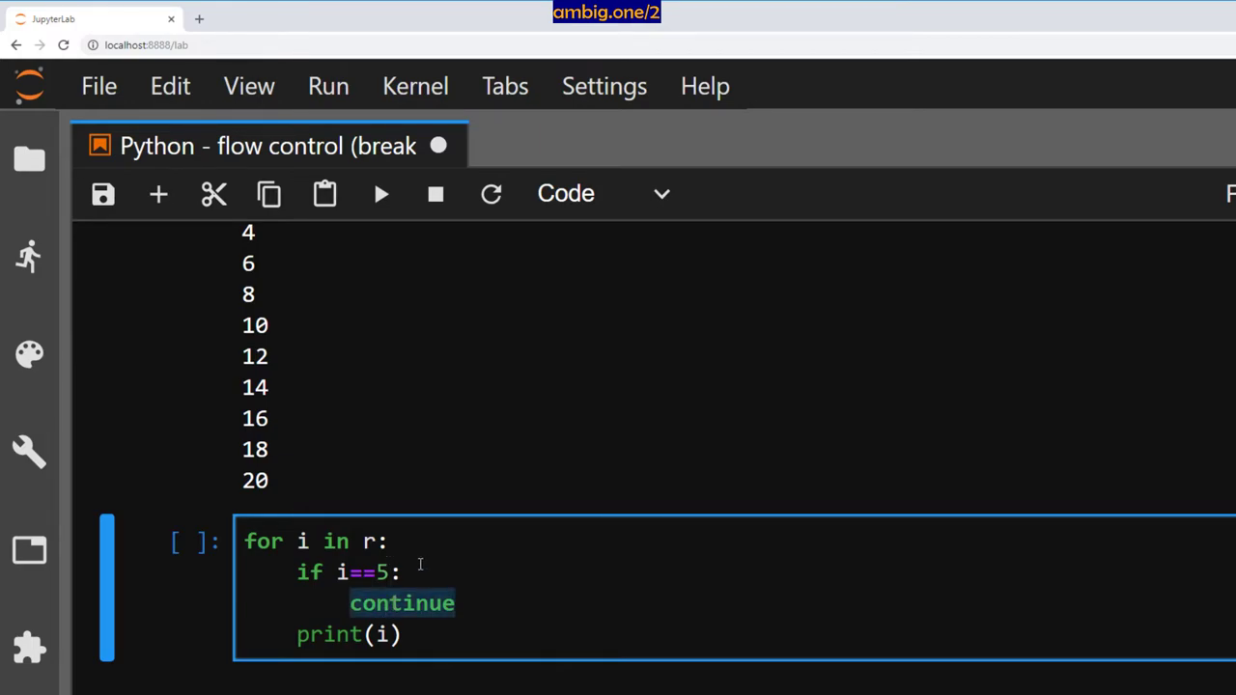
{"action": "type", "text": "pa"}
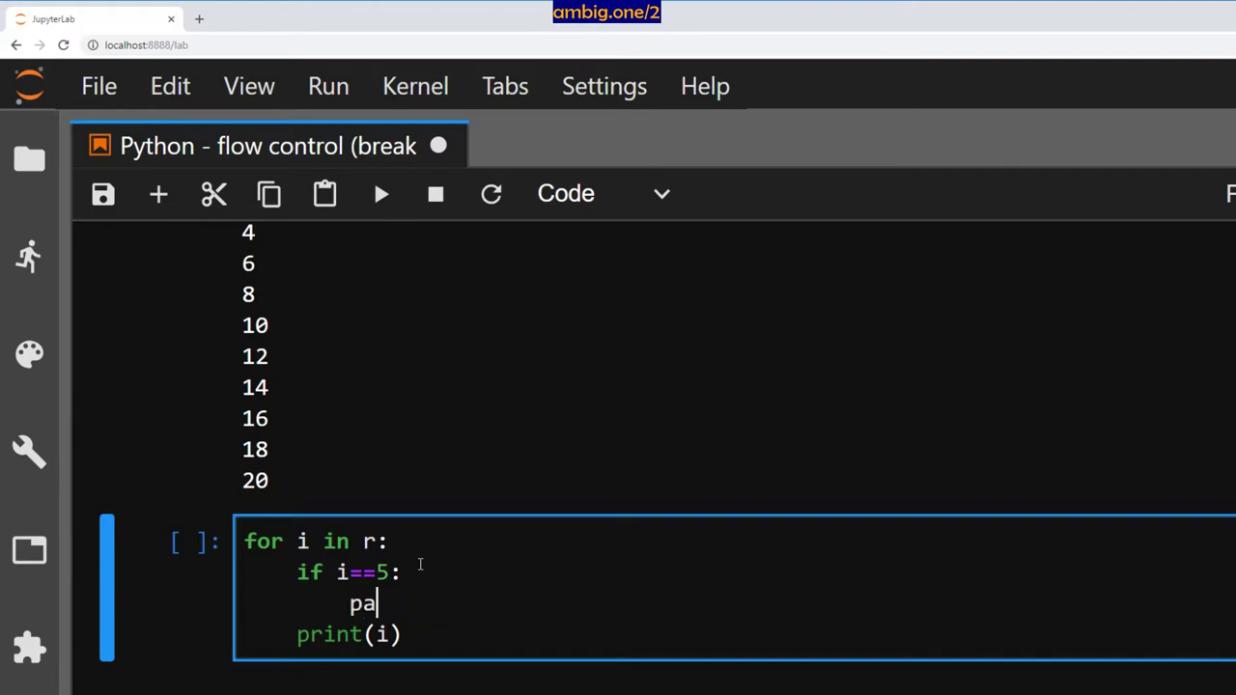
{"action": "type", "text": "ss"}
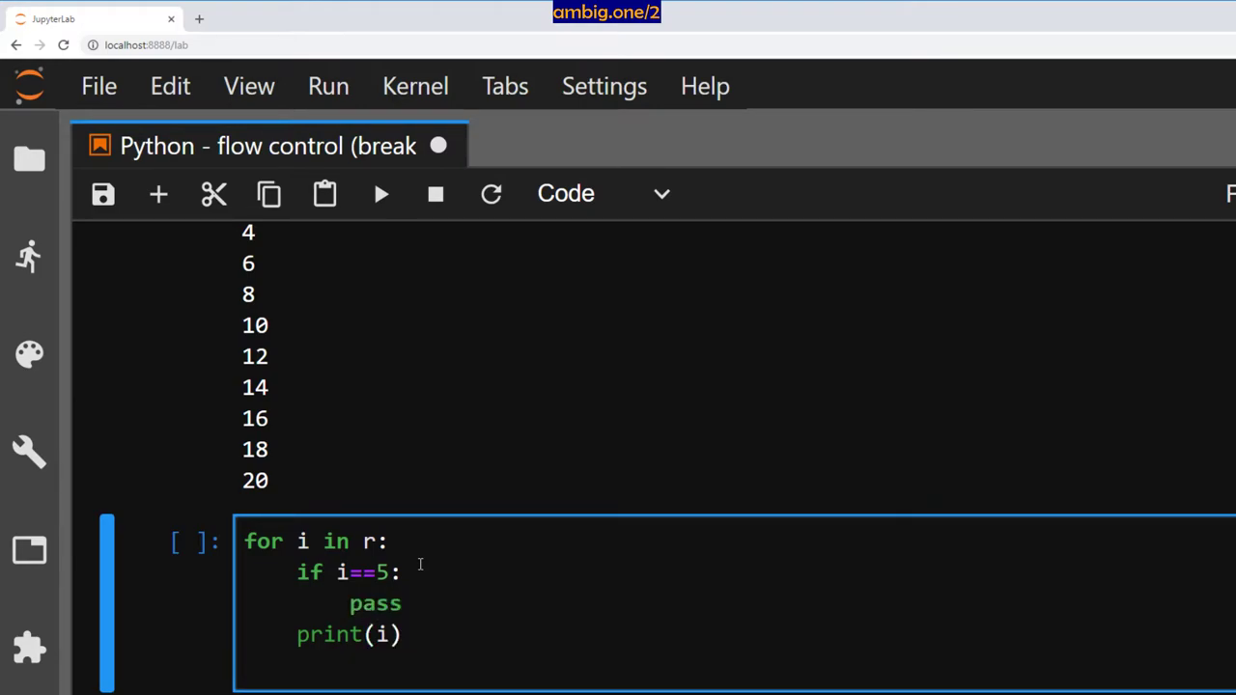
{"action": "type", "text": "# pass is ne"}
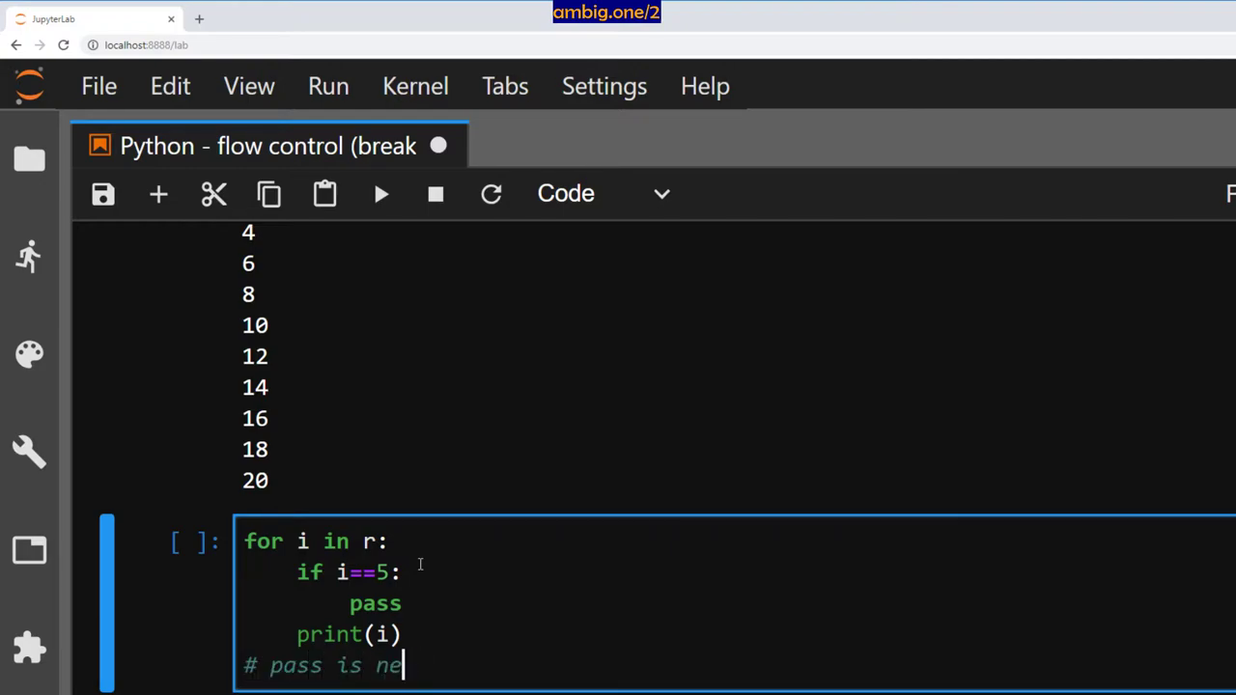
{"action": "type", "text": "utral."}
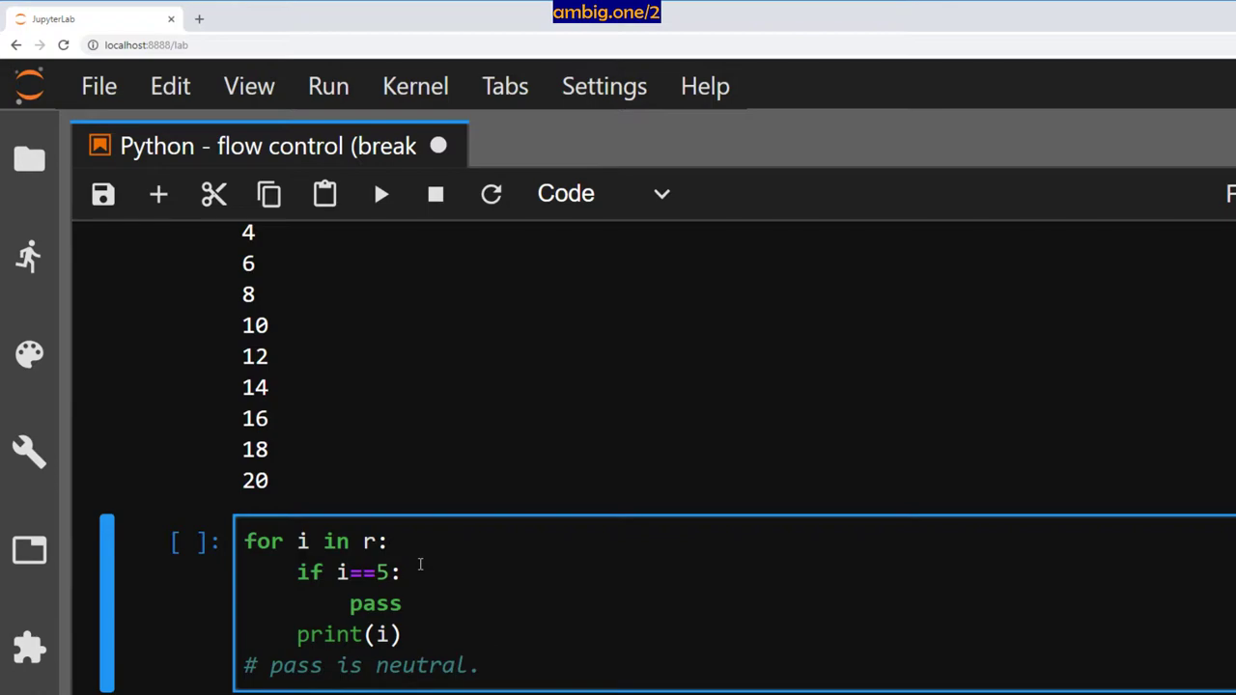
{"action": "type", "text": "It does noth"}
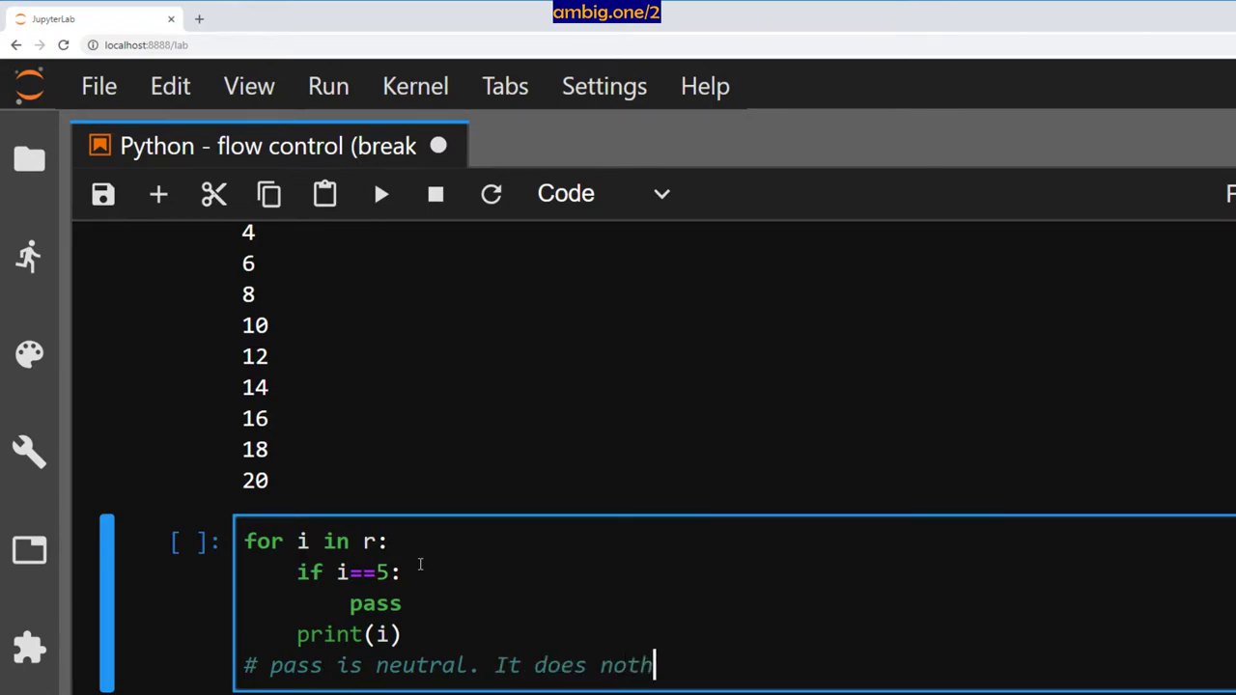
{"action": "type", "text": "ing."}
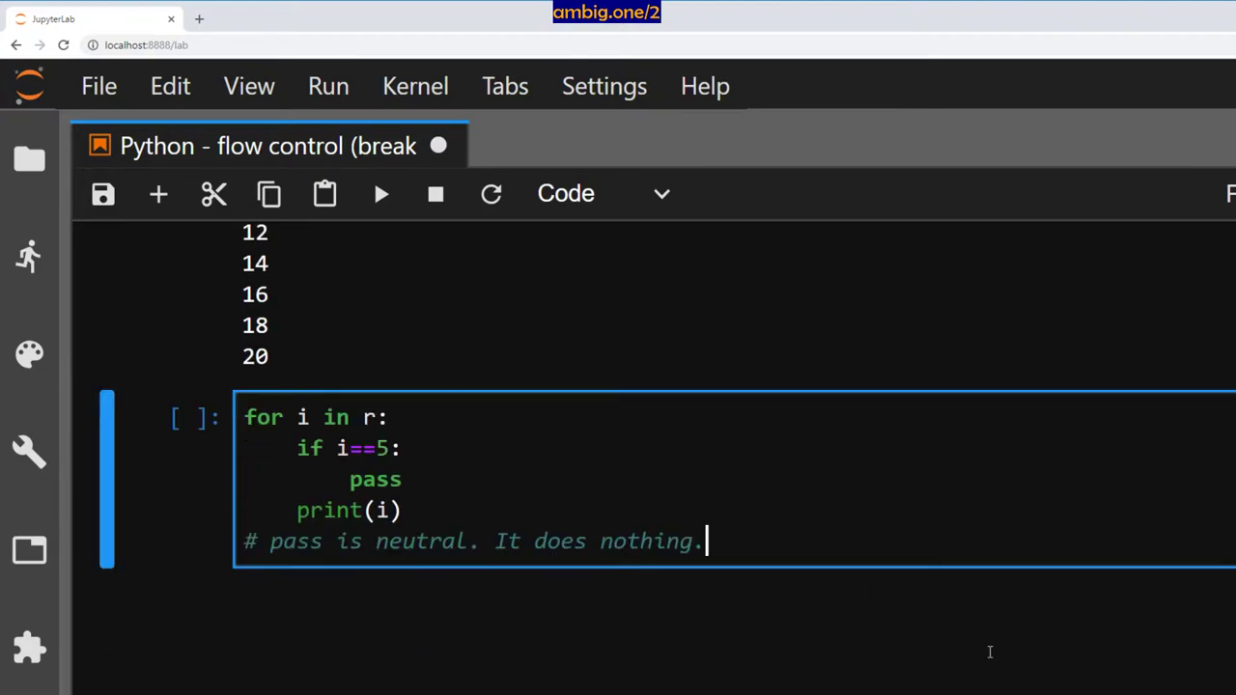
- Run the pass loop printing every number 0–21, then start the 'if i%2==0: pass' variant
{"action": "key", "text": "Shift+Enter"}
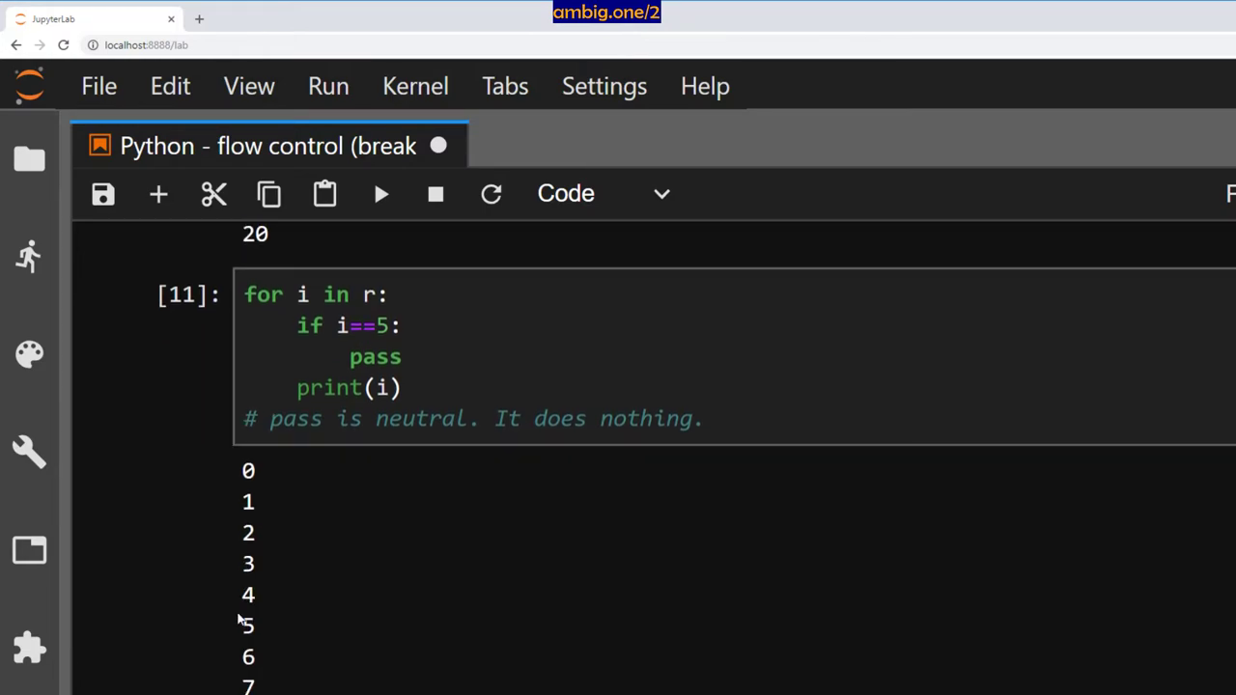
{"action": "scroll", "scroll_direction": "down", "scroll_amount": 3}
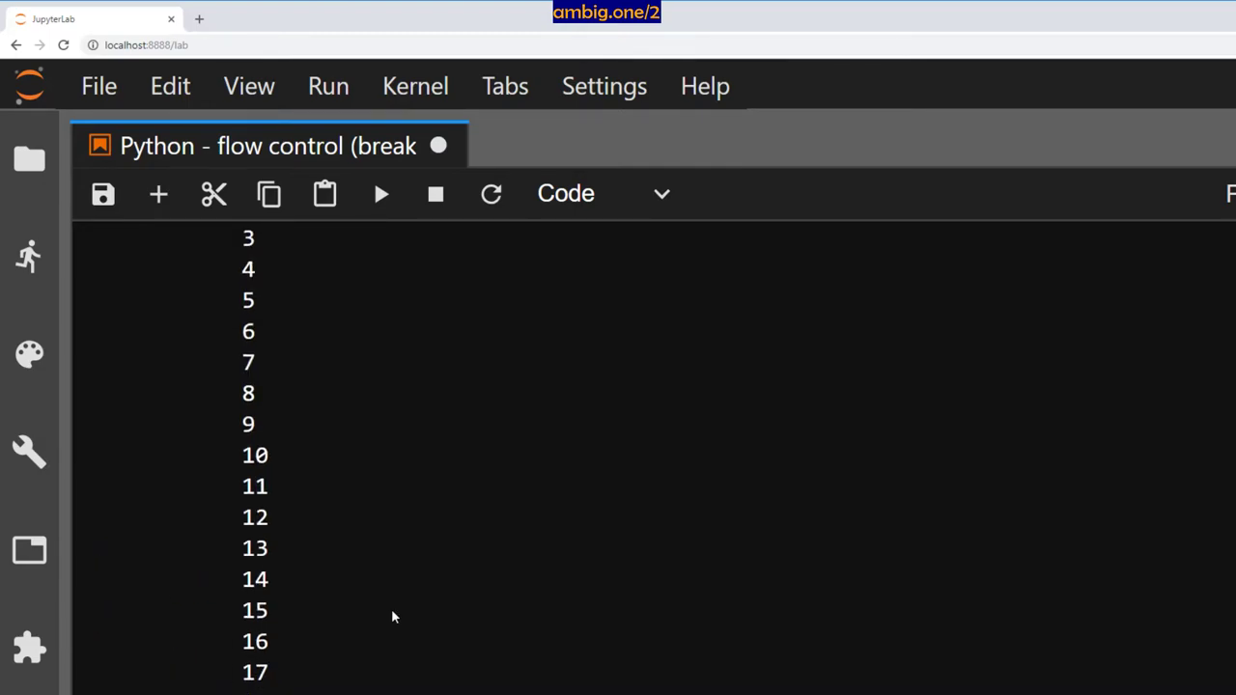
{"action": "mouse_move", "coordinate": [404, 584]}
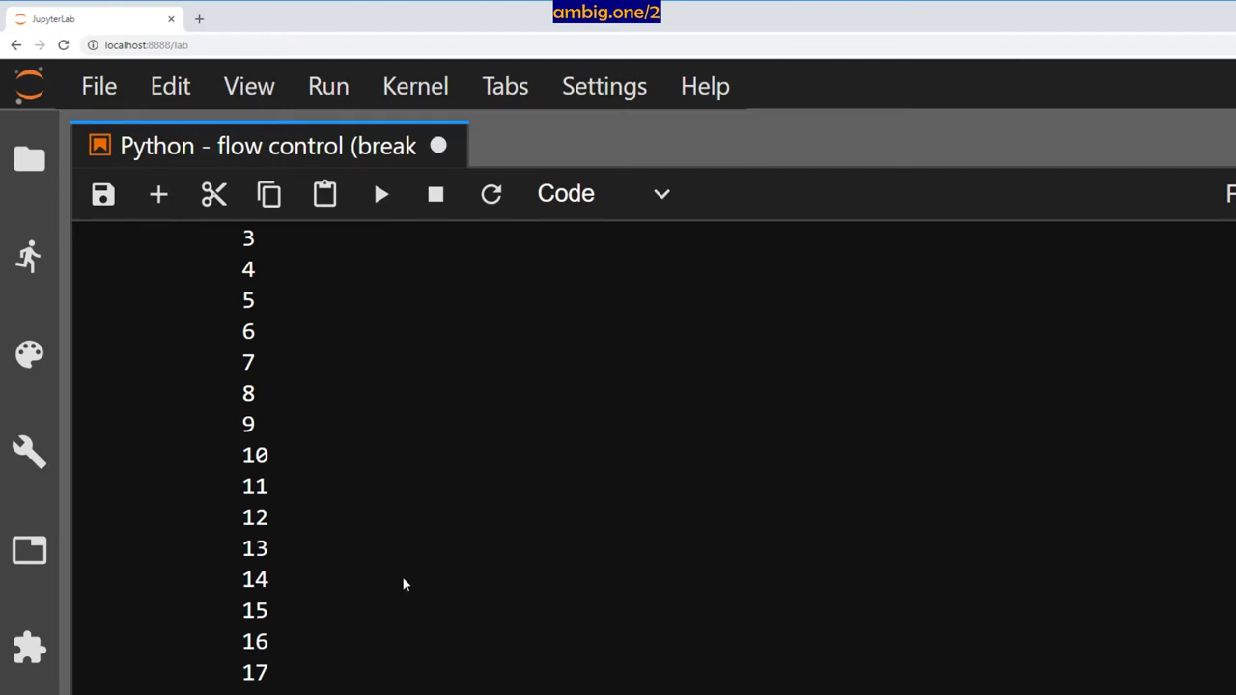
{"action": "mouse_move", "coordinate": [409, 587]}
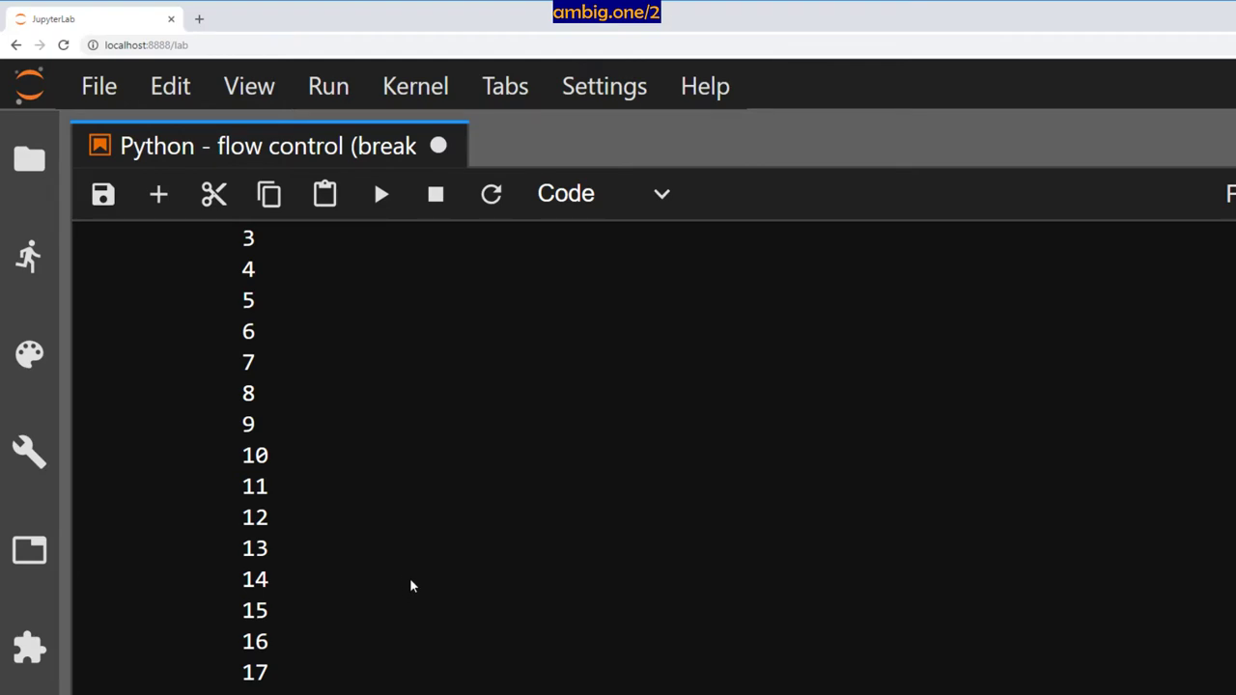
{"action": "scroll", "scroll_direction": "down", "scroll_amount": 3}
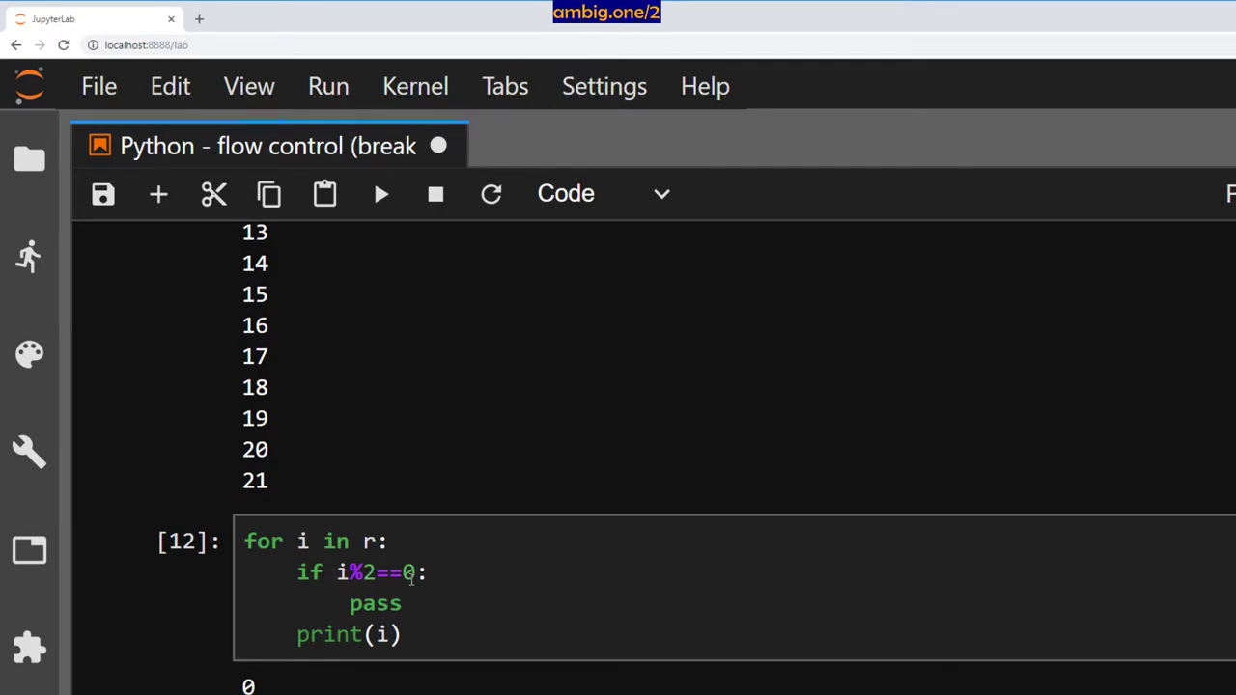
{"action": "double_click", "coordinate": [375, 603]}
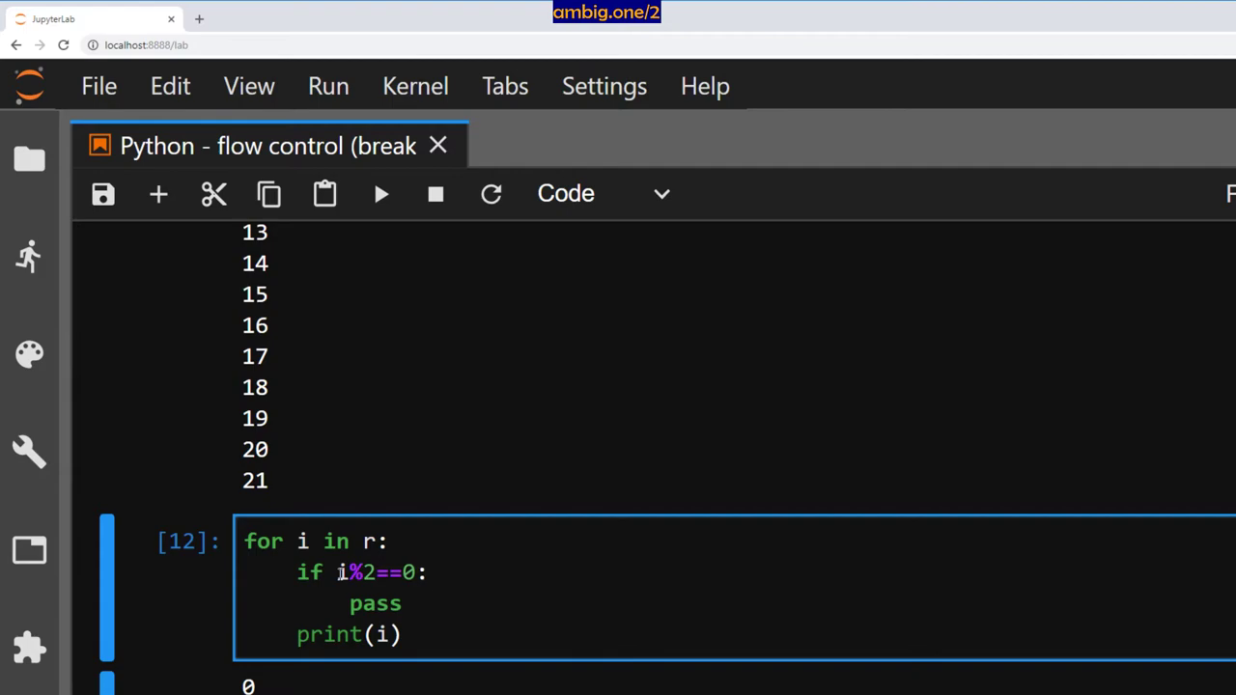
{"action": "left_click", "coordinate": [429, 572]}
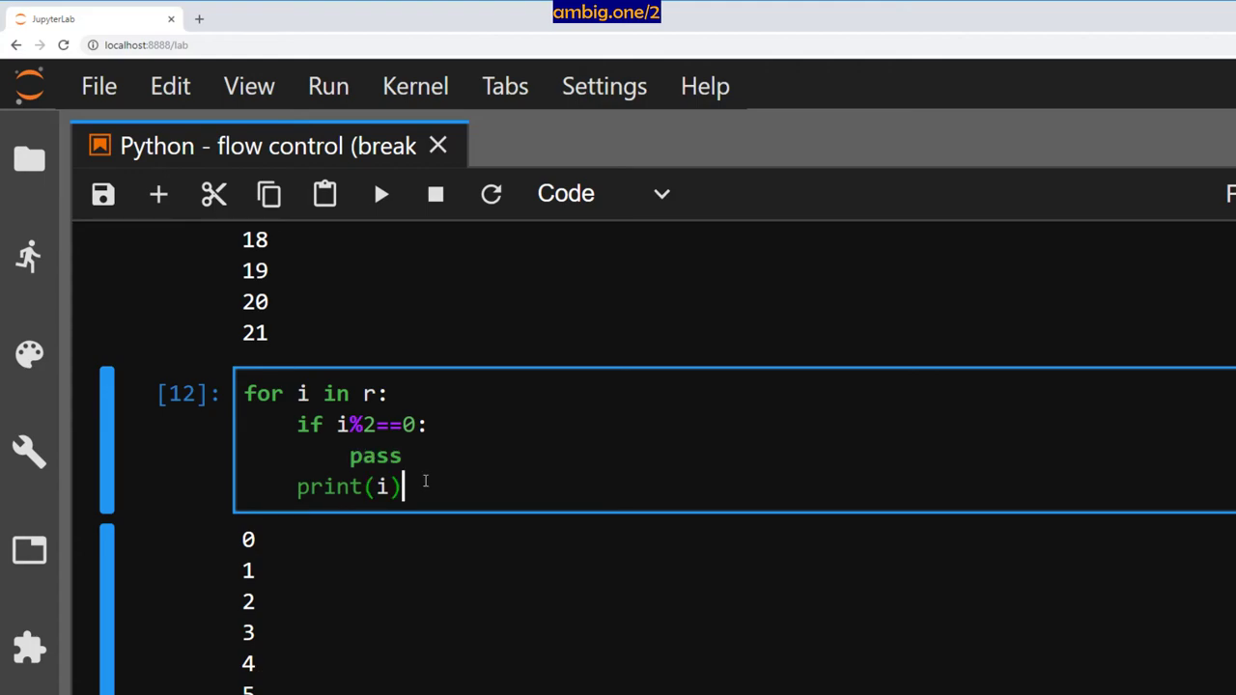
{"action": "mouse_move", "coordinate": [466, 477]}
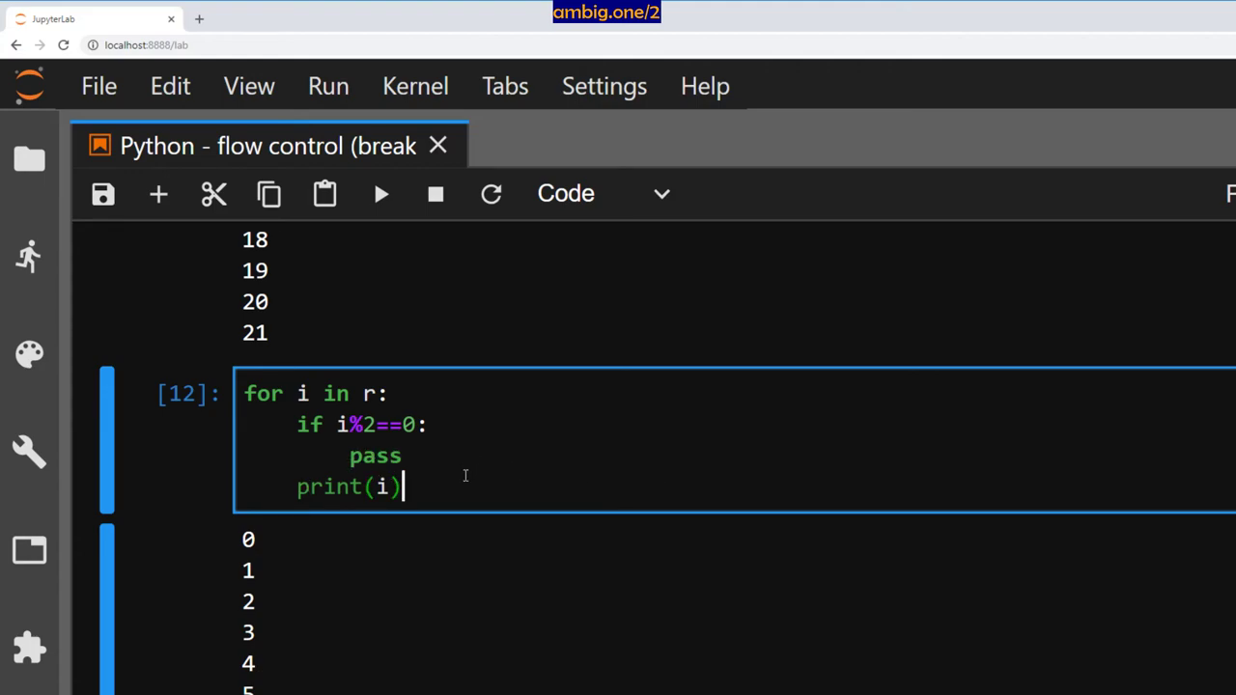
{"action": "double_click", "coordinate": [375, 456]}
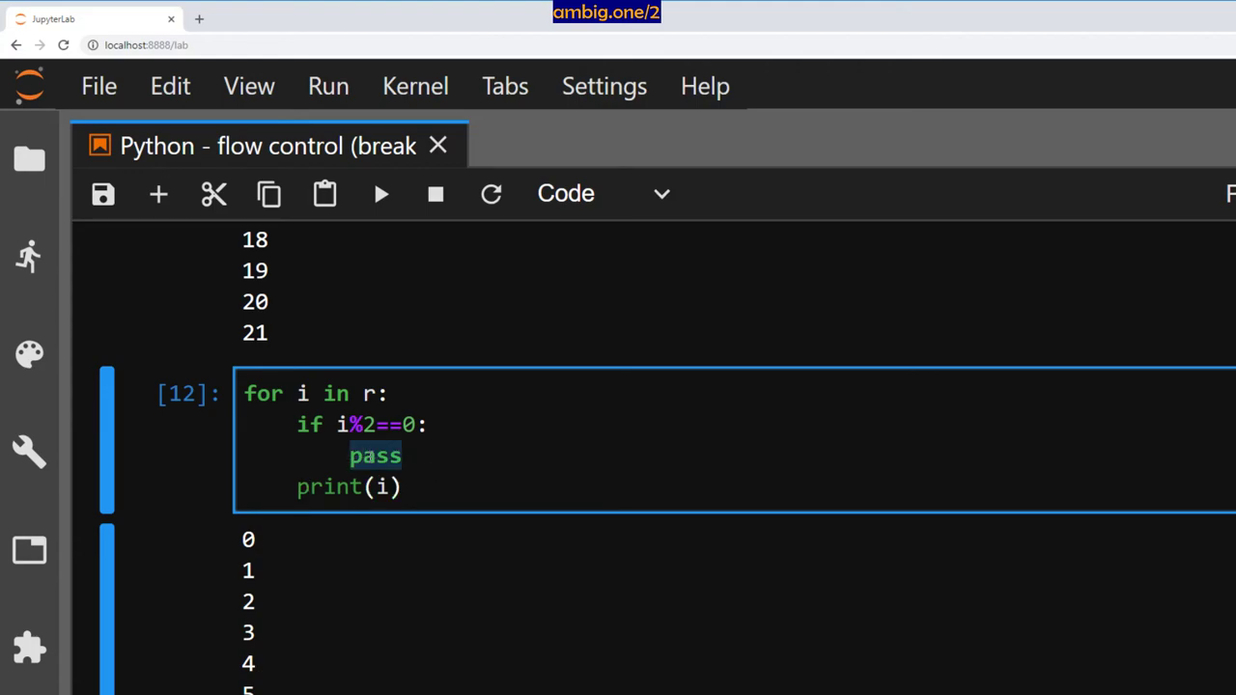
{"action": "left_click", "coordinate": [404, 456]}
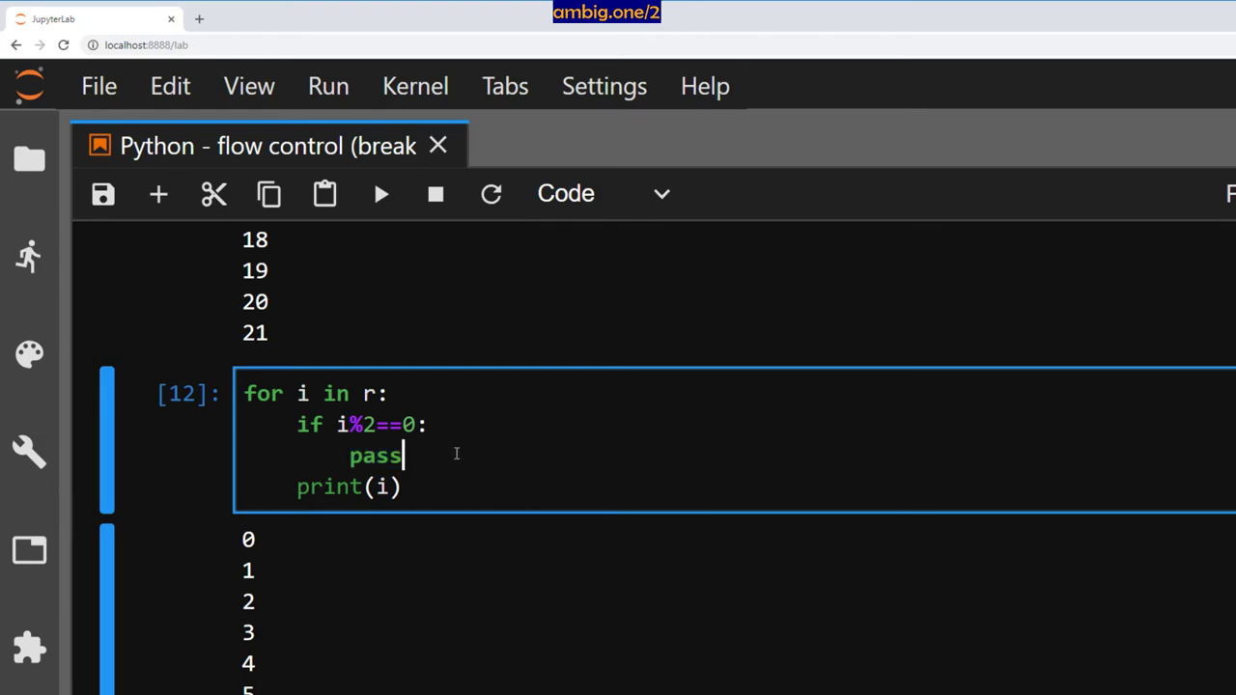
{"action": "mouse_move", "coordinate": [468, 448]}
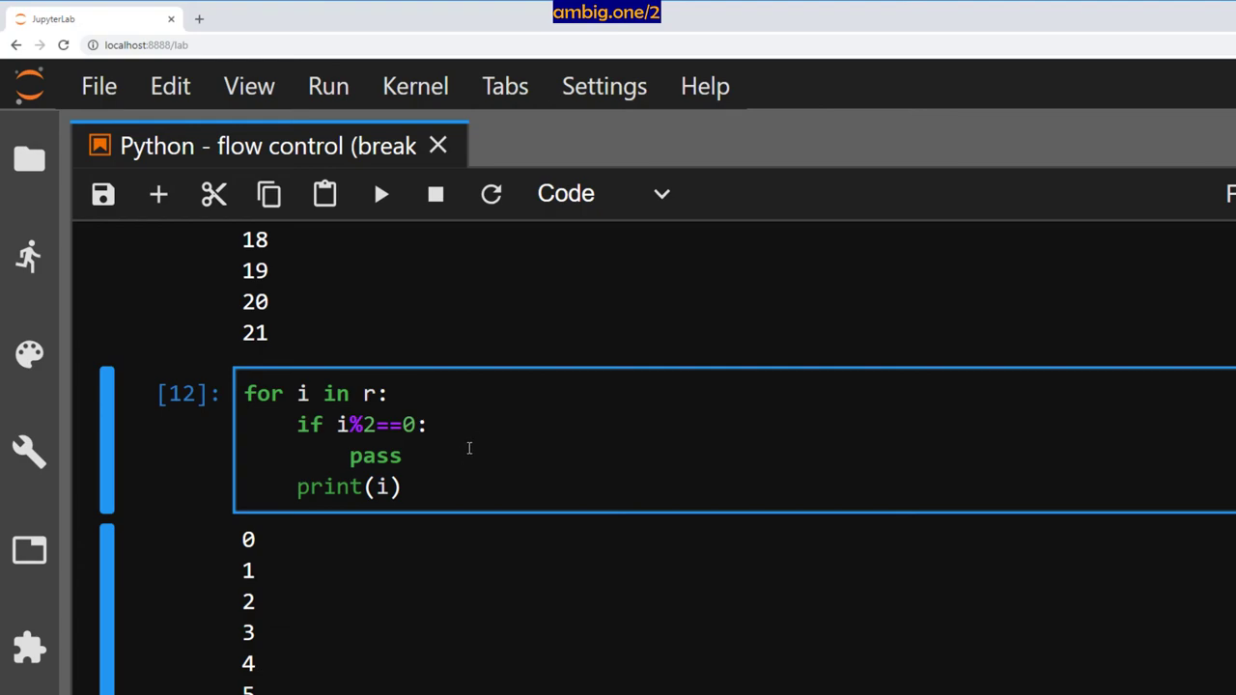
{"action": "mouse_move", "coordinate": [423, 456]}
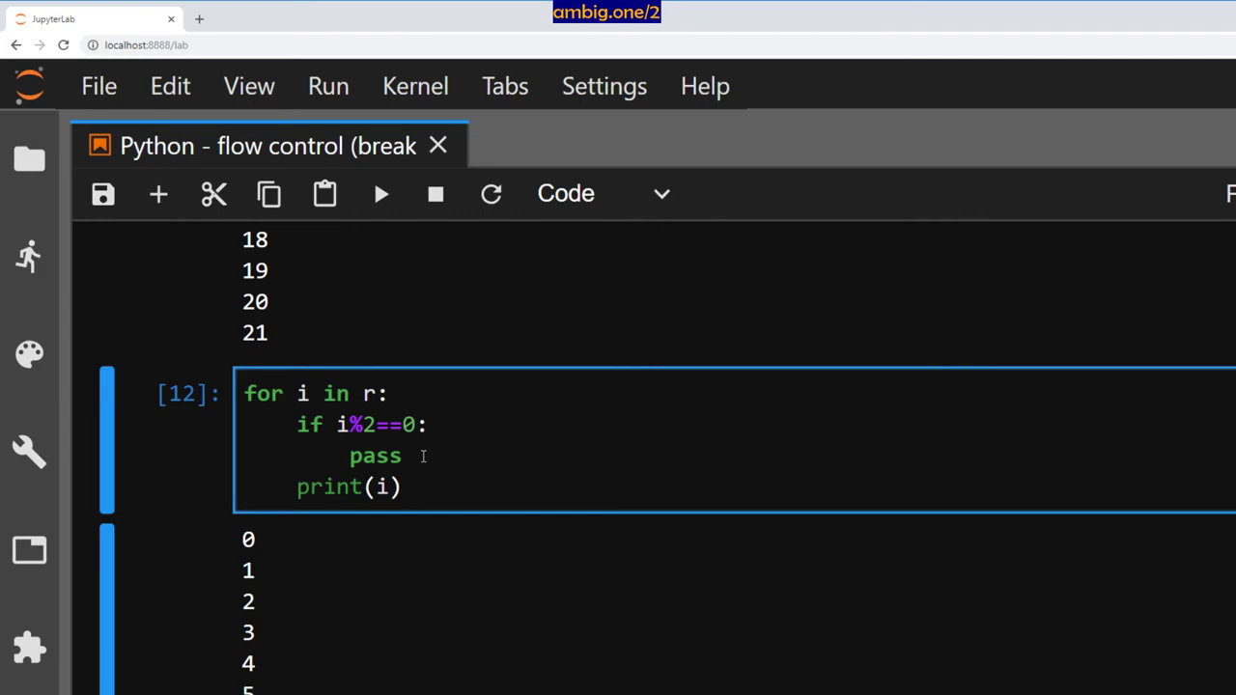
{"action": "left_click", "coordinate": [402, 456]}
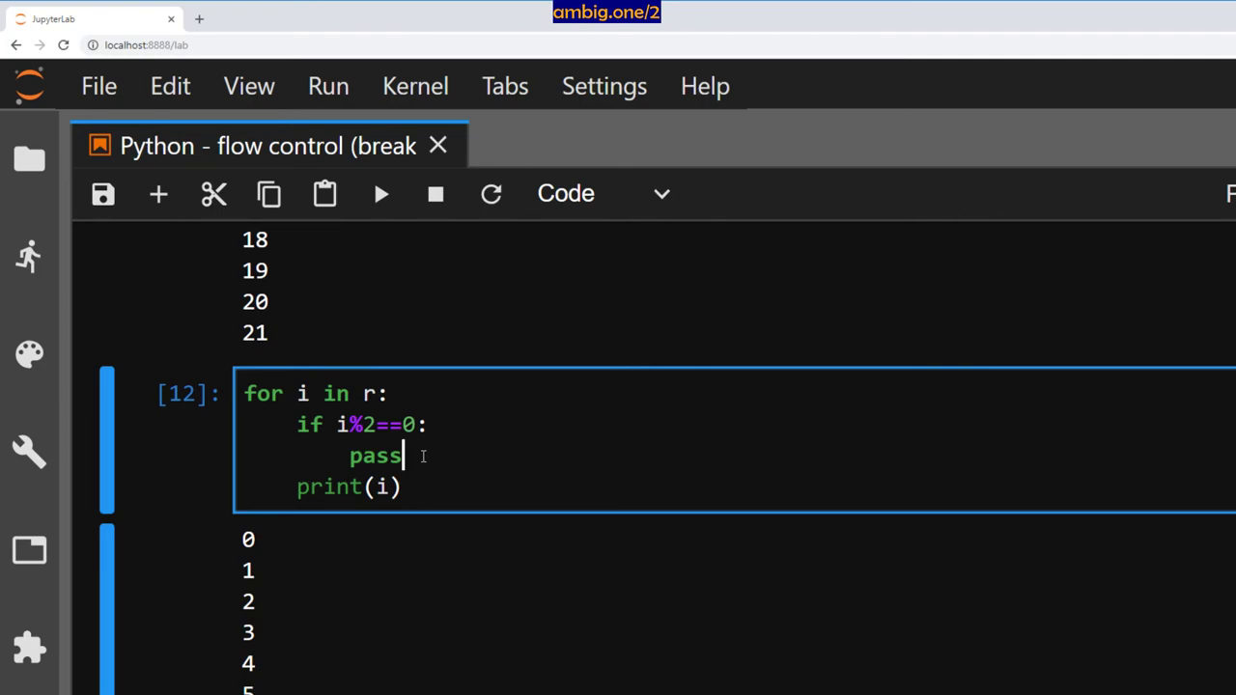